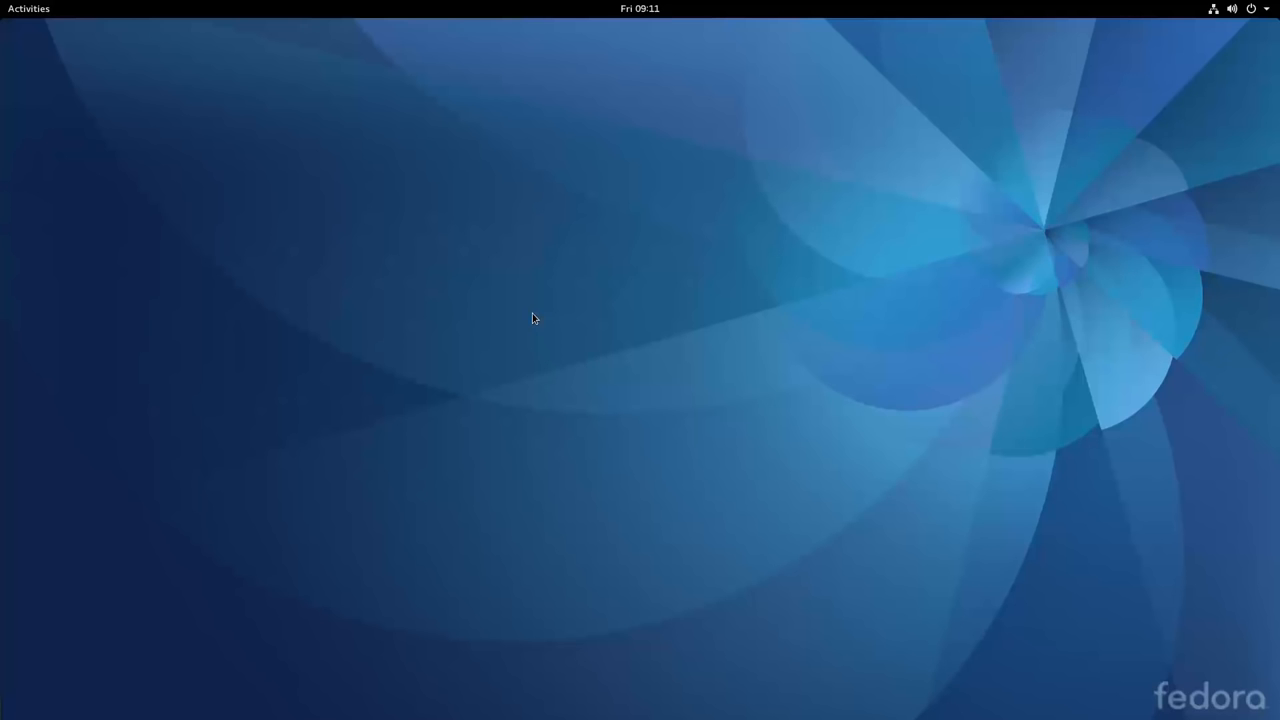
mouse_move(710, 352)
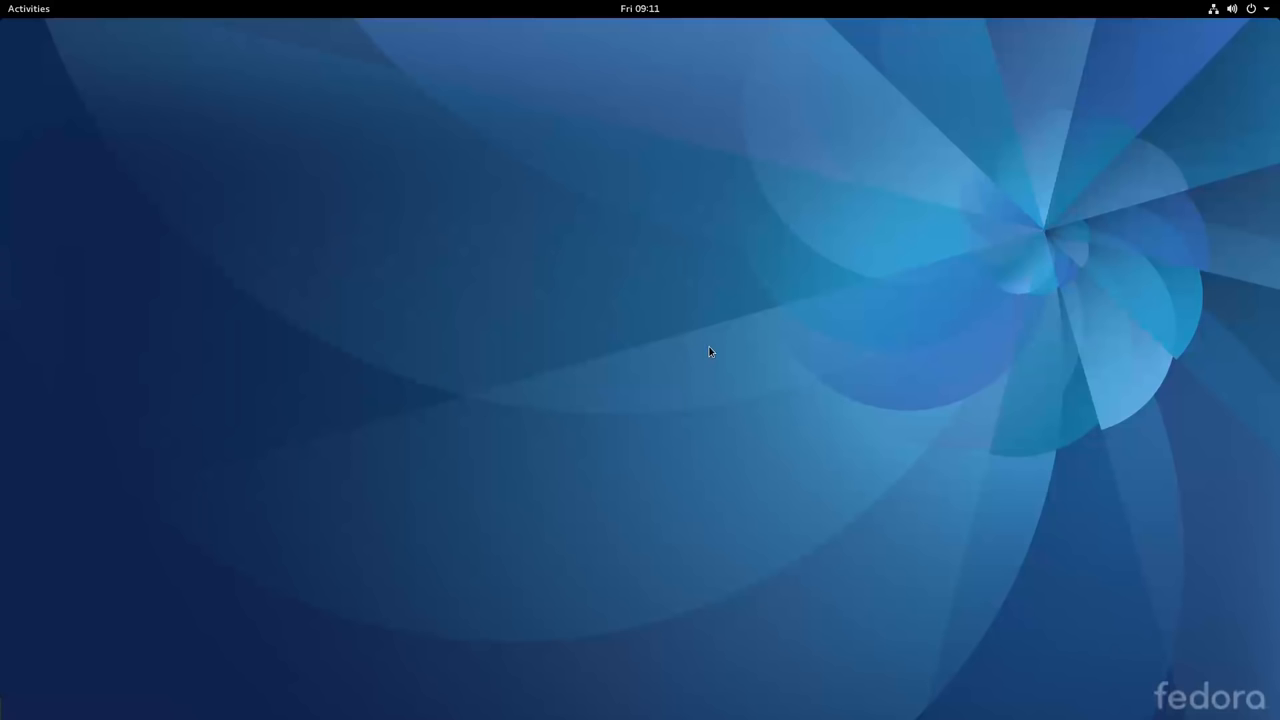
Bring Firefox to the front on the What's new in Fedora 25 Workstation article.
key(Alt+Tab)
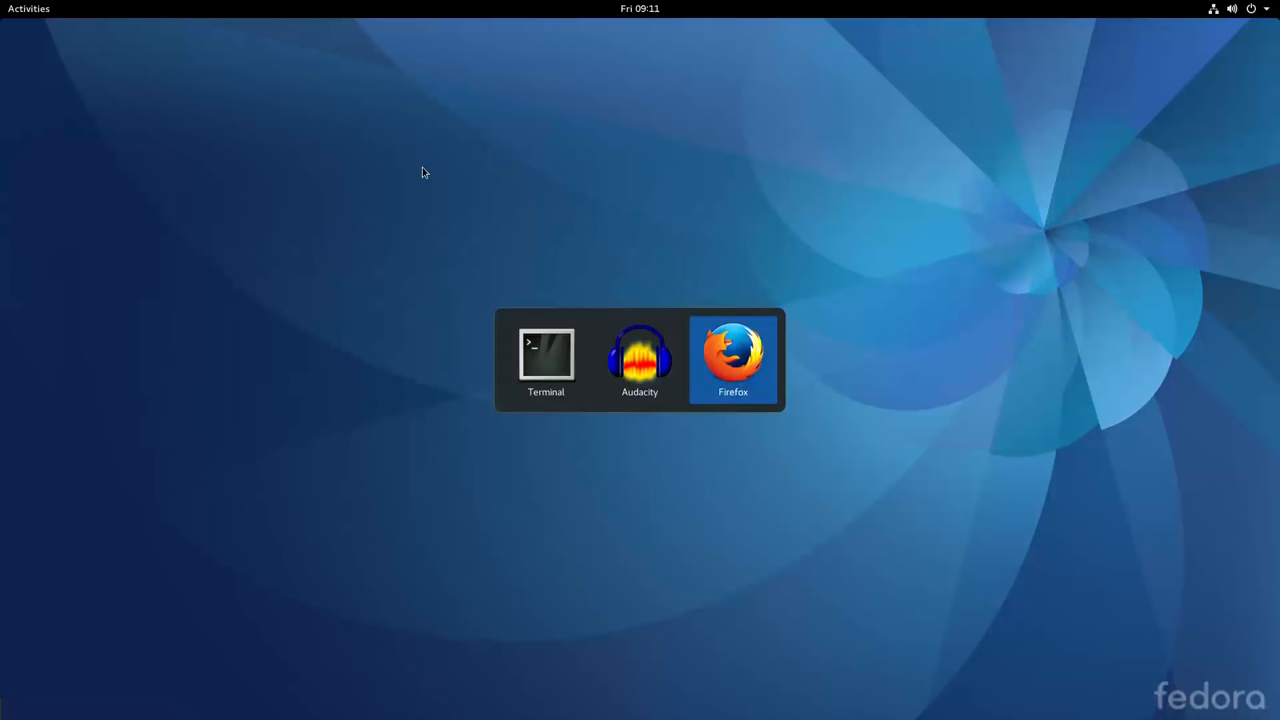
click(732, 358)
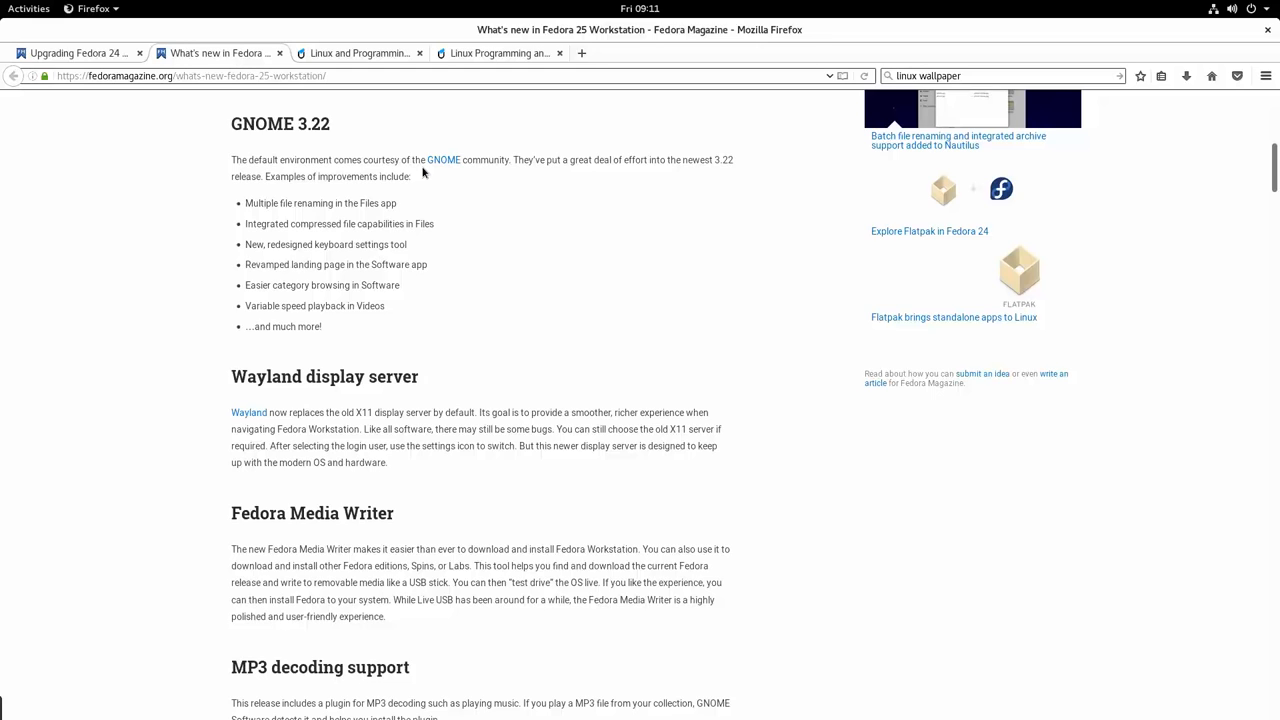
mouse_move(196, 132)
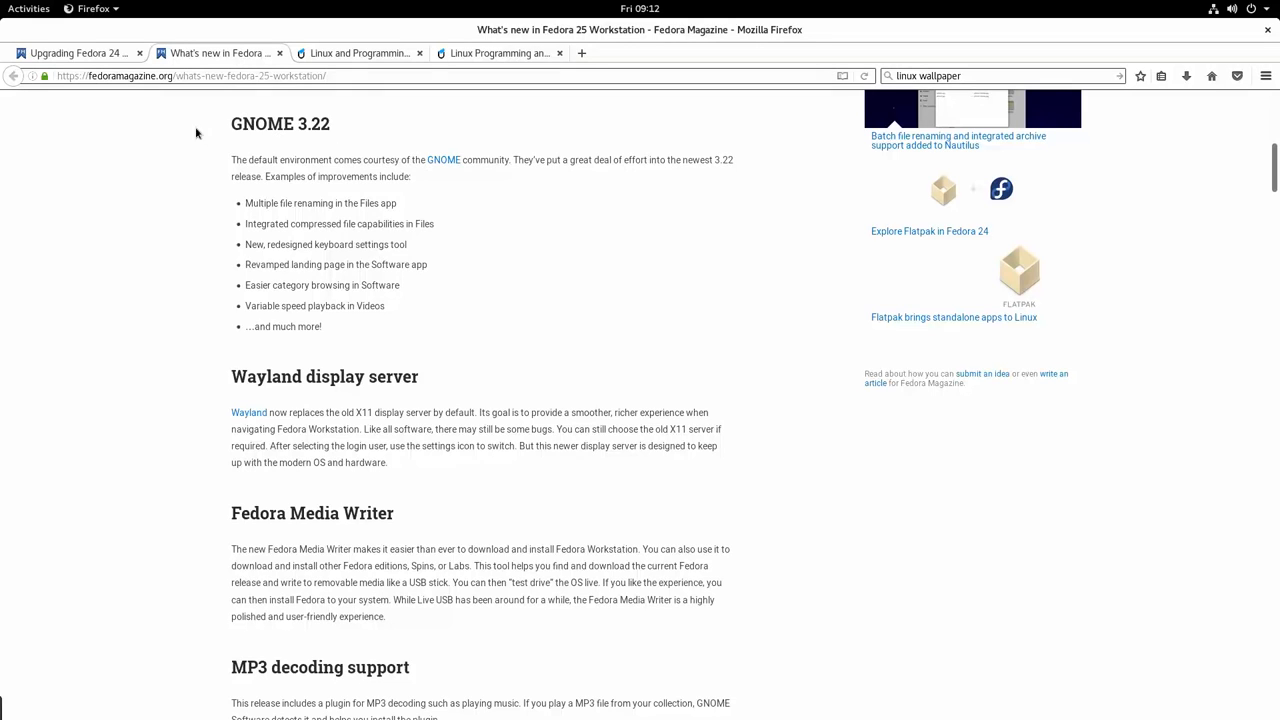
scroll(up, 3)
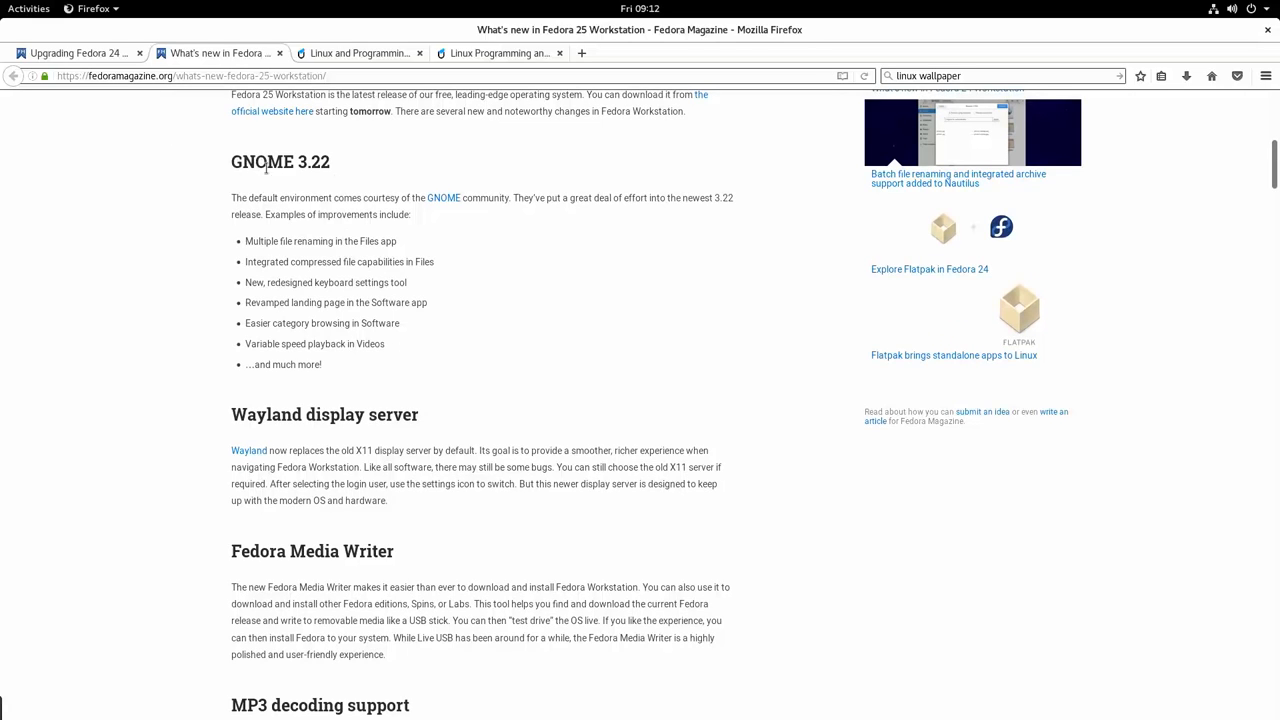
drag(232, 198, 322, 364)
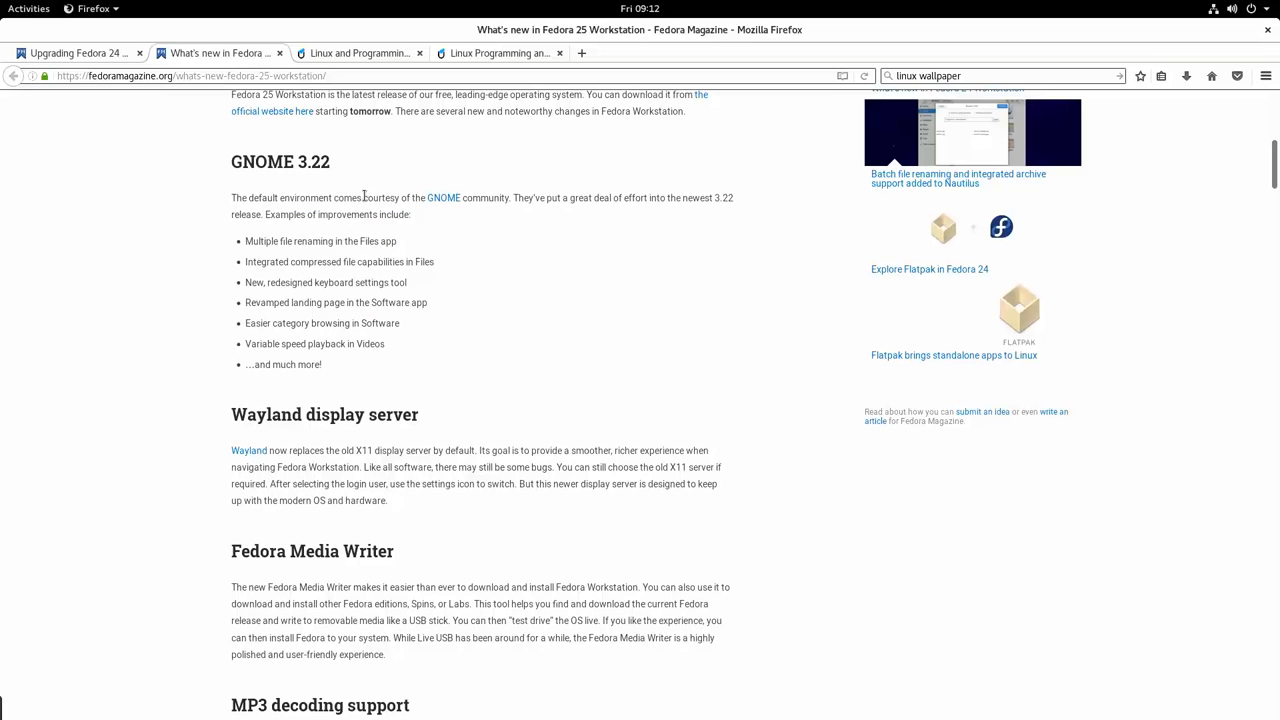
mouse_move(404, 350)
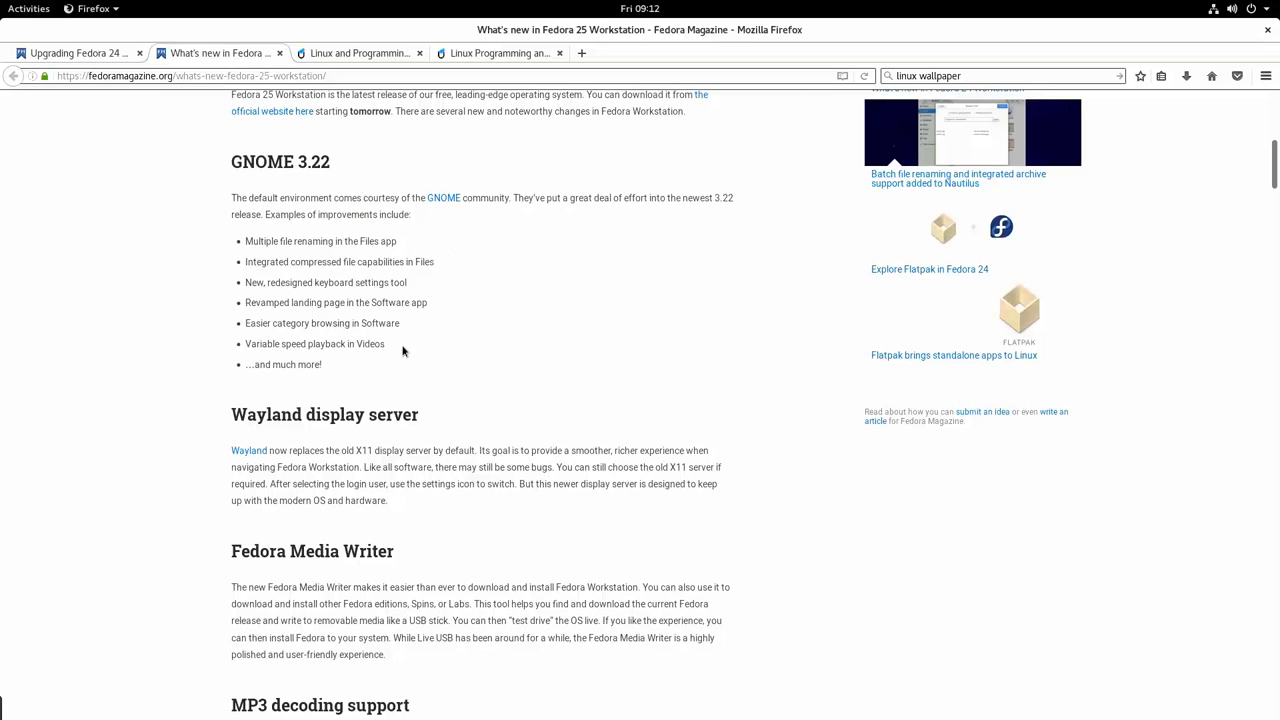
double_click(376, 324)
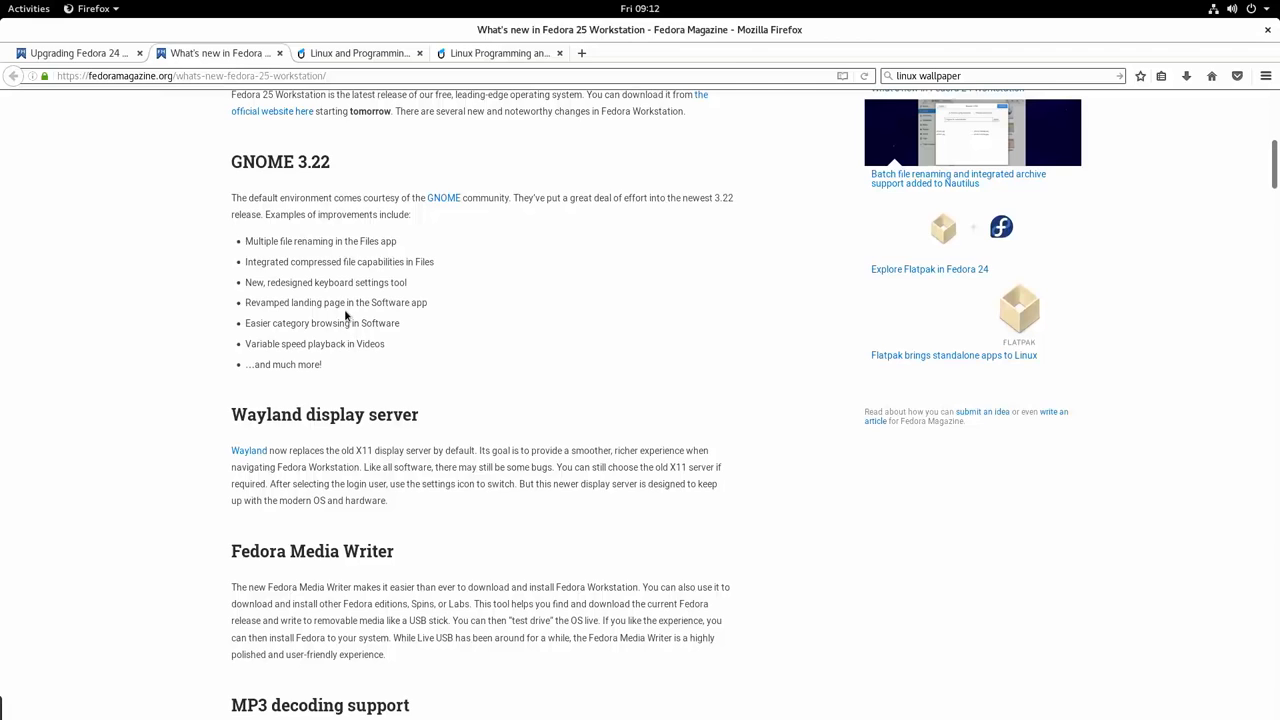
Read down through the Fedora 25 Workstation article and back up.
scroll(down, 3)
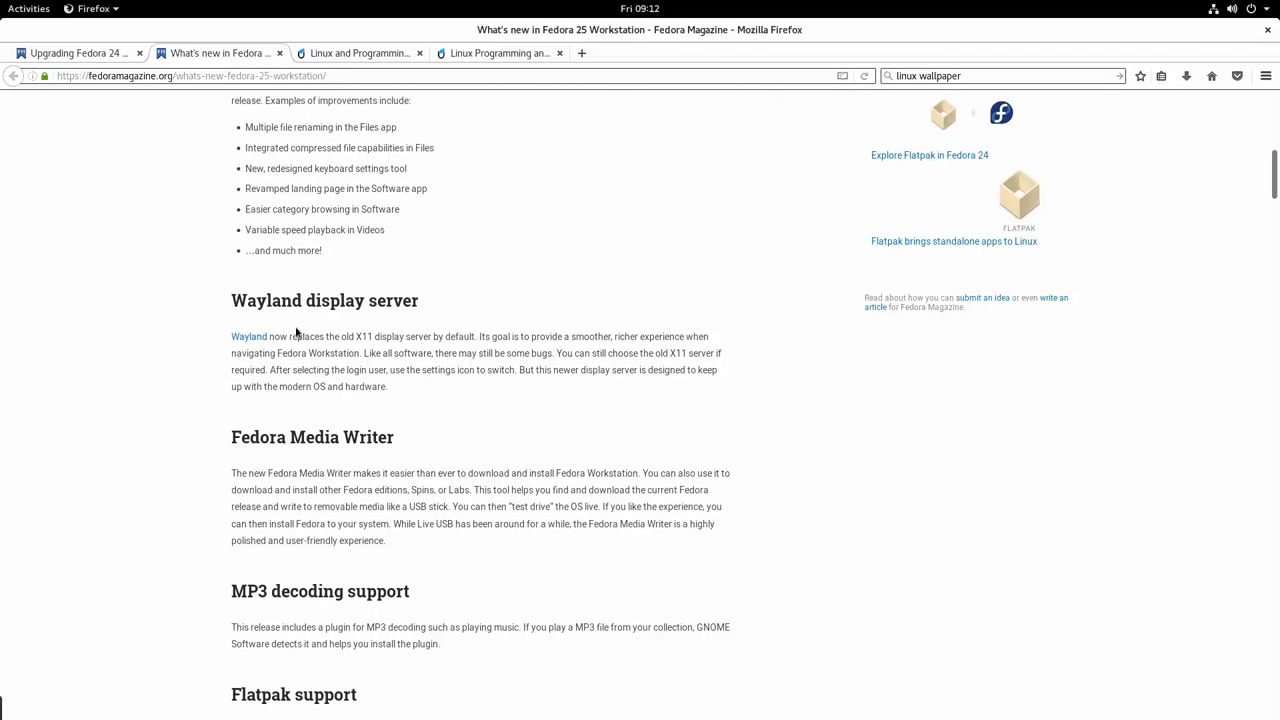
scroll(down, 3)
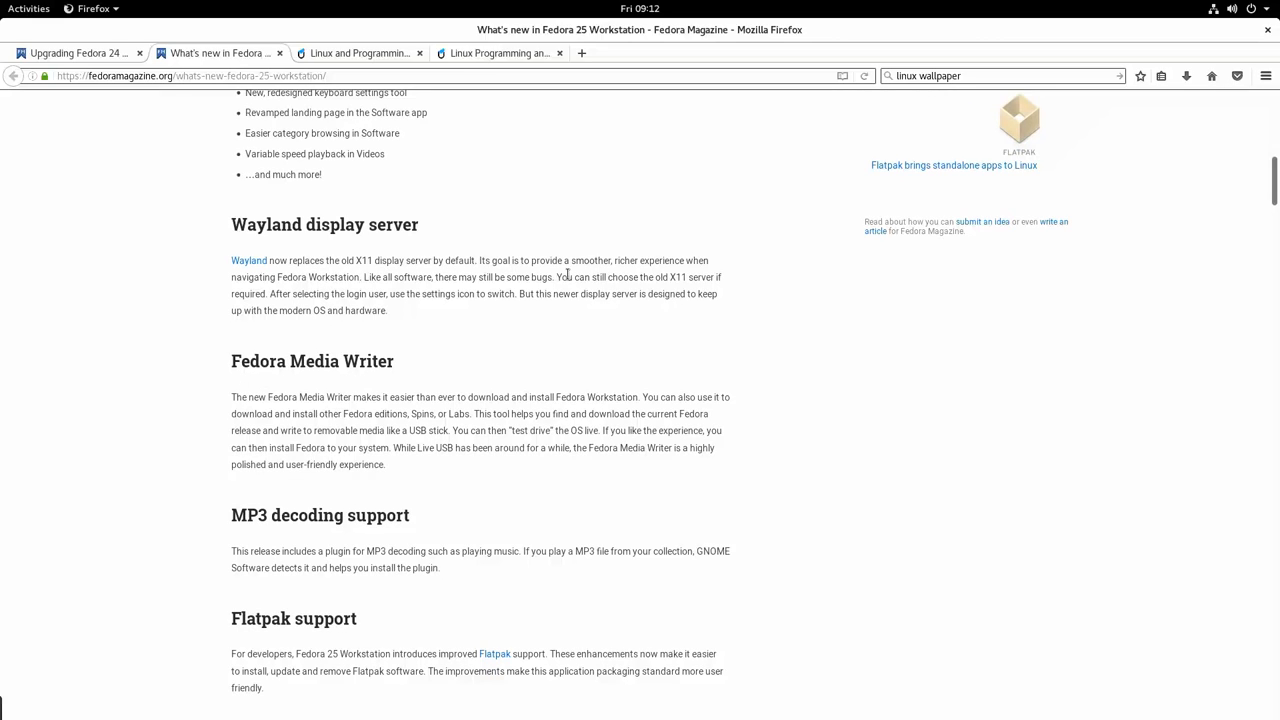
scroll(down, 3)
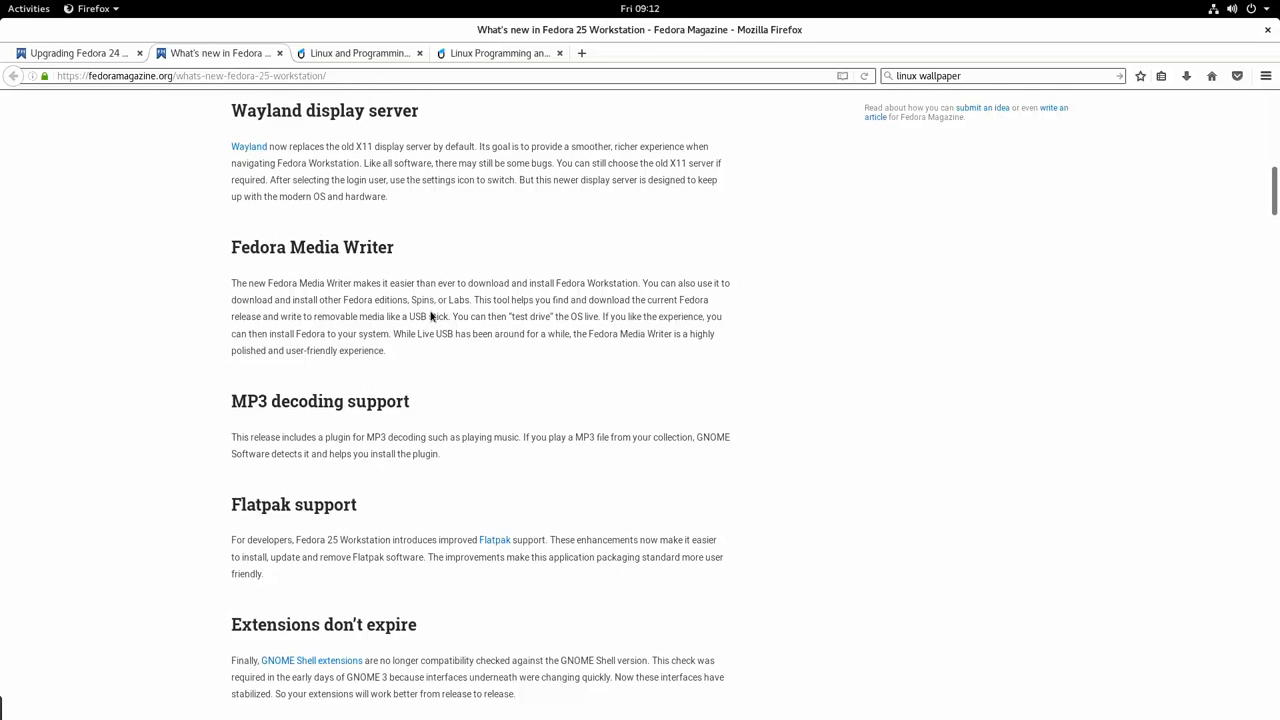
scroll(down, 3)
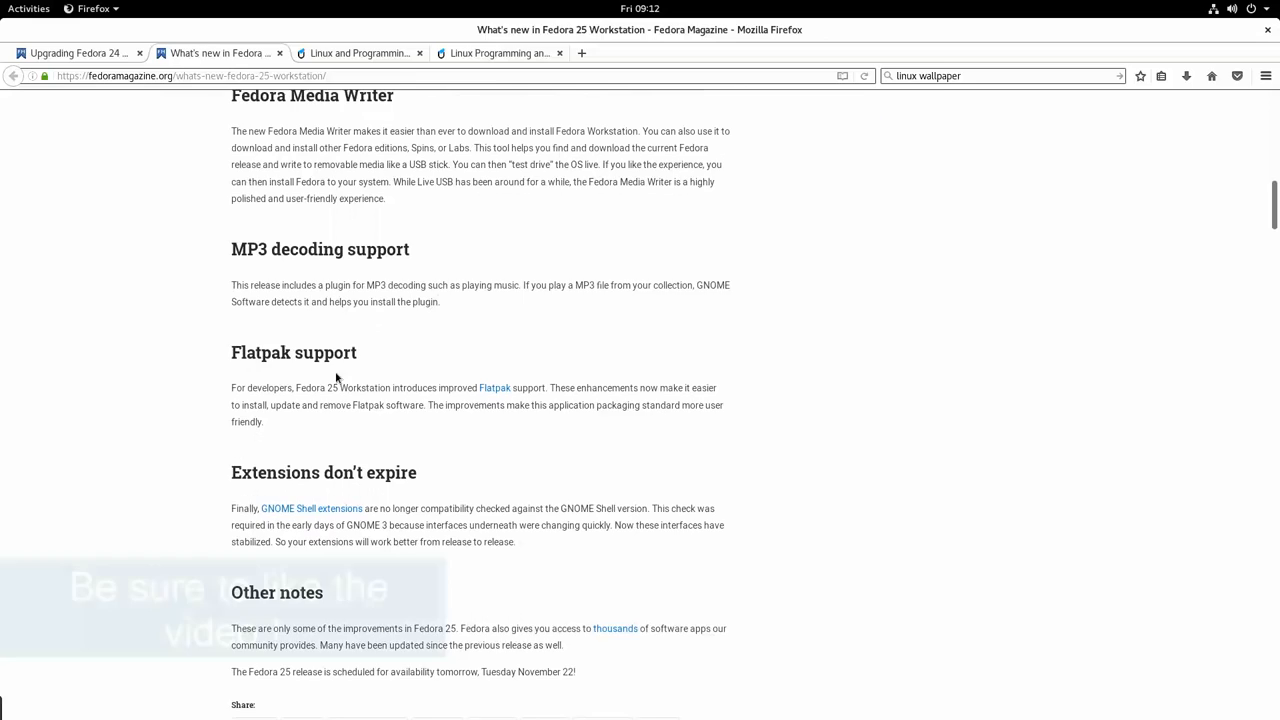
scroll(down, 3)
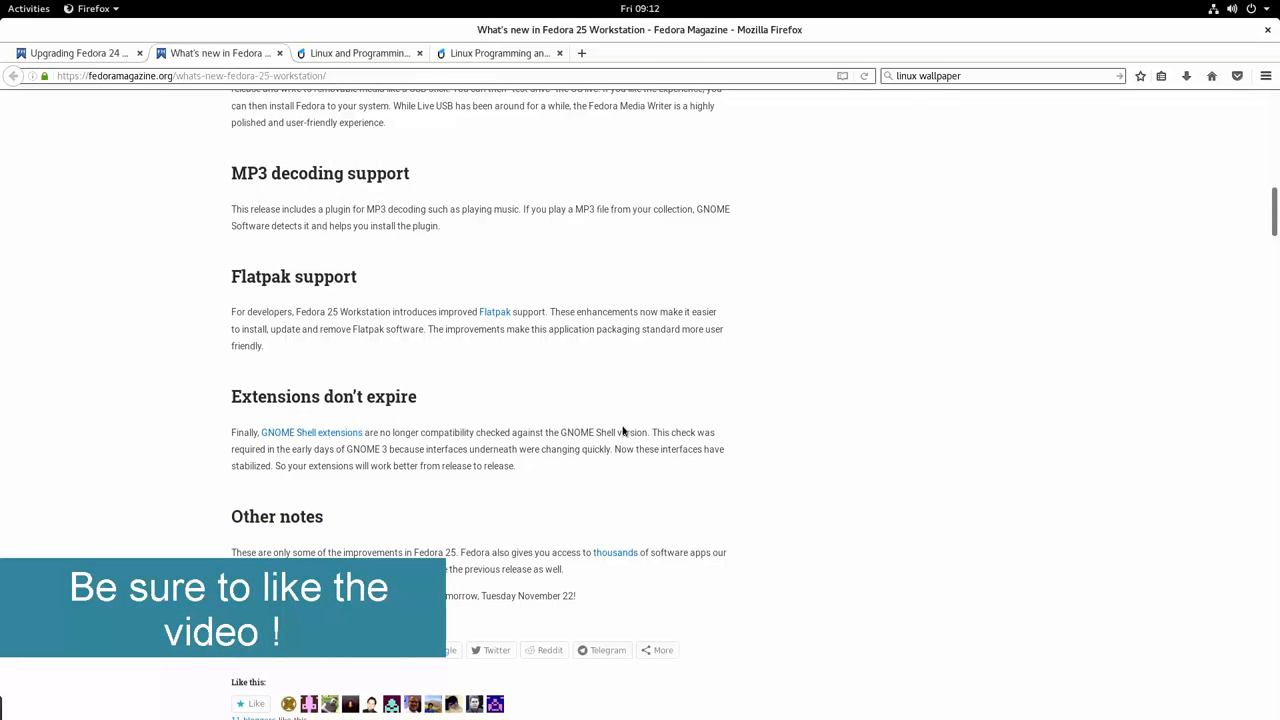
scroll(up, 3)
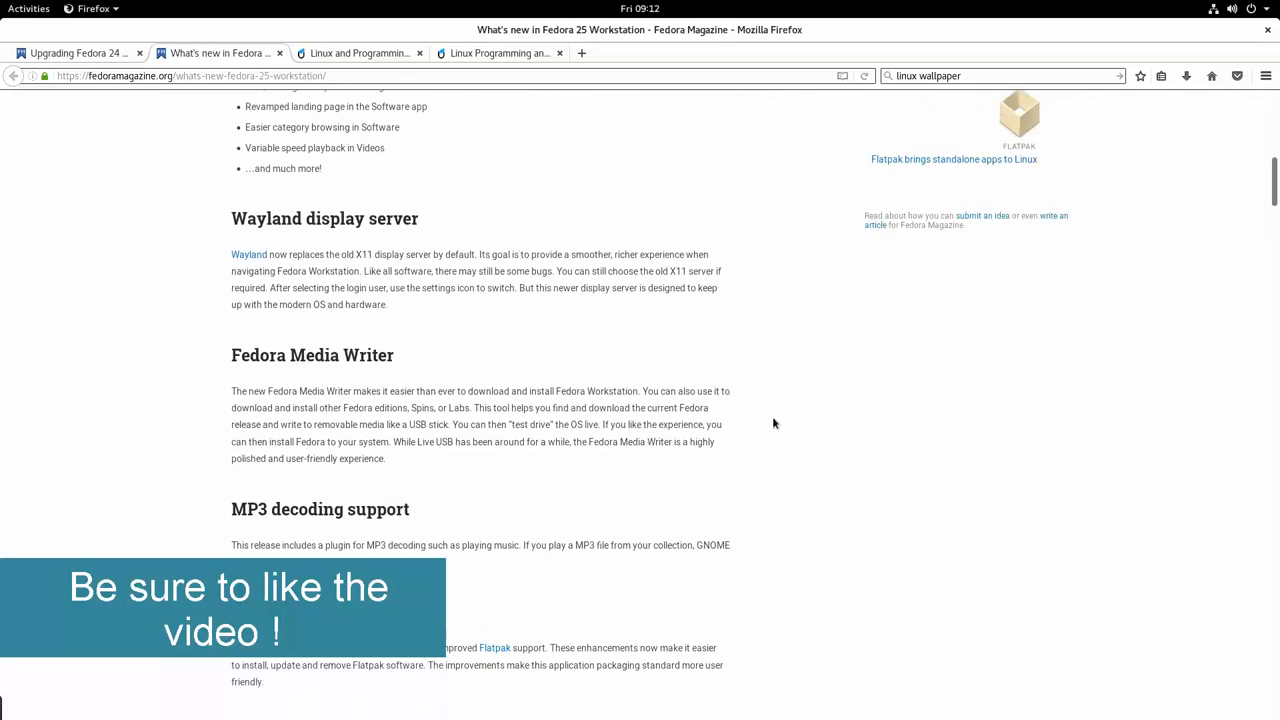
scroll(up, 3)
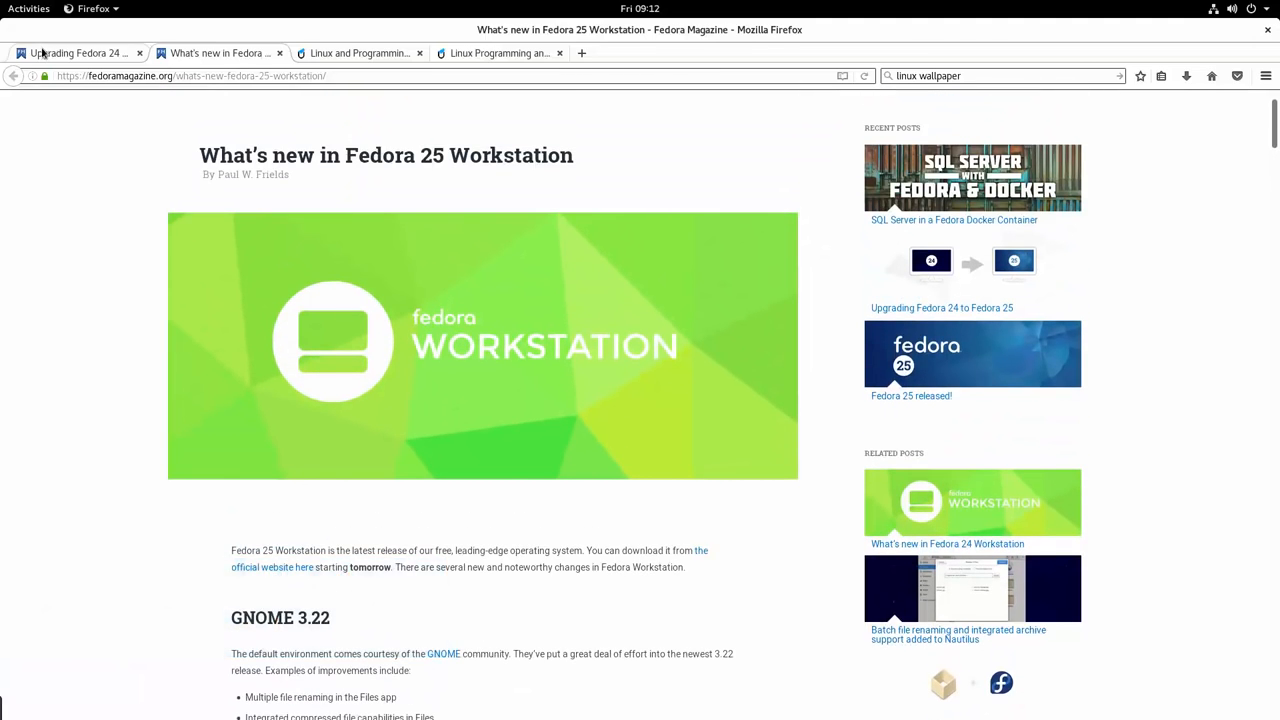
Switch to the Upgrading Fedora 24 to Fedora 25 article and view its top.
click(76, 52)
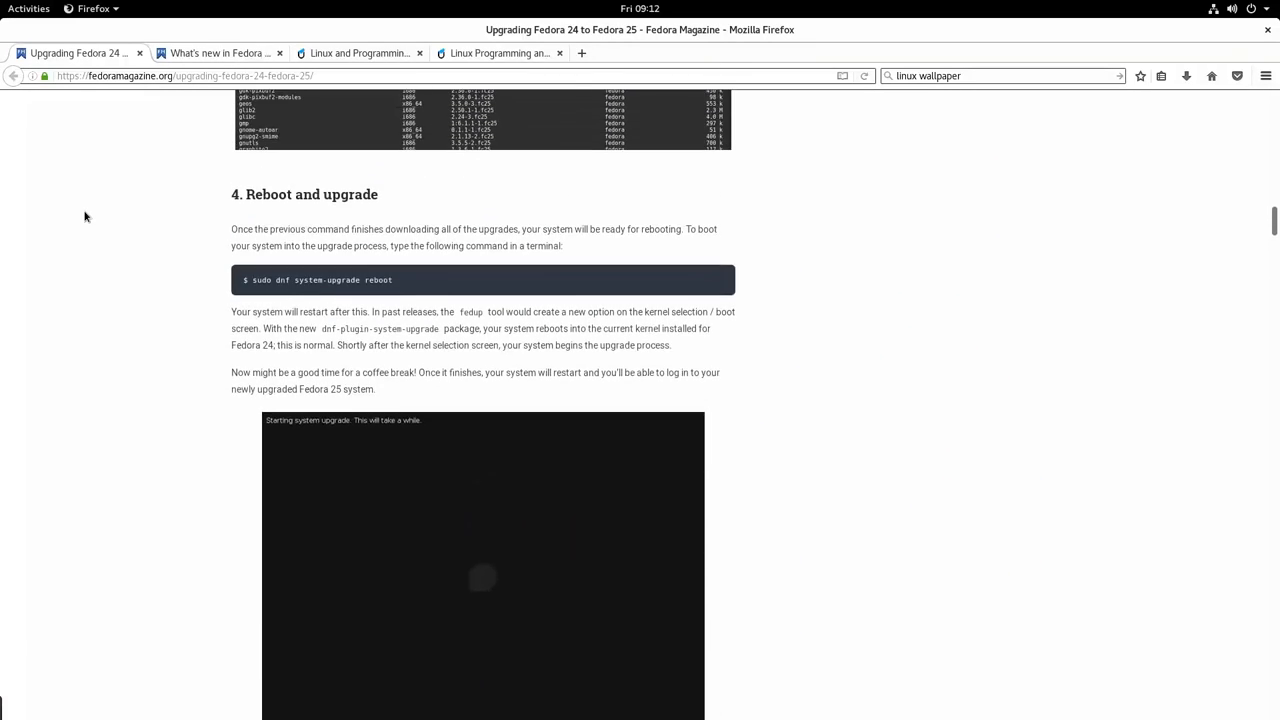
scroll(up, 3)
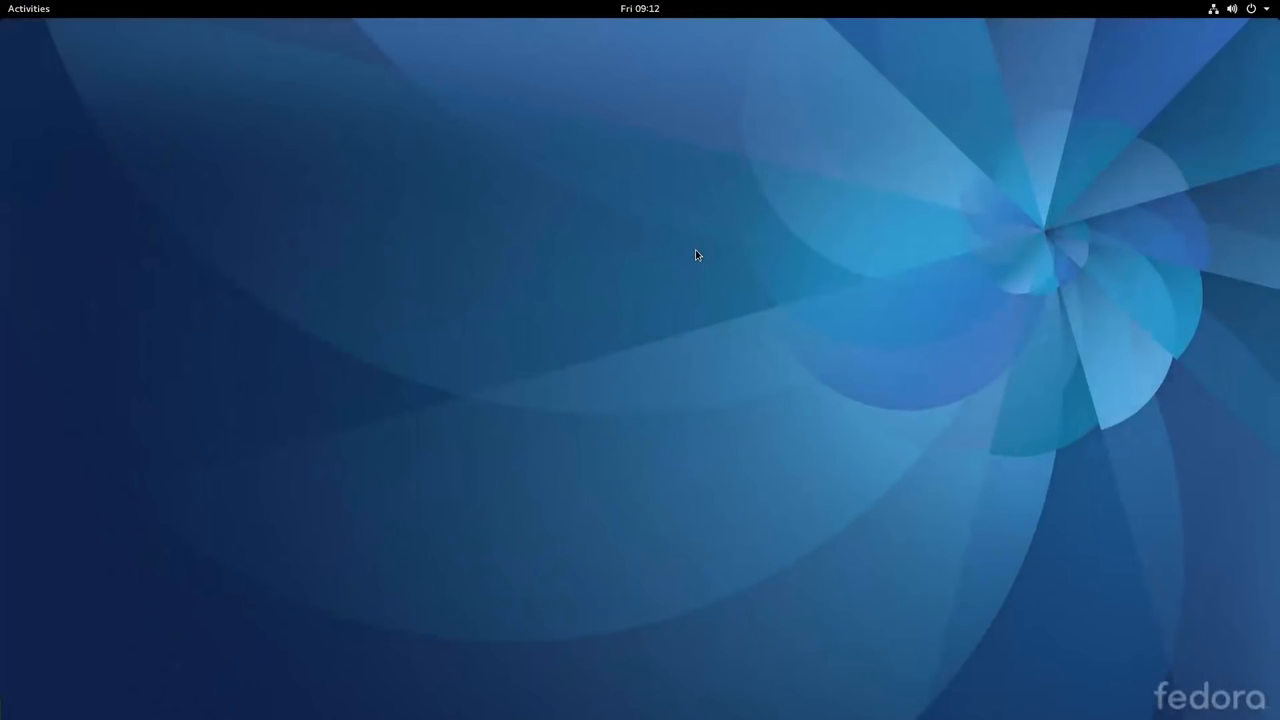
mouse_move(244, 184)
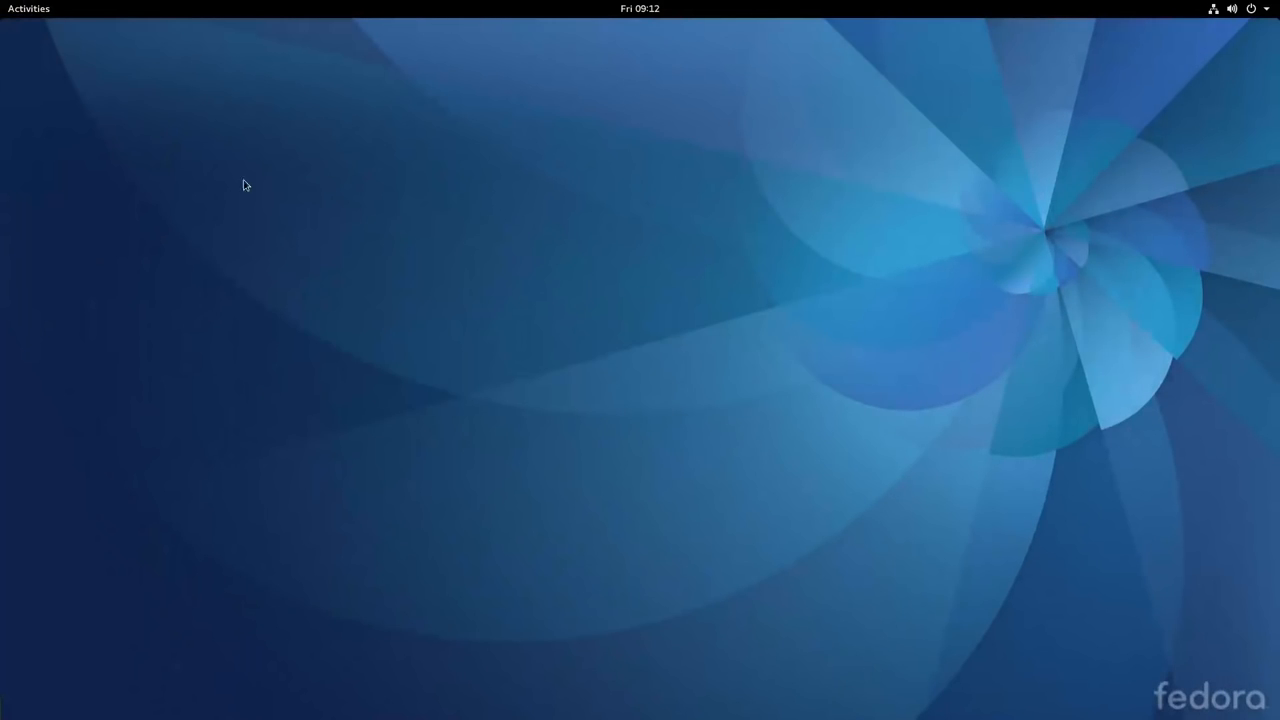
mouse_move(1056, 160)
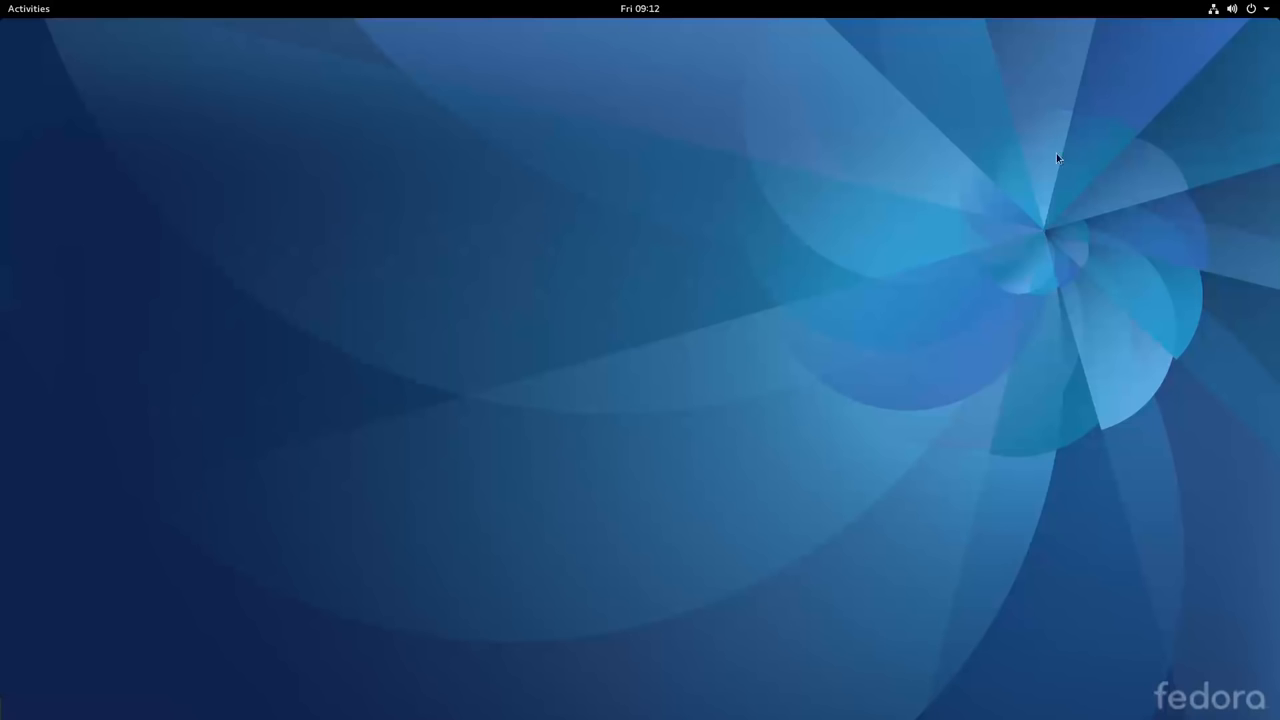
mouse_move(674, 272)
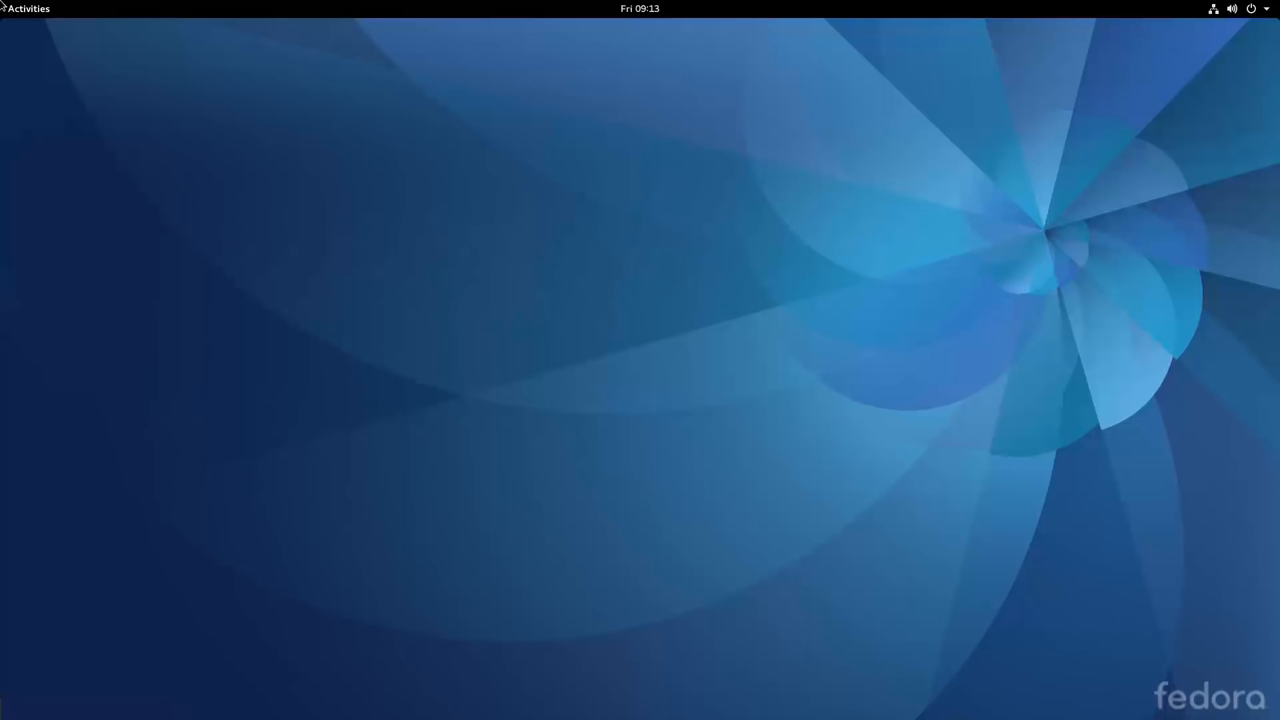
click(28, 8)
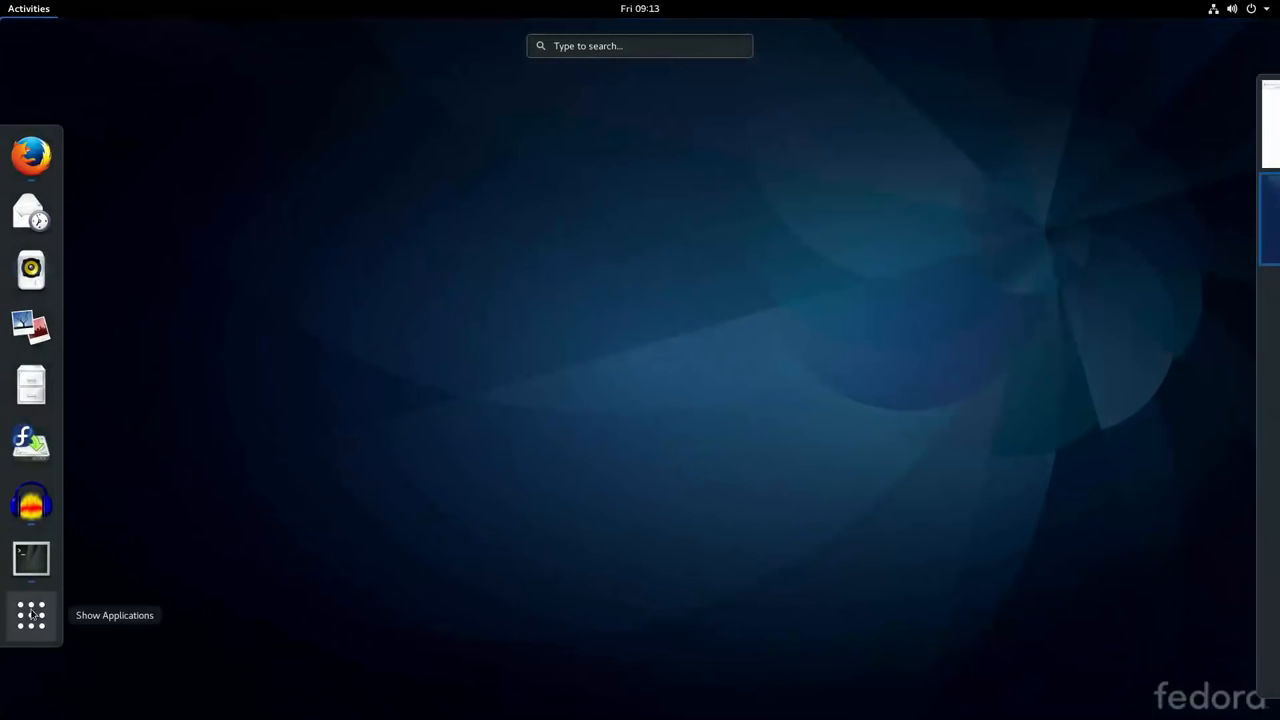
click(30, 616)
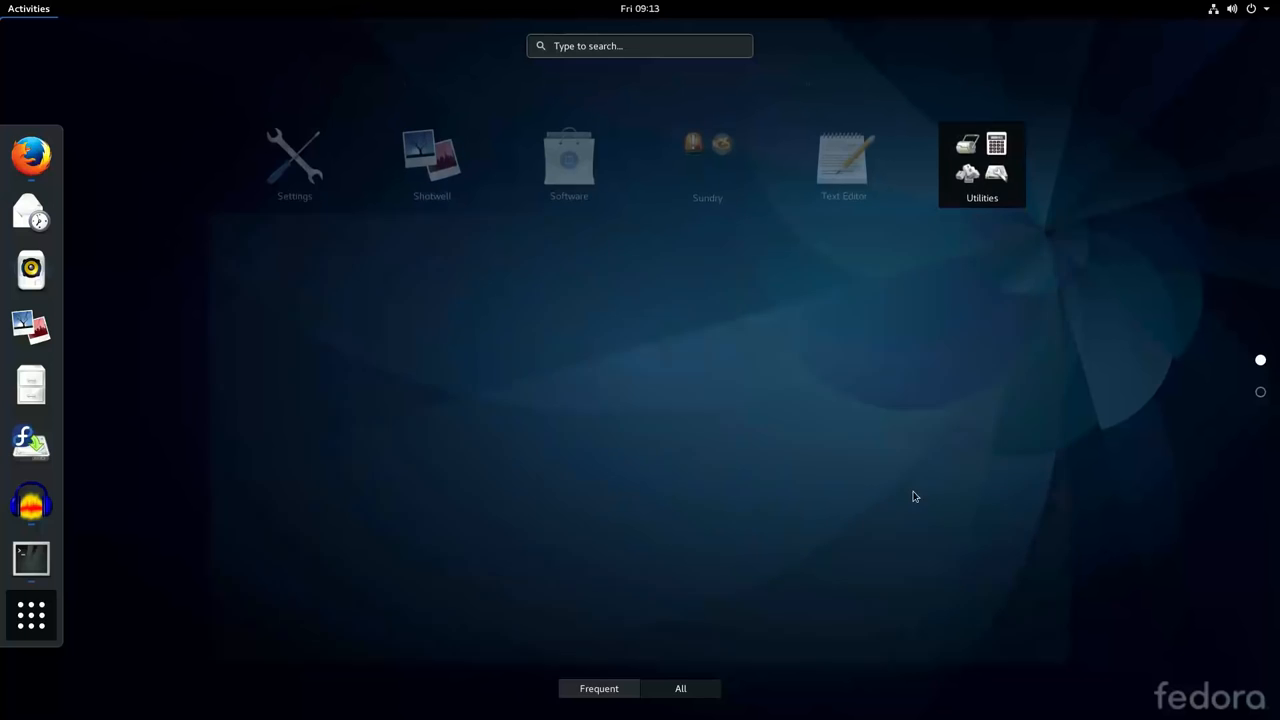
click(682, 688)
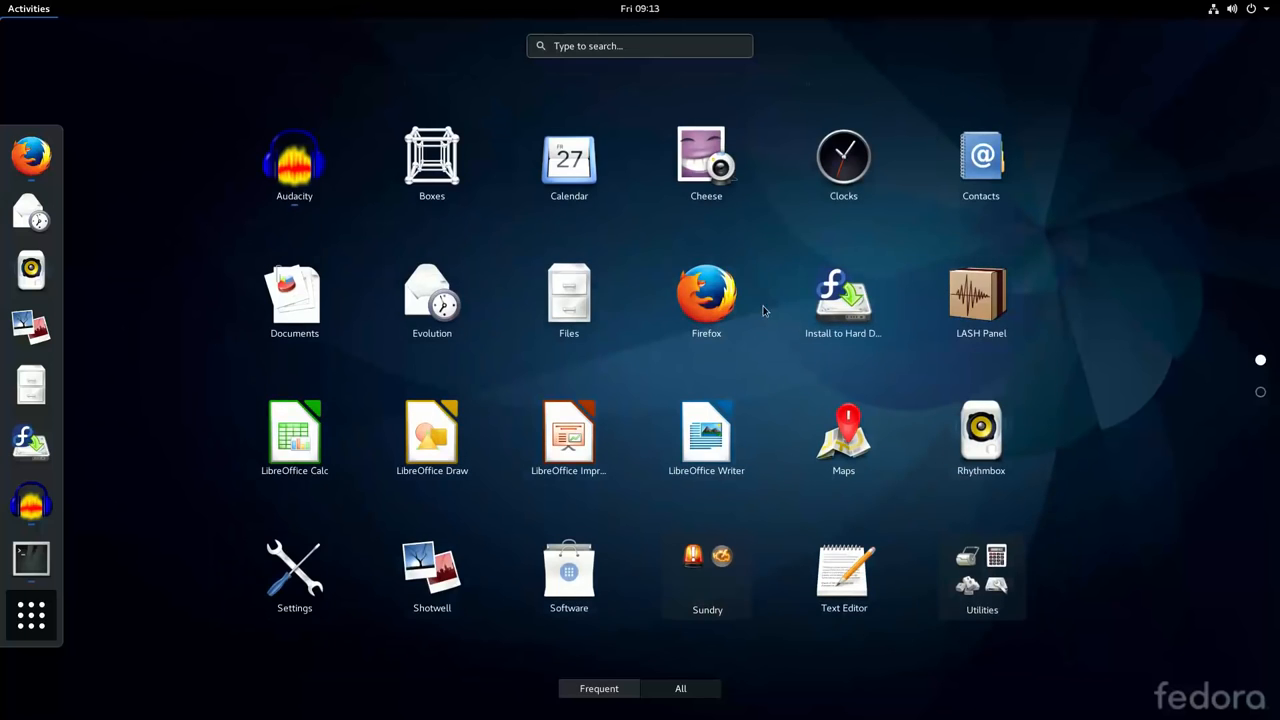
mouse_move(330, 452)
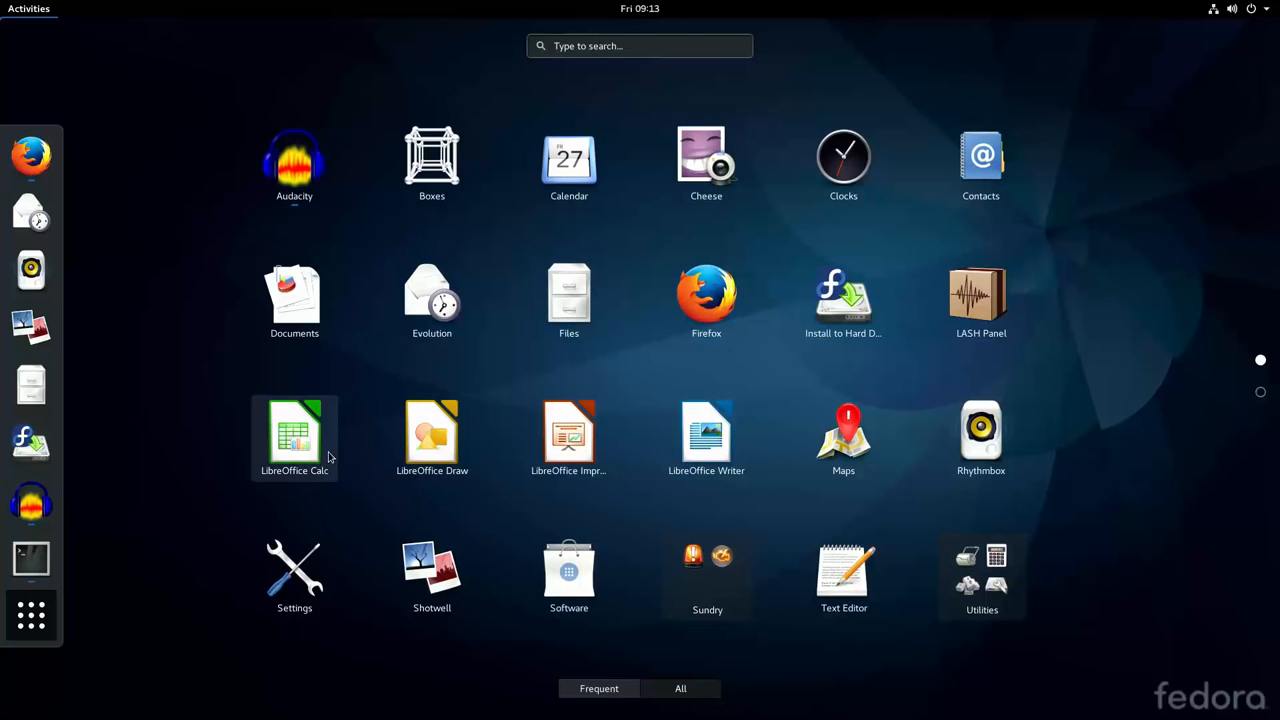
mouse_move(652, 444)
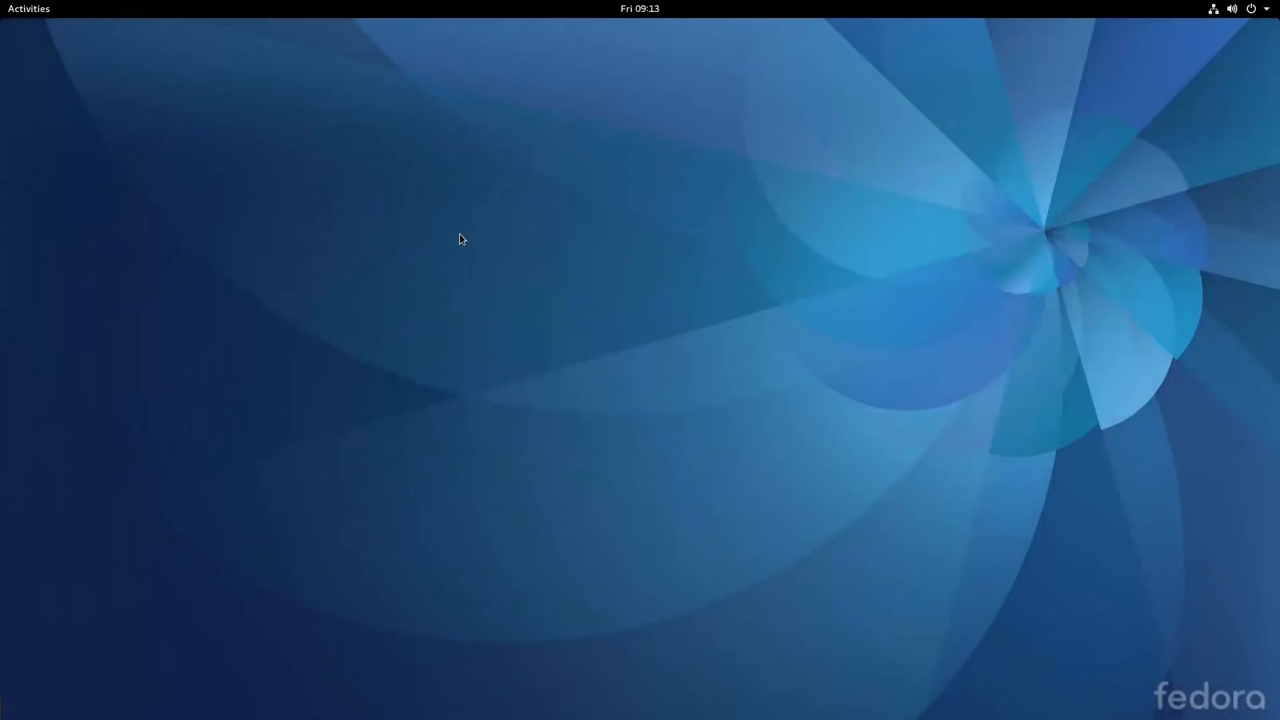
mouse_move(486, 236)
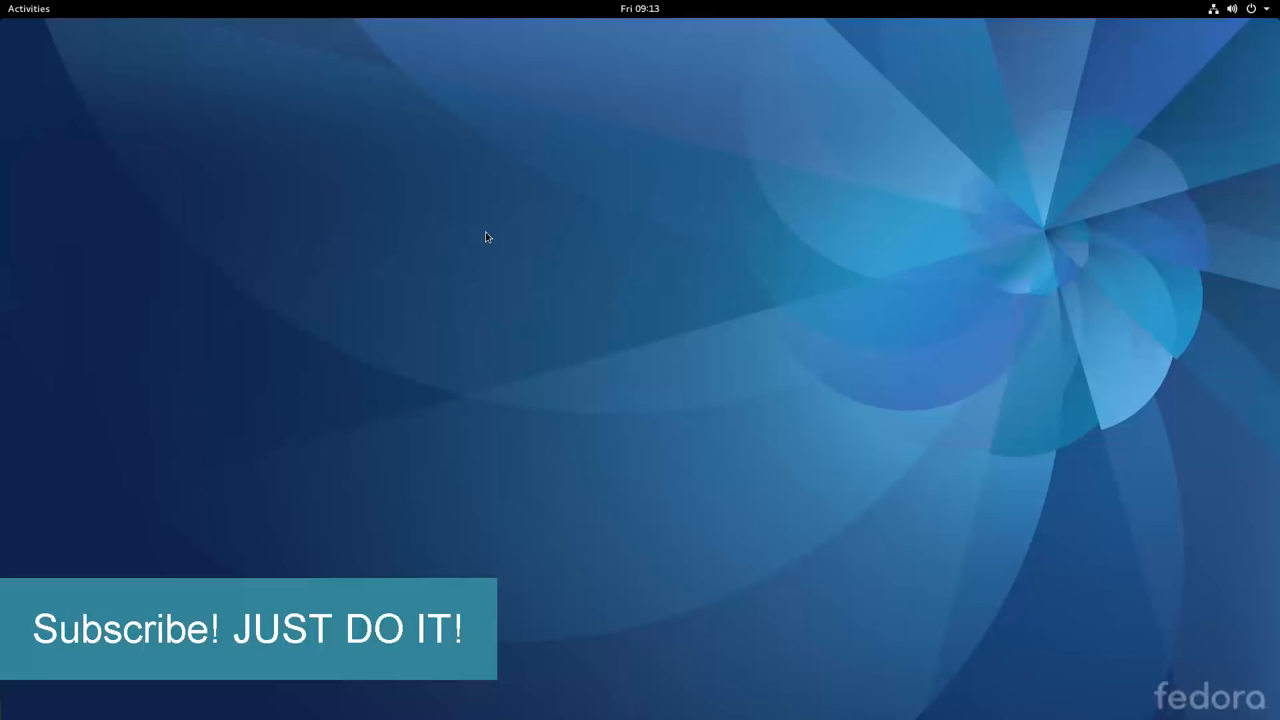
mouse_move(900, 218)
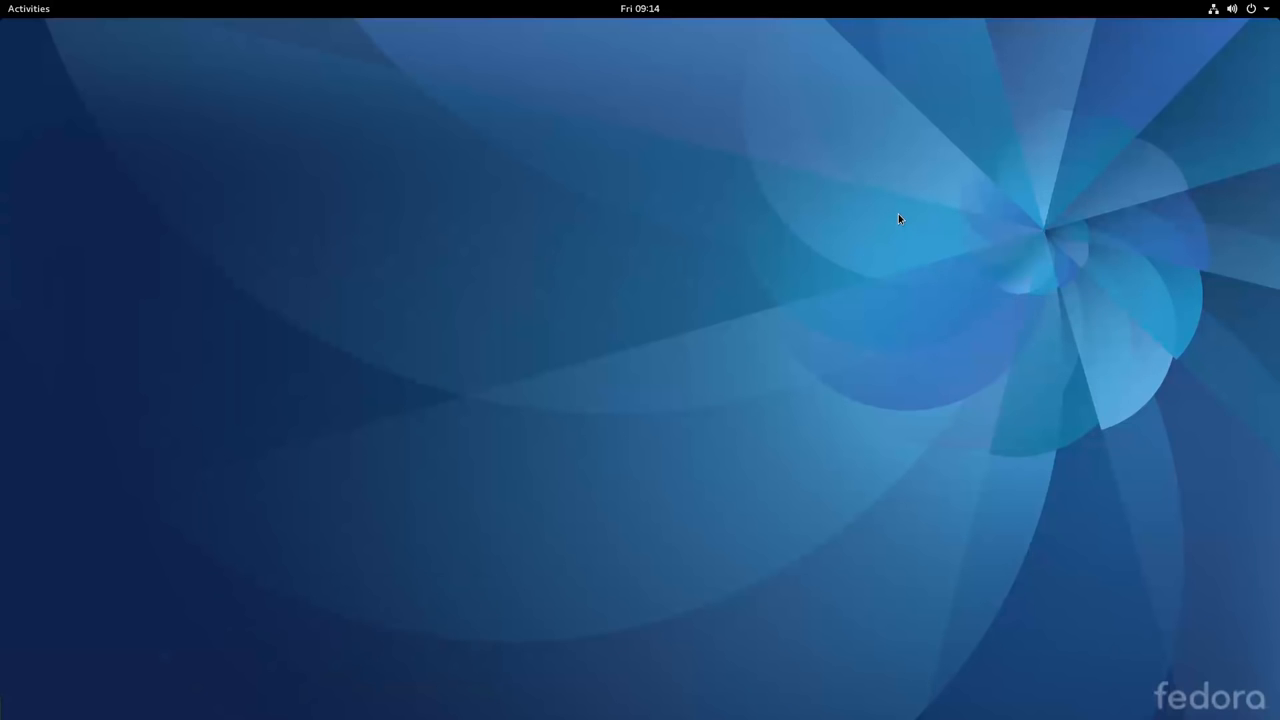
mouse_move(736, 240)
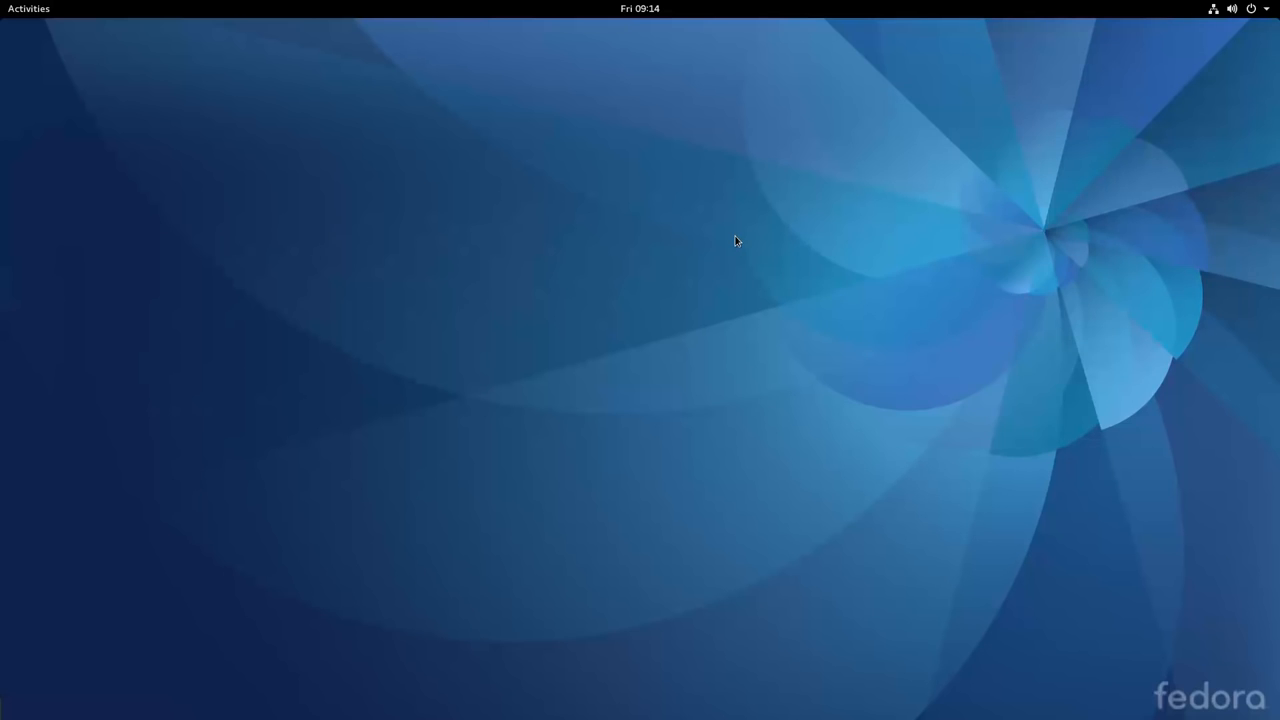
mouse_move(596, 272)
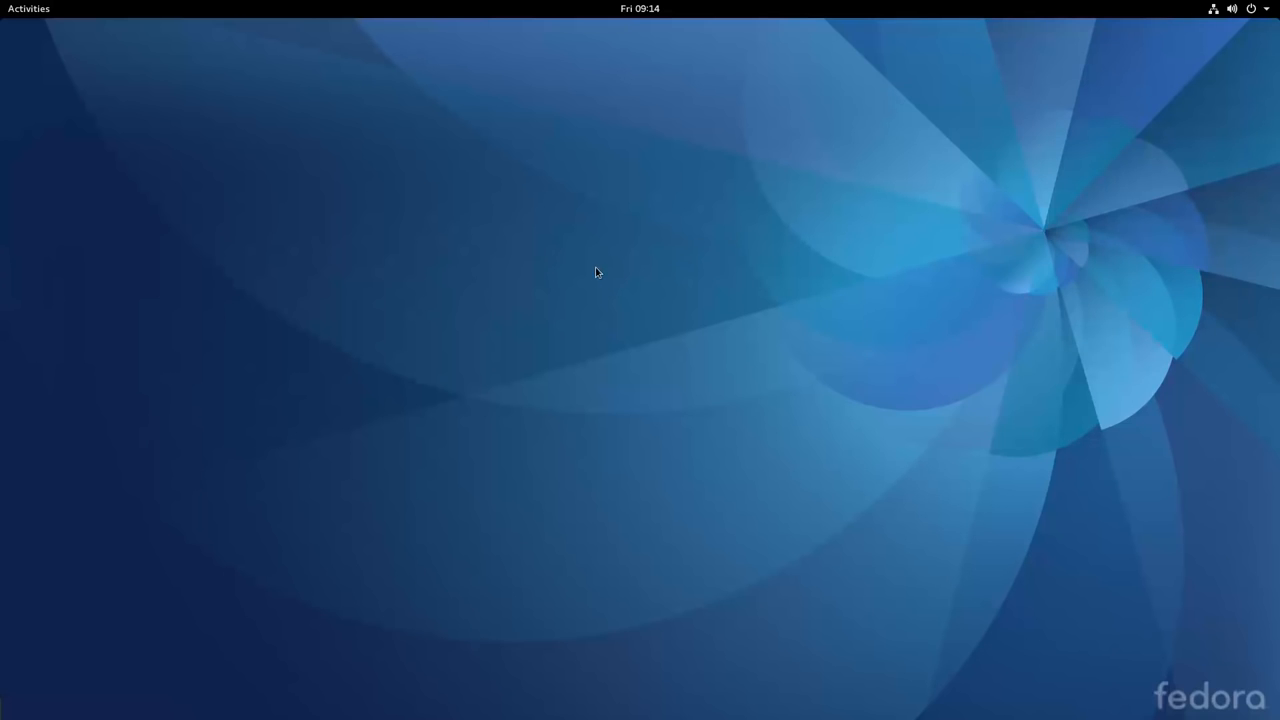
mouse_move(588, 270)
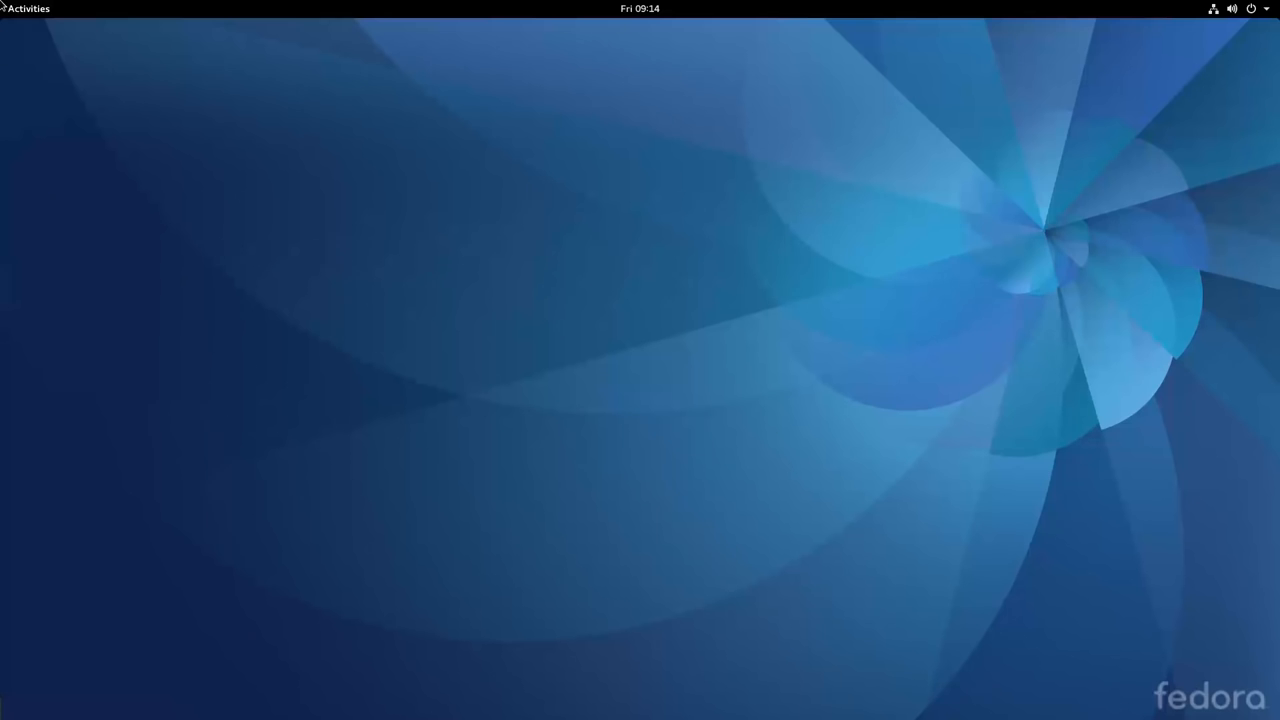
Show kernel 4.8.6-300.fc25.x86_64 via uname -r in Terminal, then return to the Activities overview.
click(28, 8)
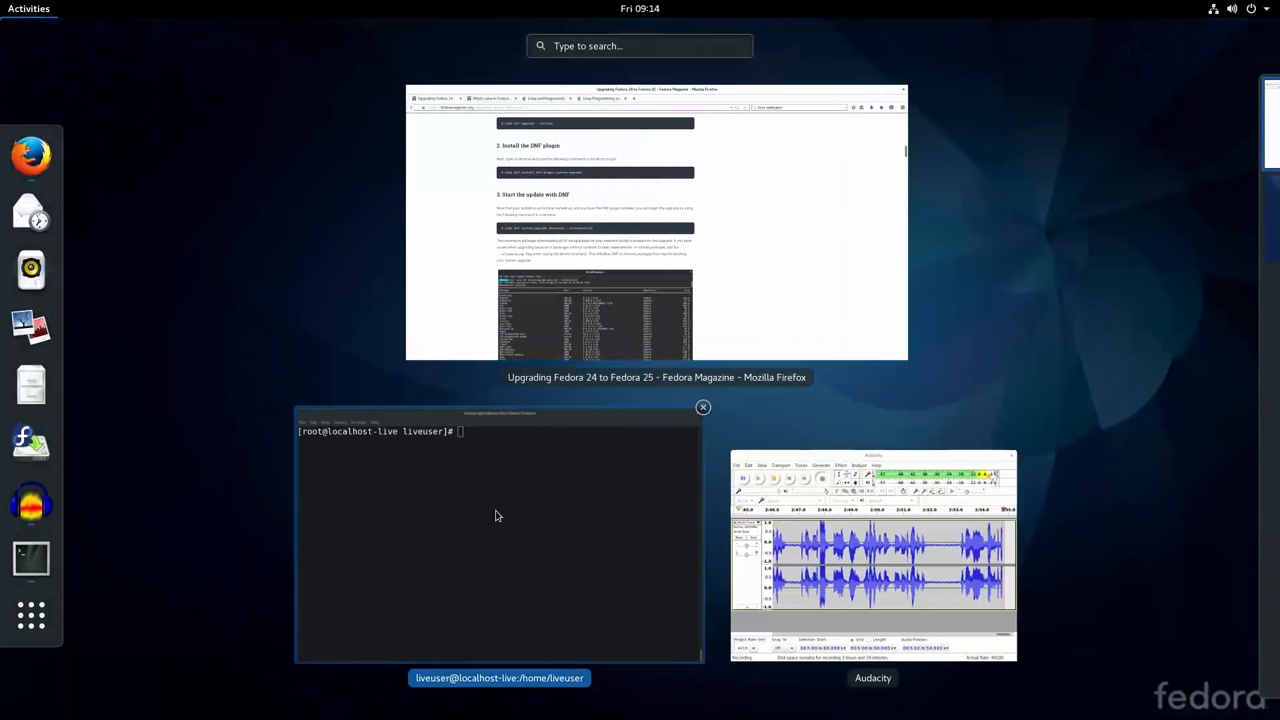
click(496, 516)
text(uname -r)
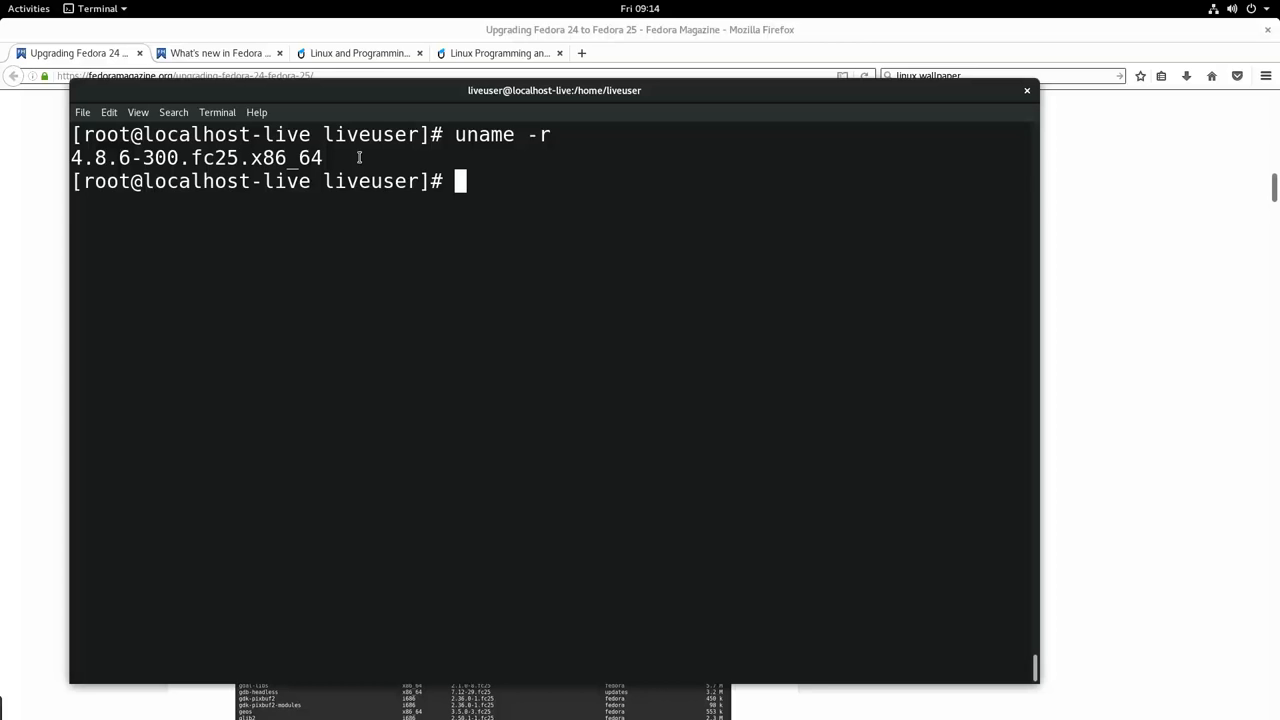
mouse_move(324, 180)
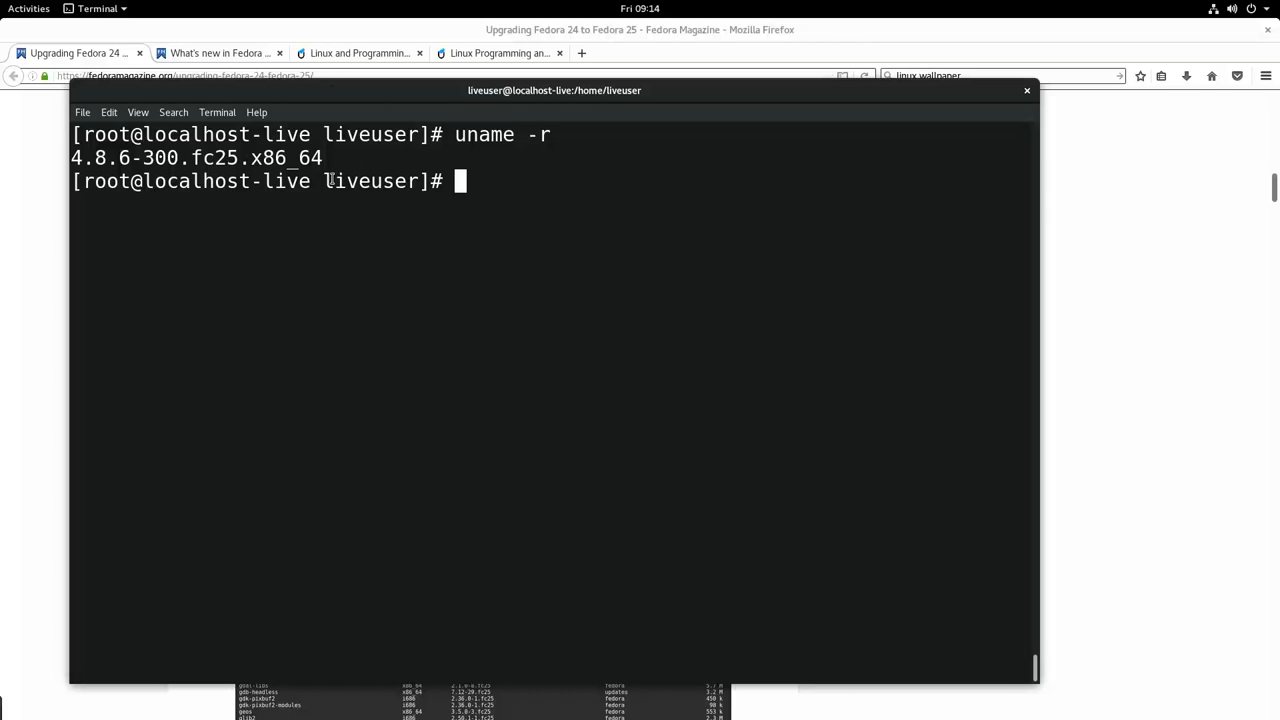
mouse_move(344, 160)
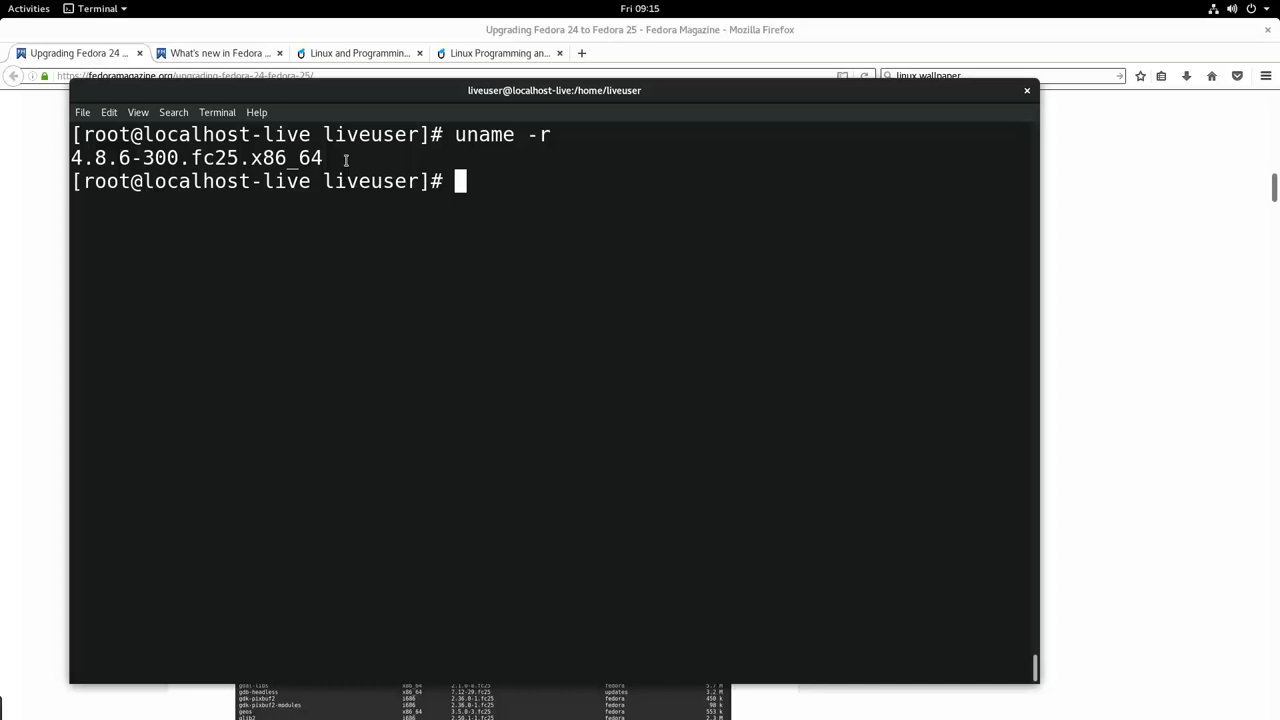
mouse_move(360, 256)
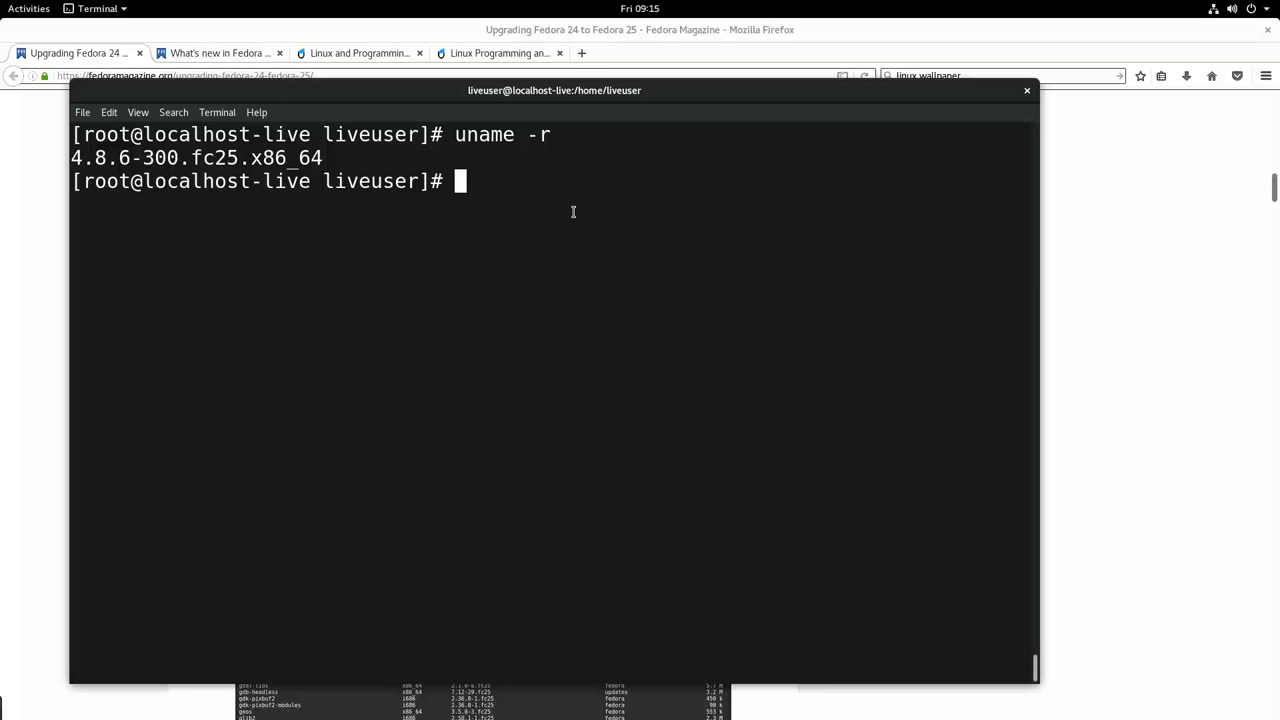
mouse_move(484, 162)
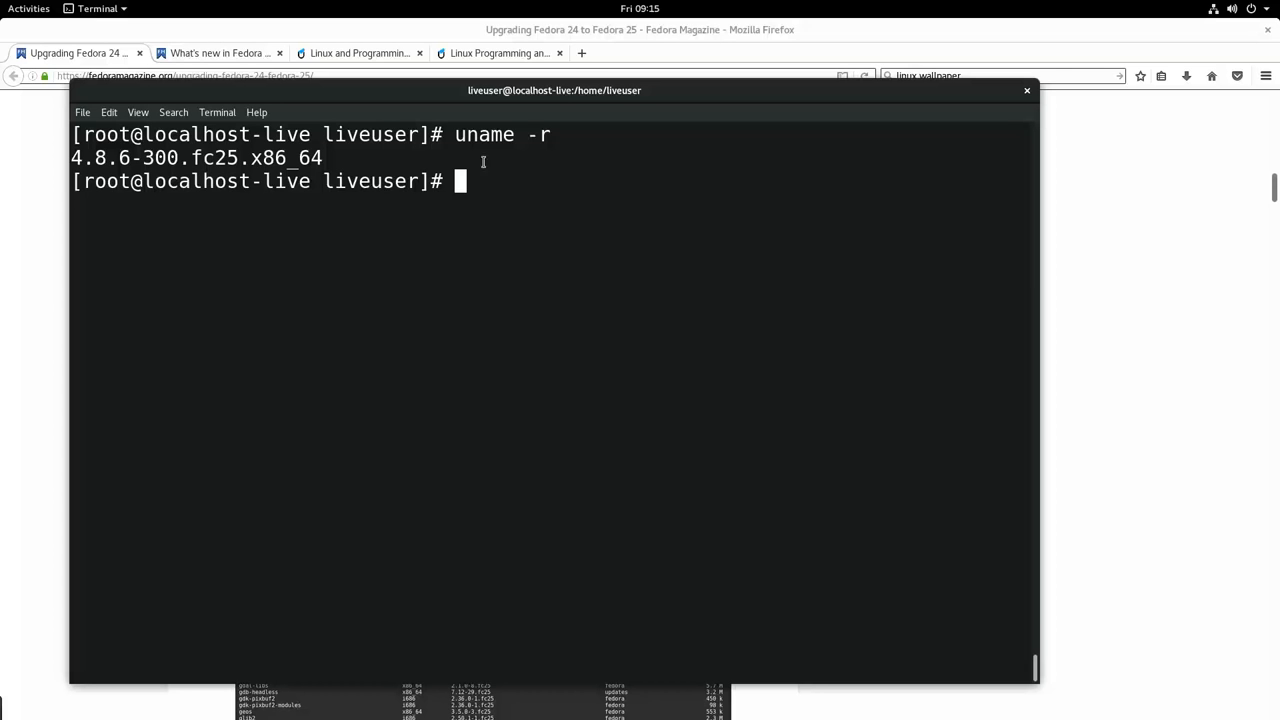
click(24, 8)
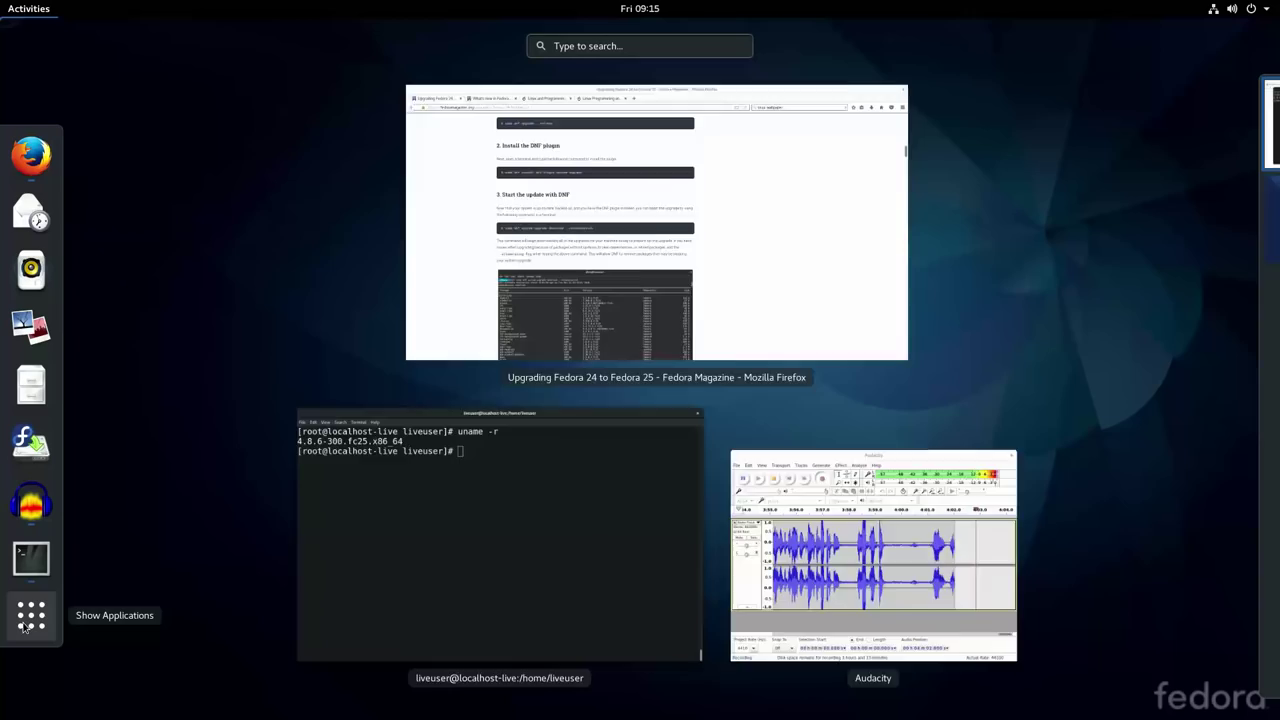
Browse the Frequent applications grid, then bring Firefox back with the upgrade article.
click(28, 614)
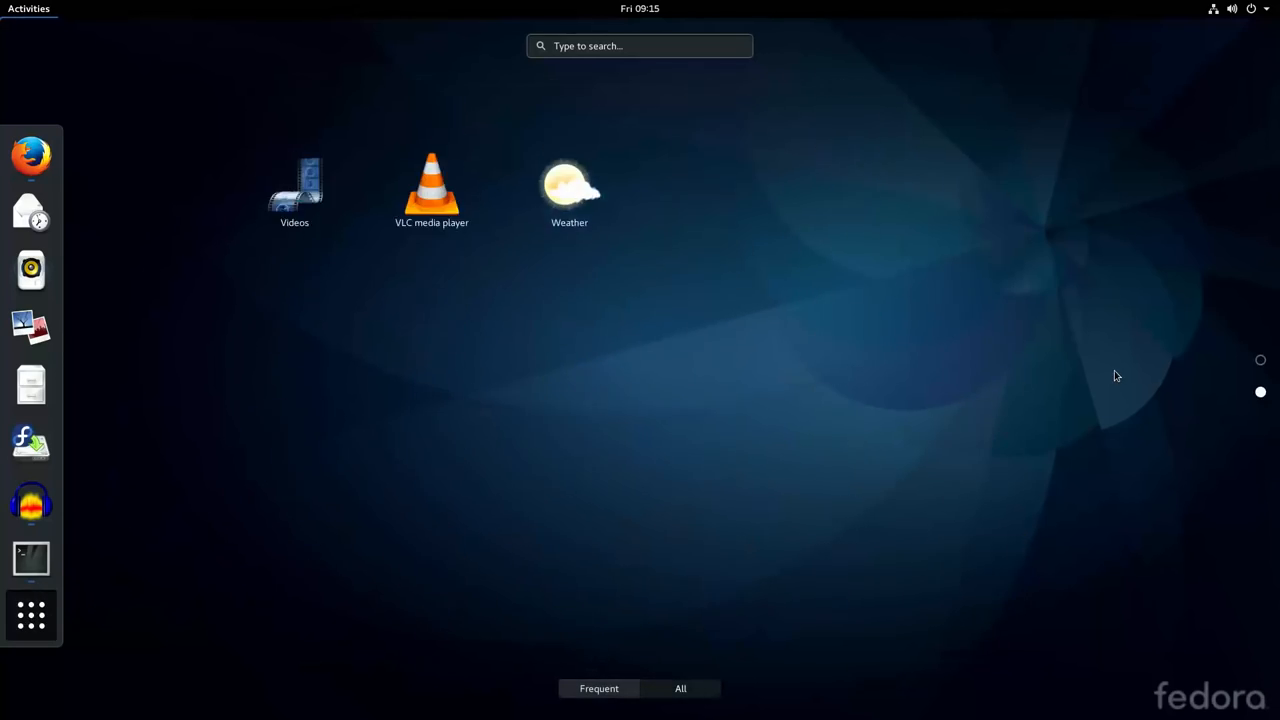
click(688, 688)
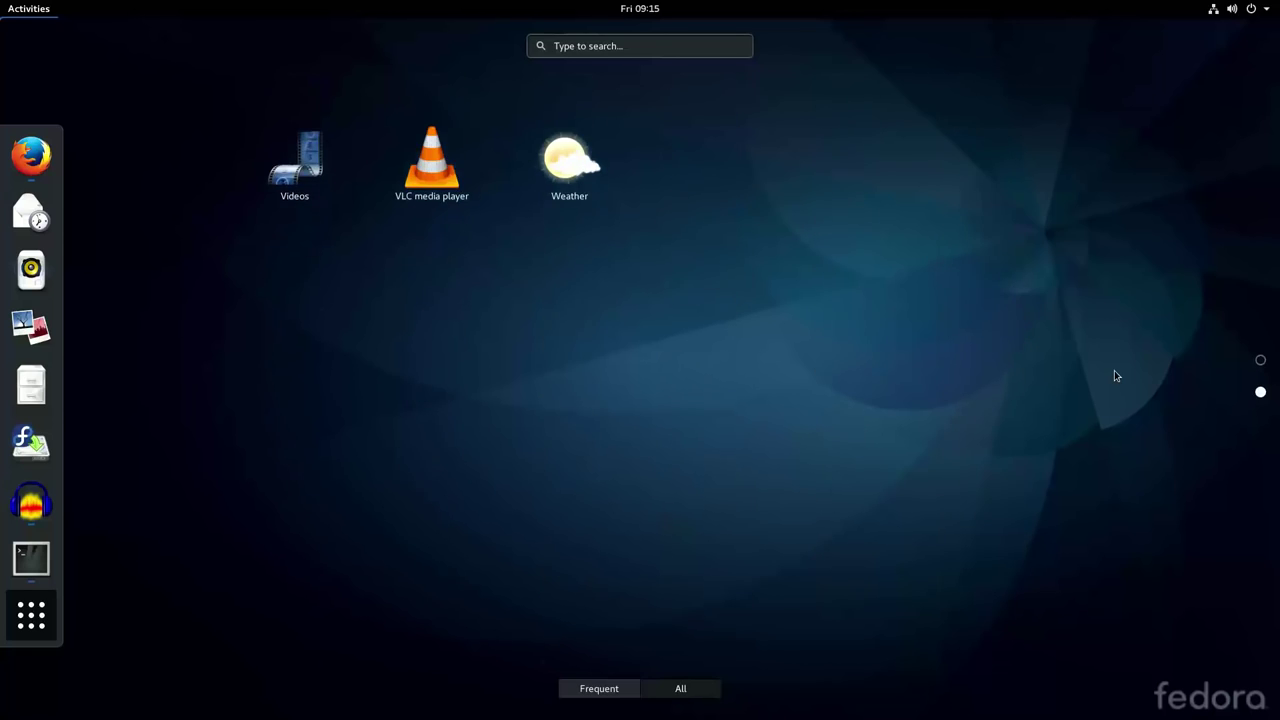
click(688, 688)
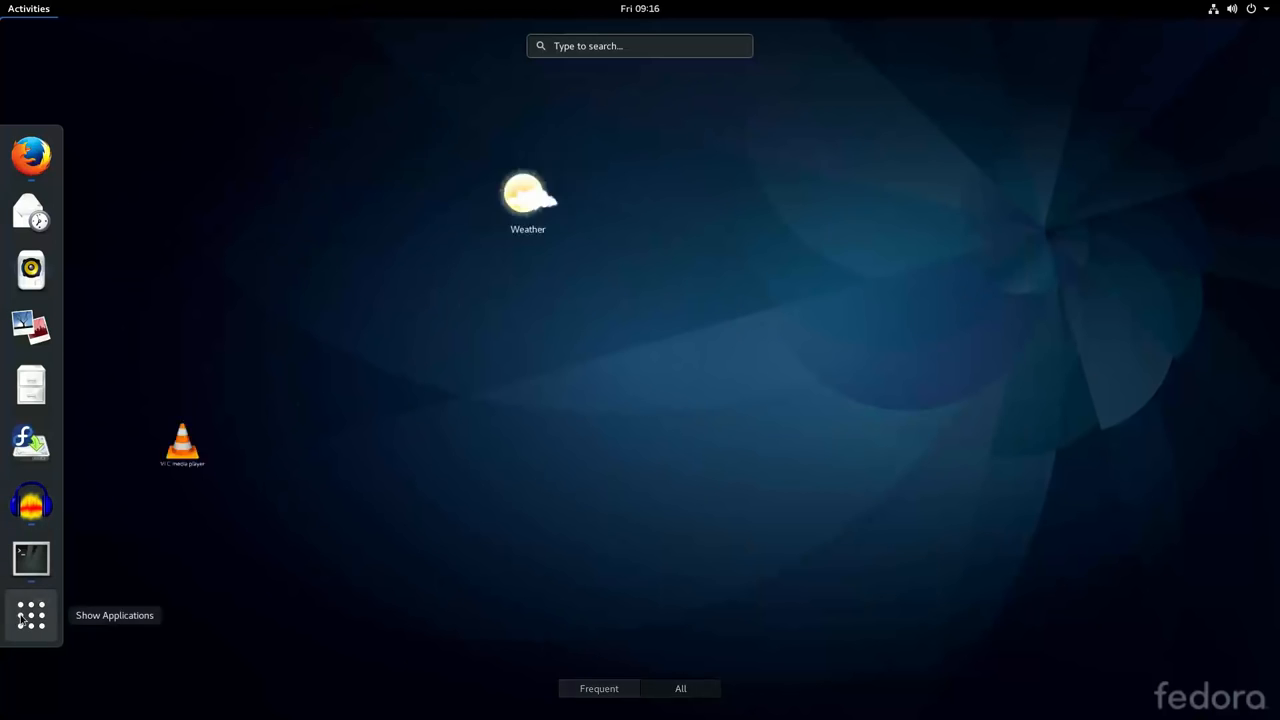
click(30, 156)
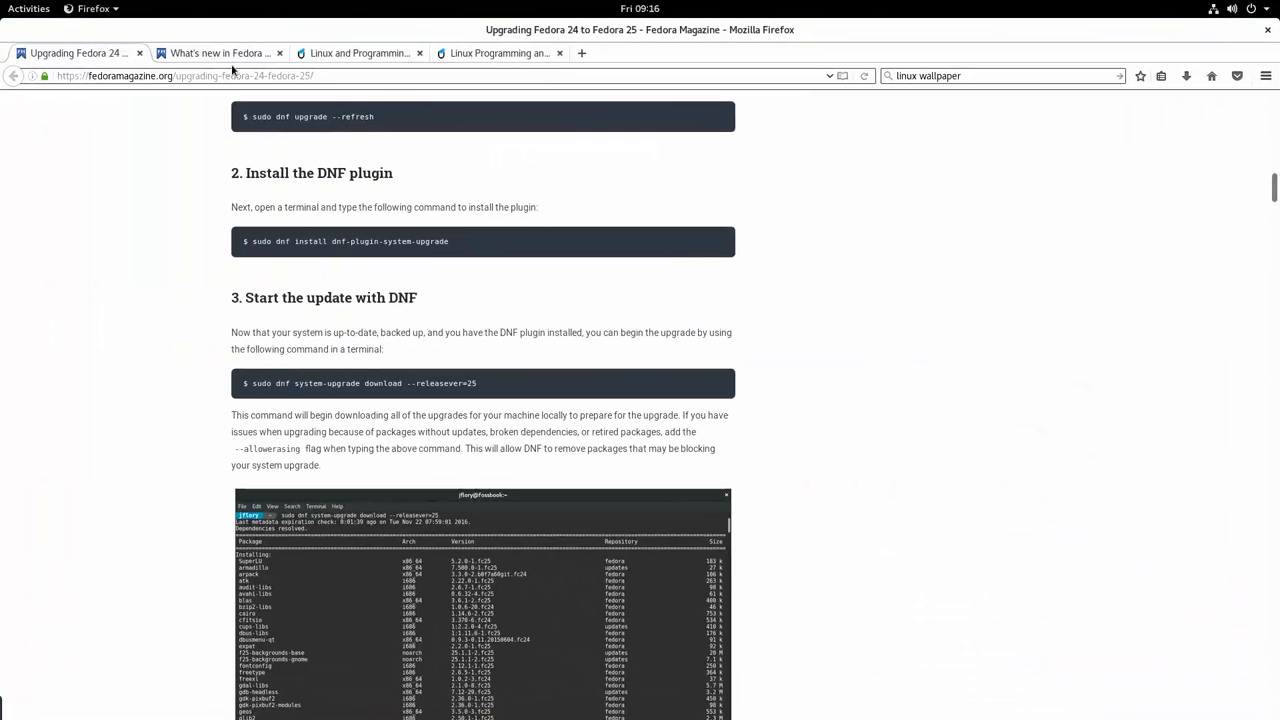
Read the What's new in Fedora 25 Workstation article down to its Other notes section.
click(232, 52)
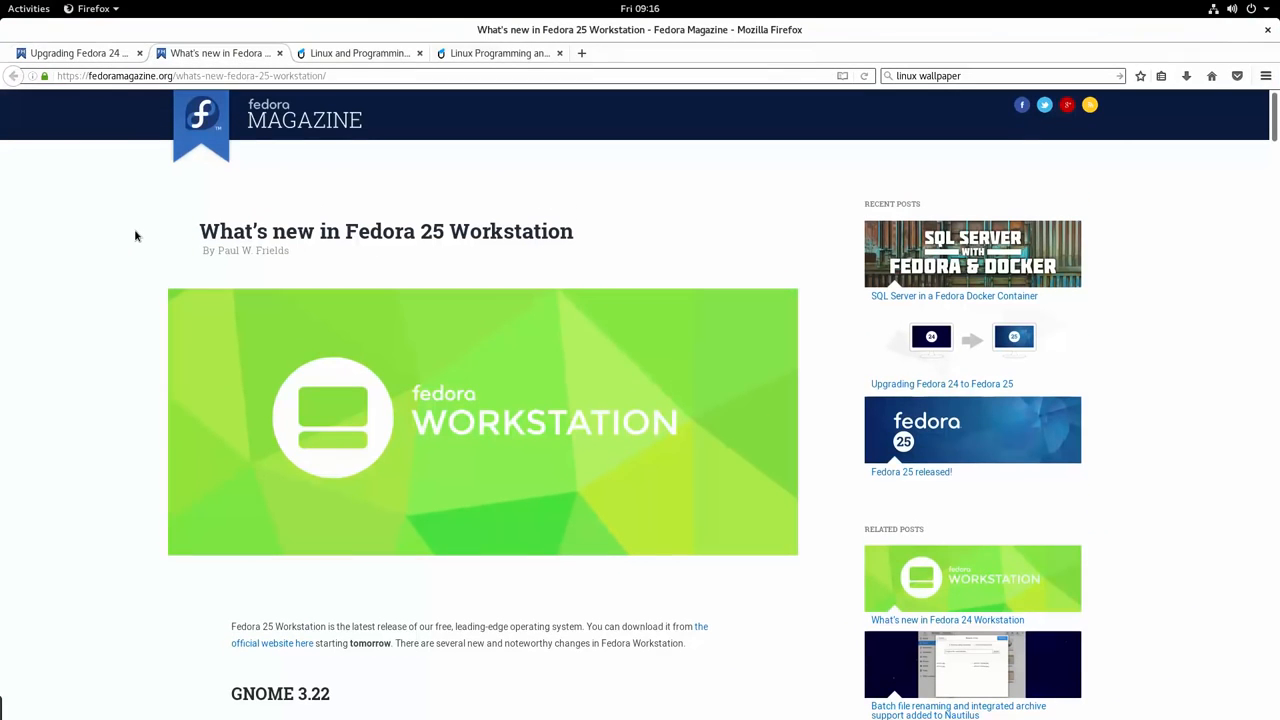
scroll(down, 3)
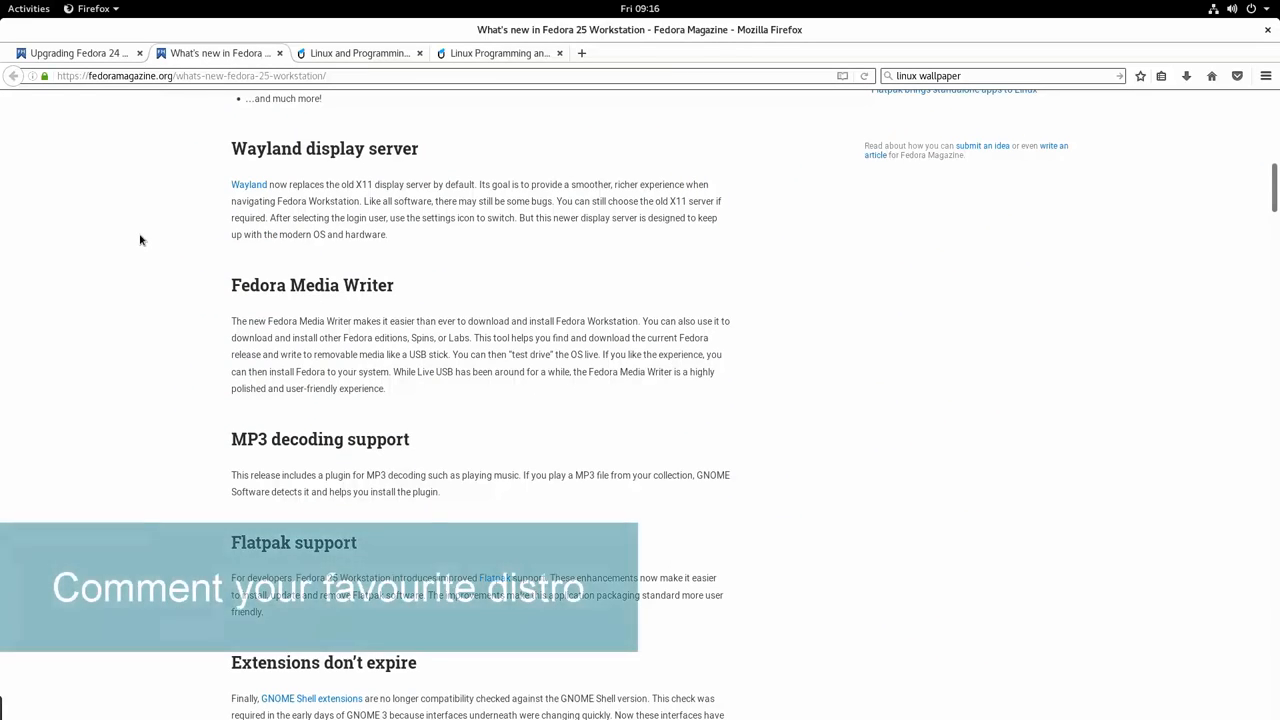
scroll(down, 3)
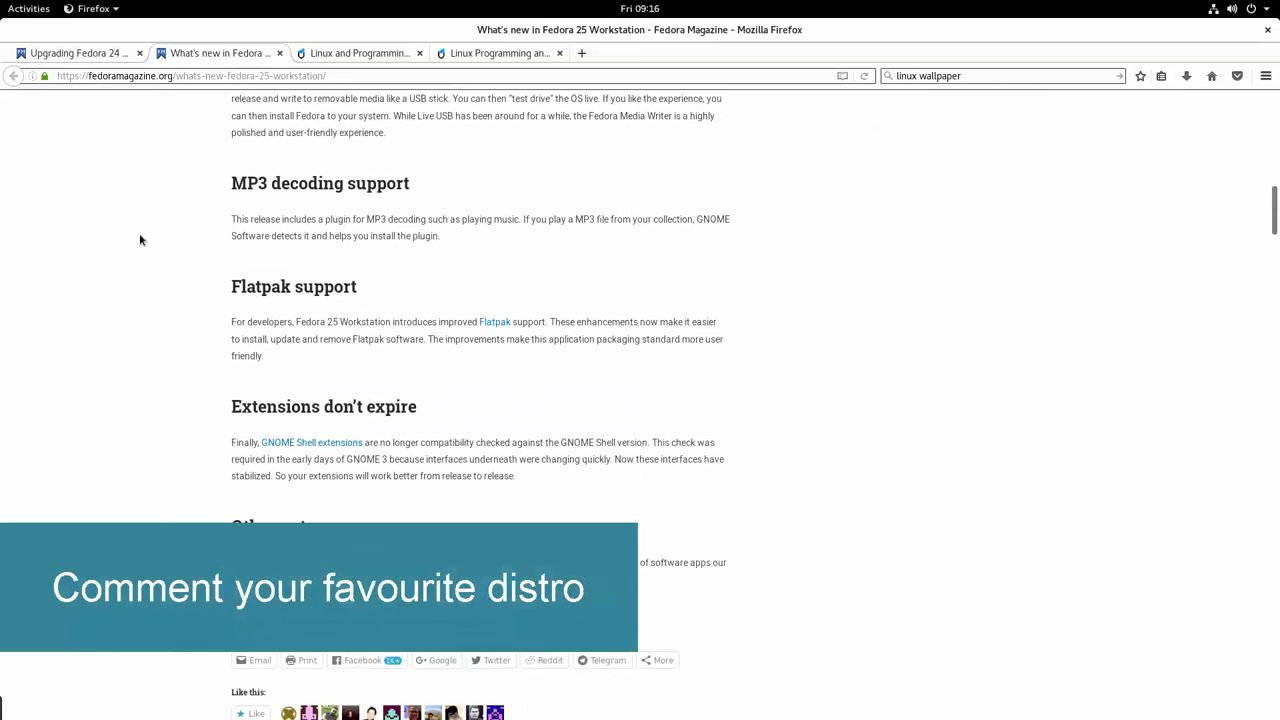
scroll(down, 3)
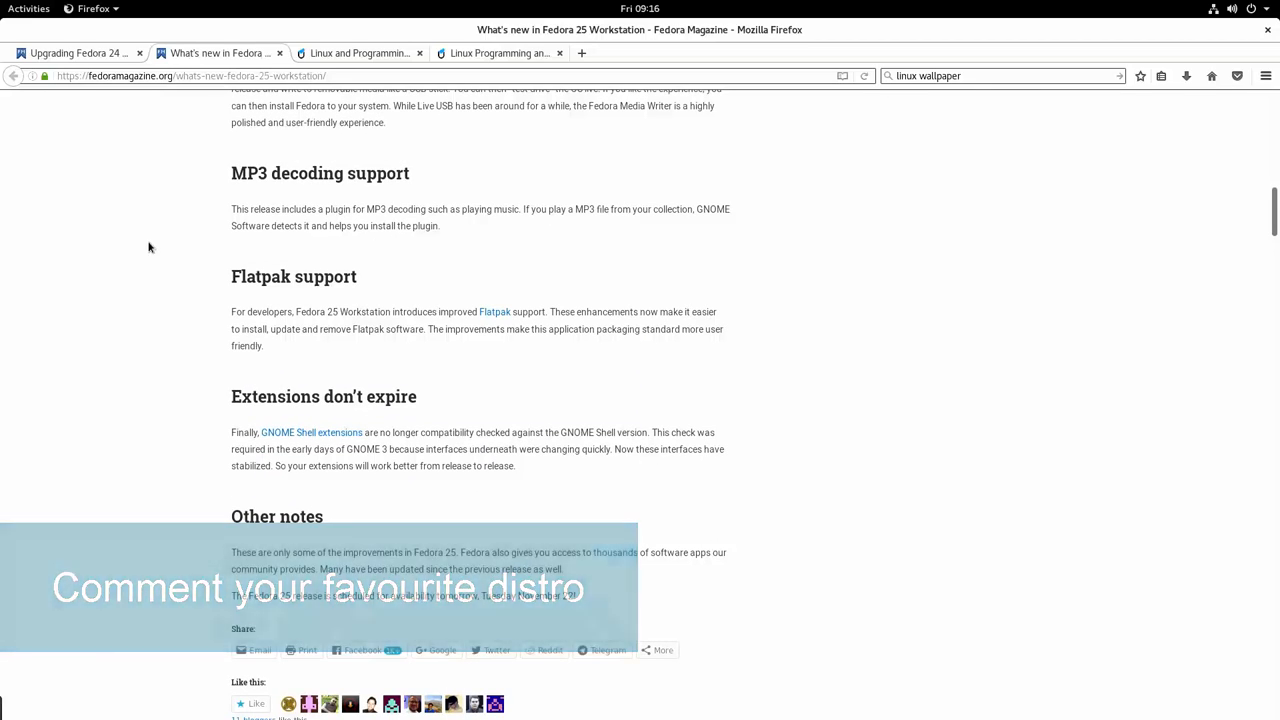
scroll(down, 3)
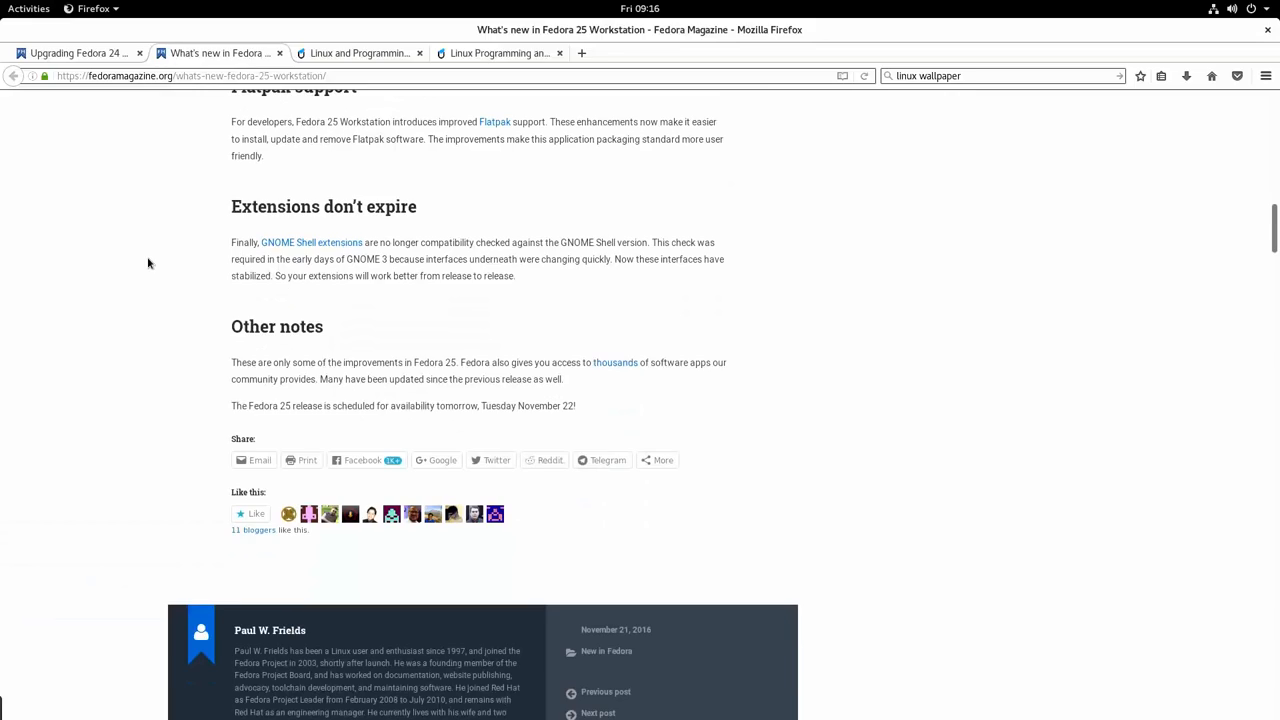
click(18, 8)
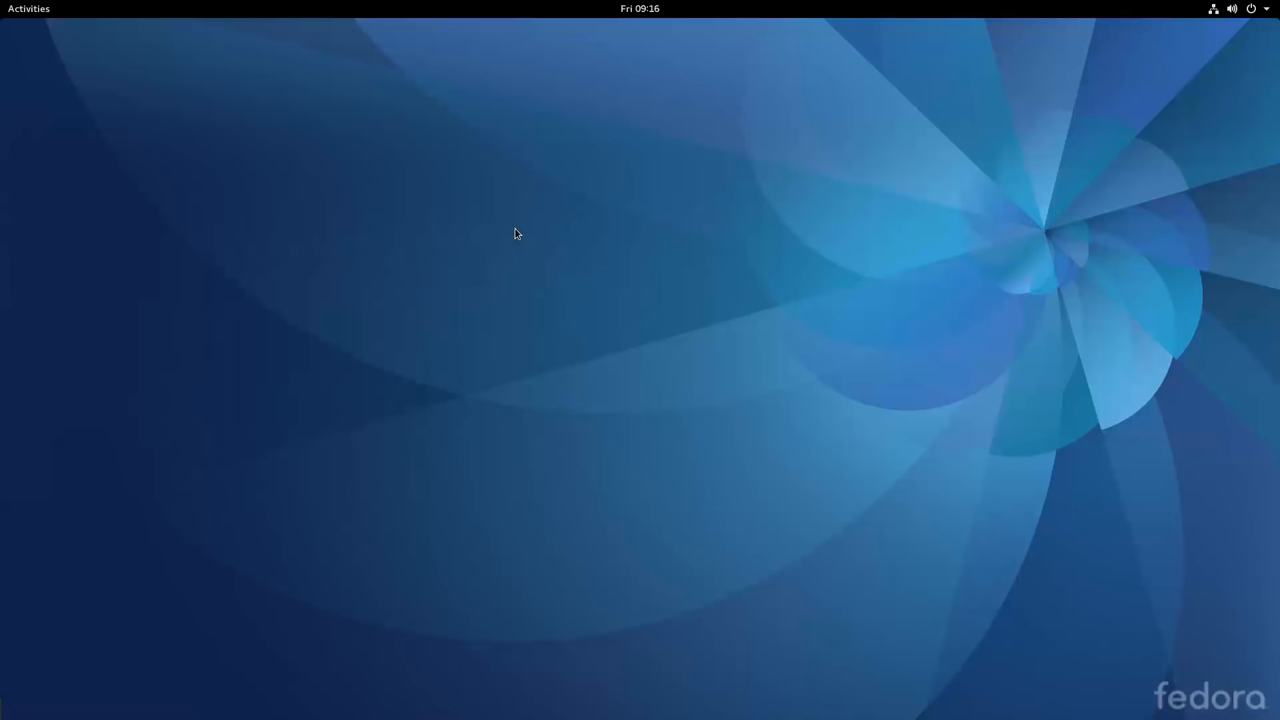
mouse_move(832, 176)
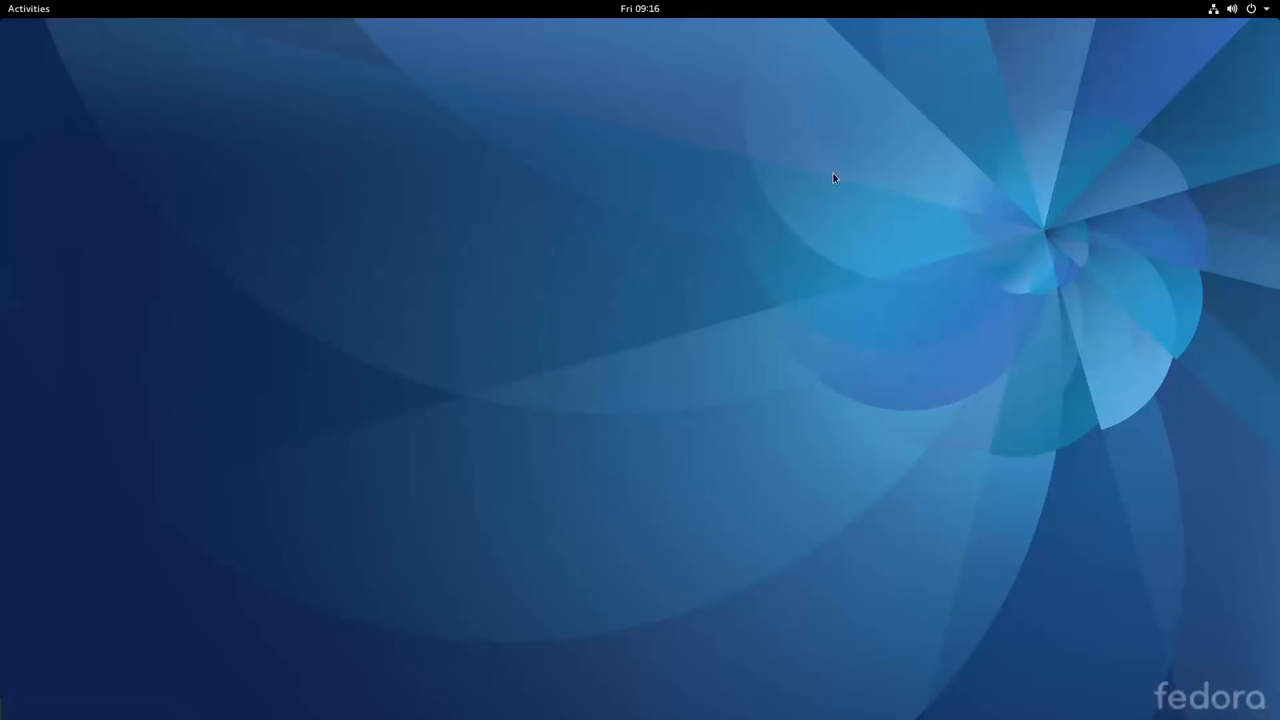
mouse_move(772, 196)
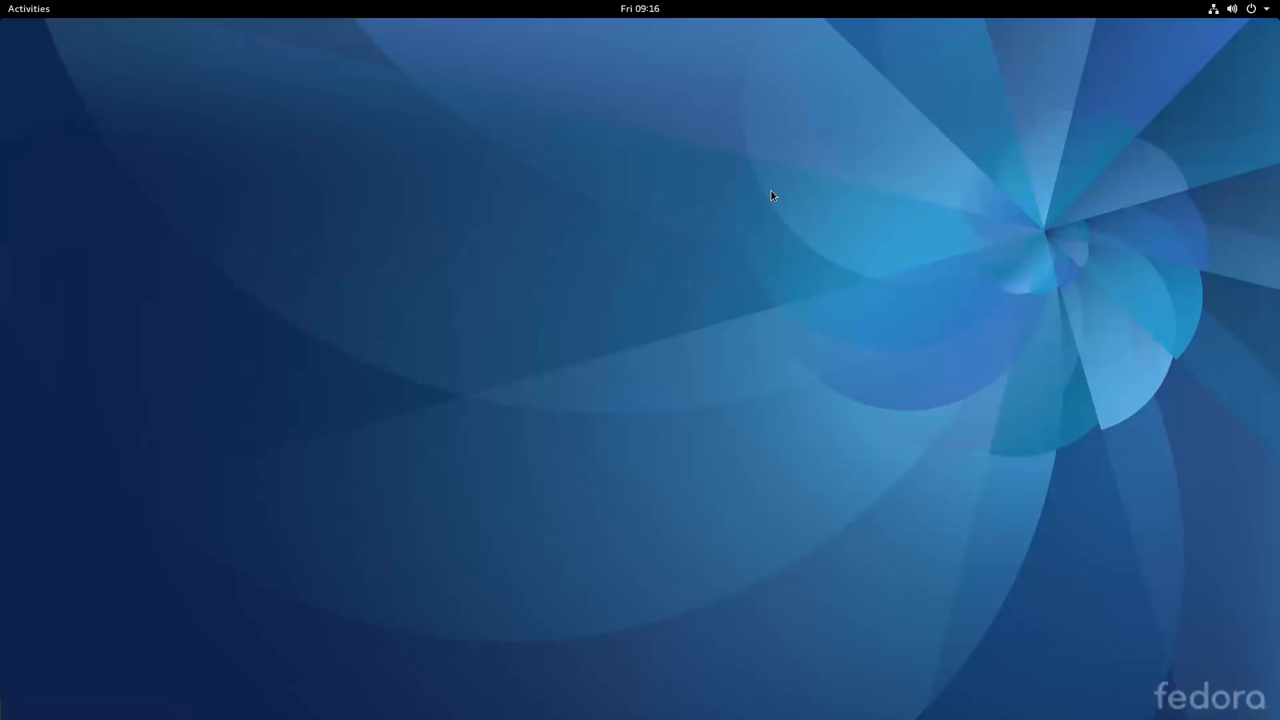
mouse_move(760, 184)
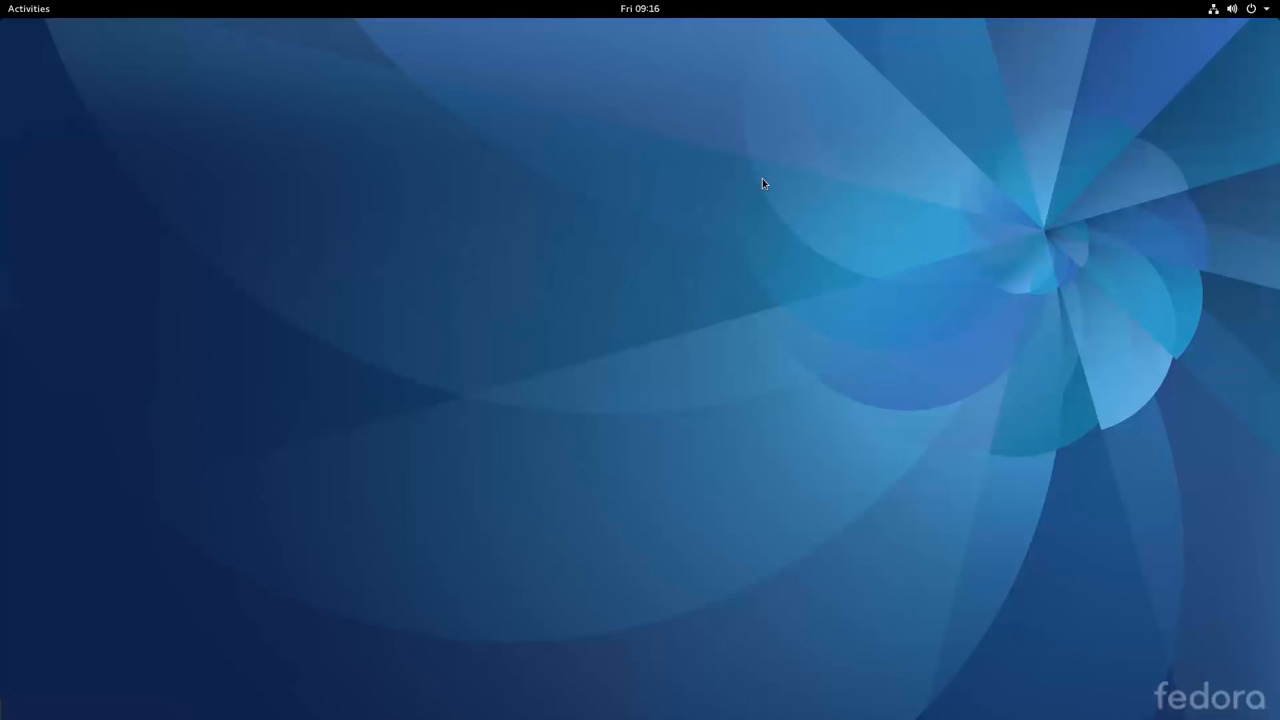
mouse_move(1272, 150)
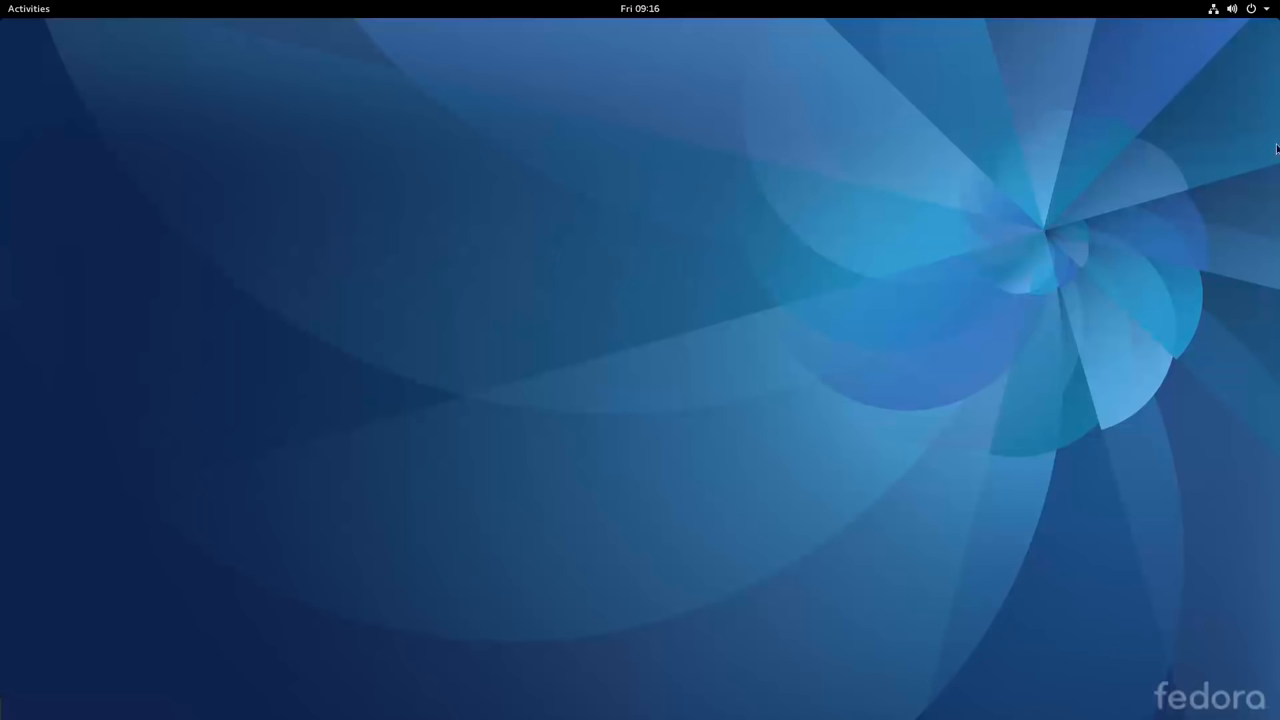
click(640, 8)
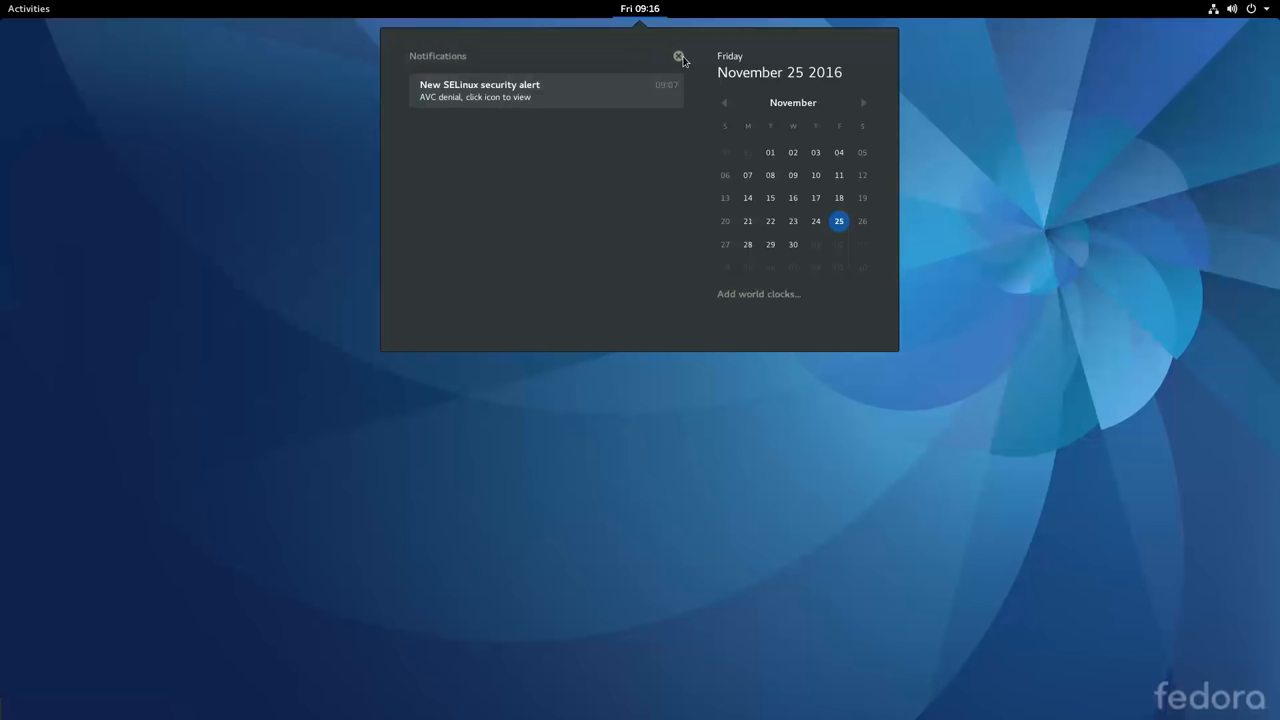
mouse_move(732, 62)
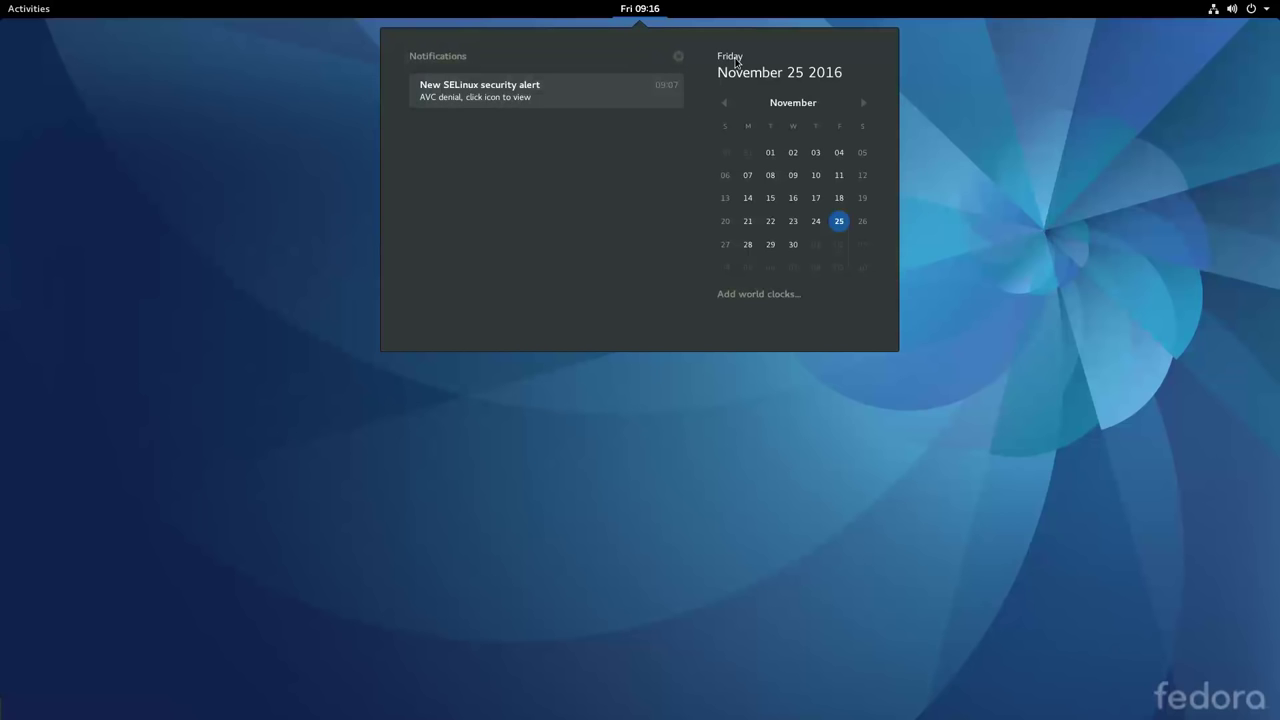
click(1232, 8)
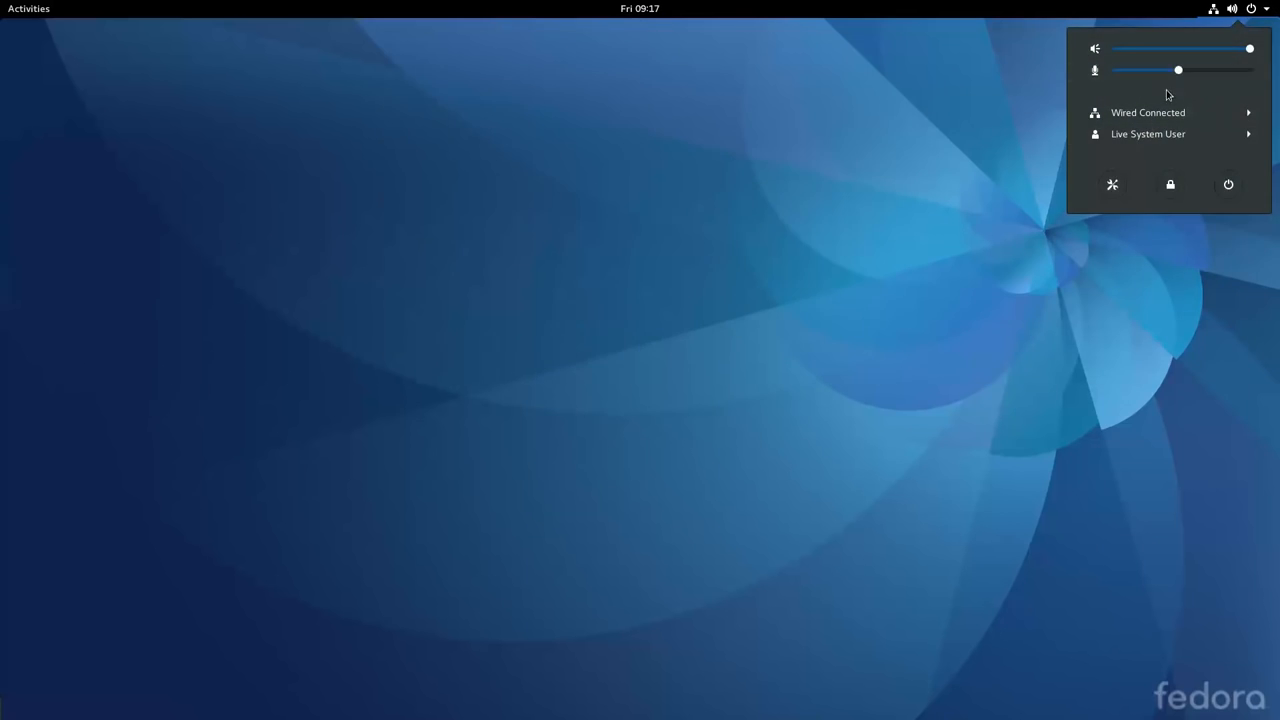
click(616, 356)
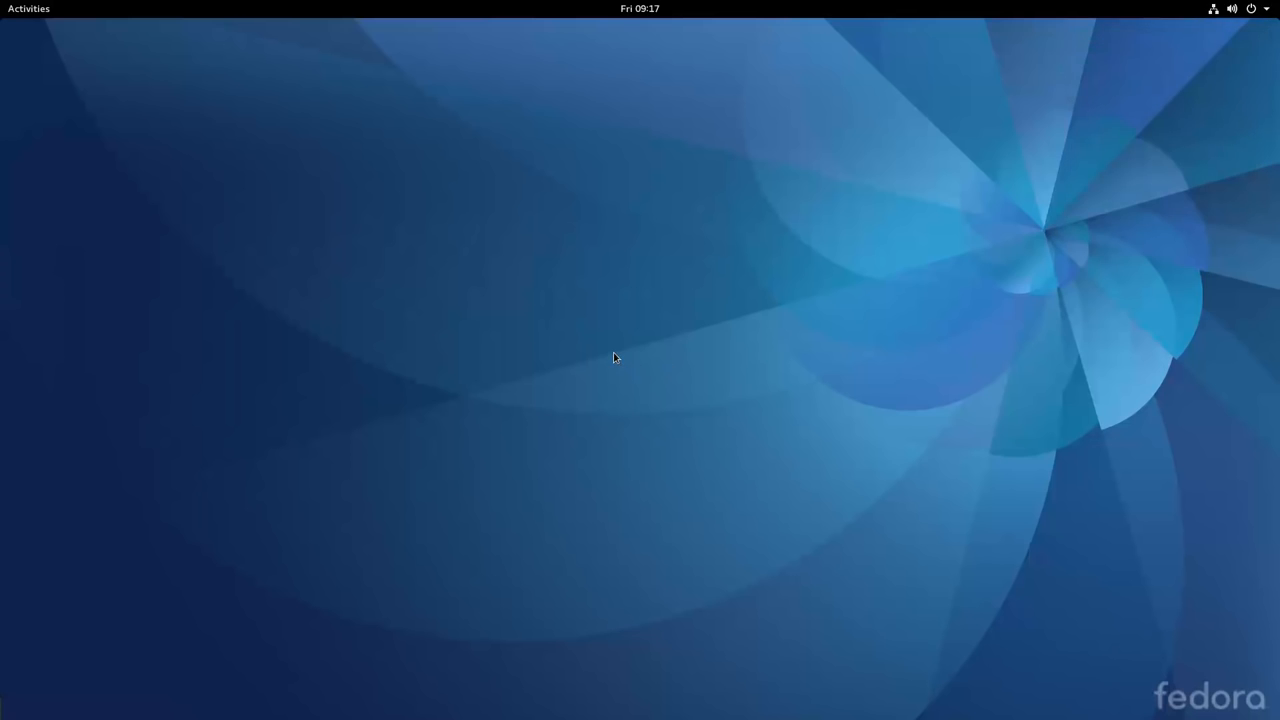
mouse_move(778, 178)
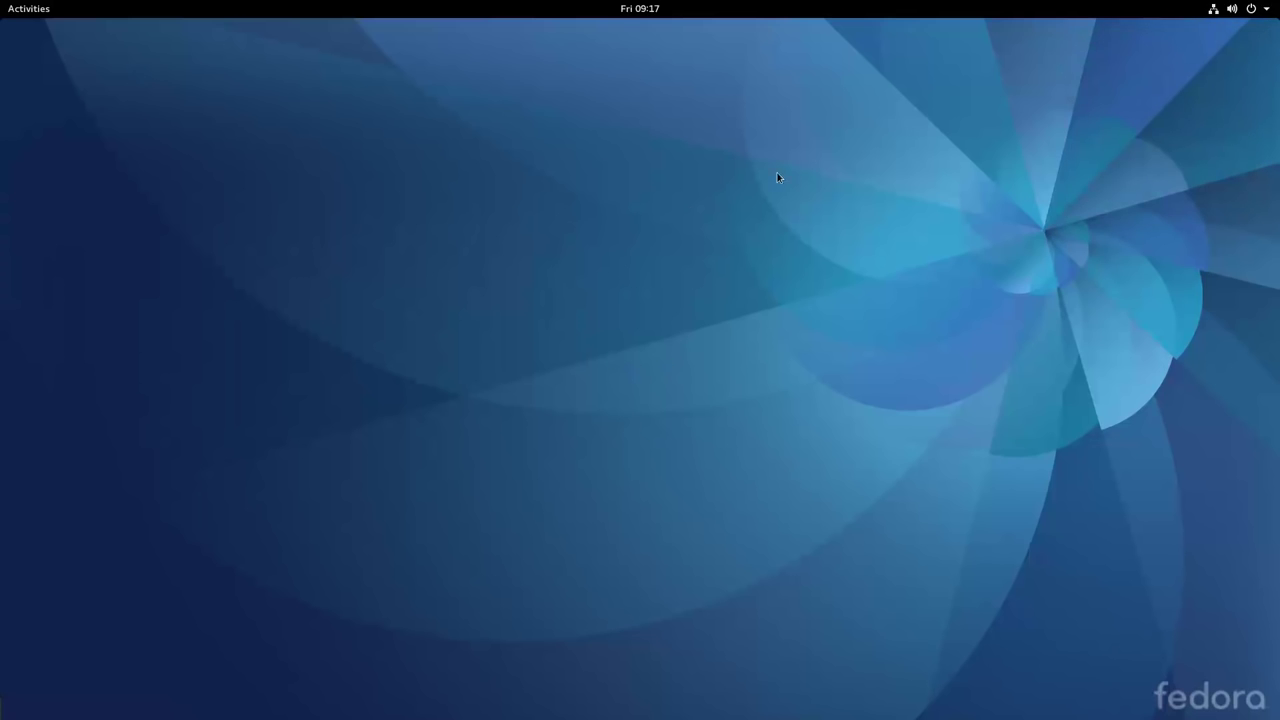
mouse_move(36, 12)
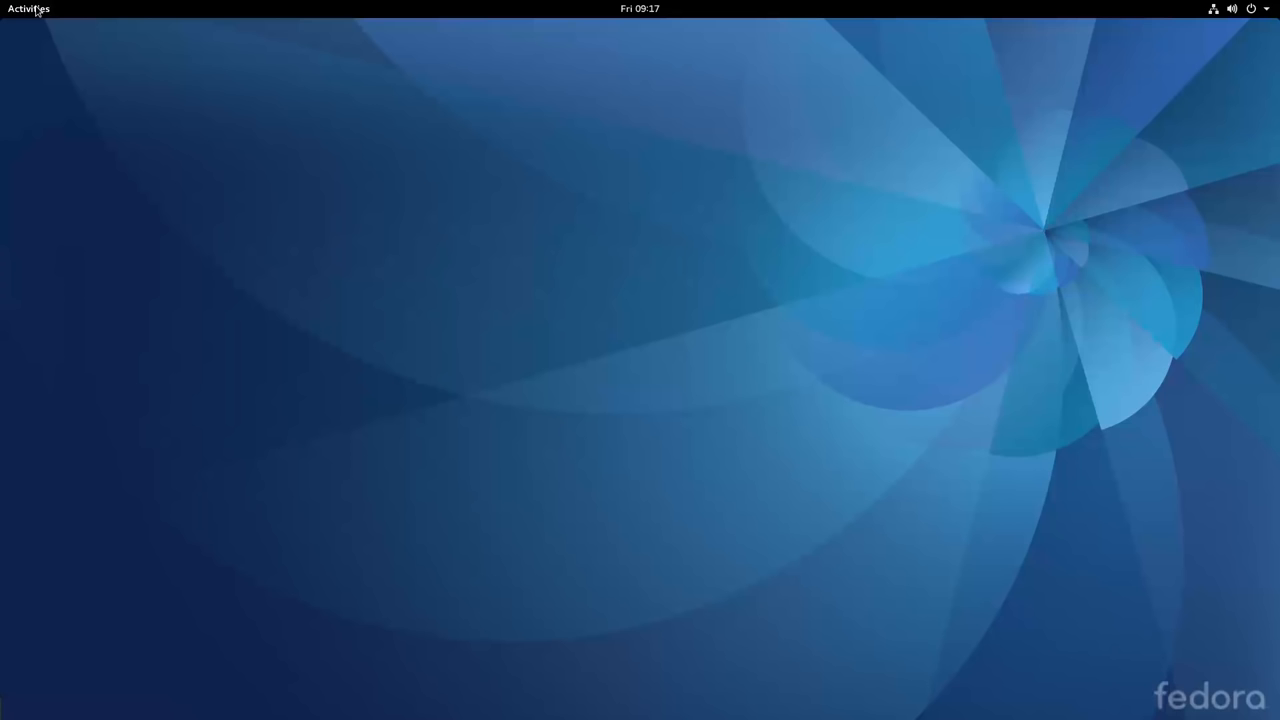
click(28, 8)
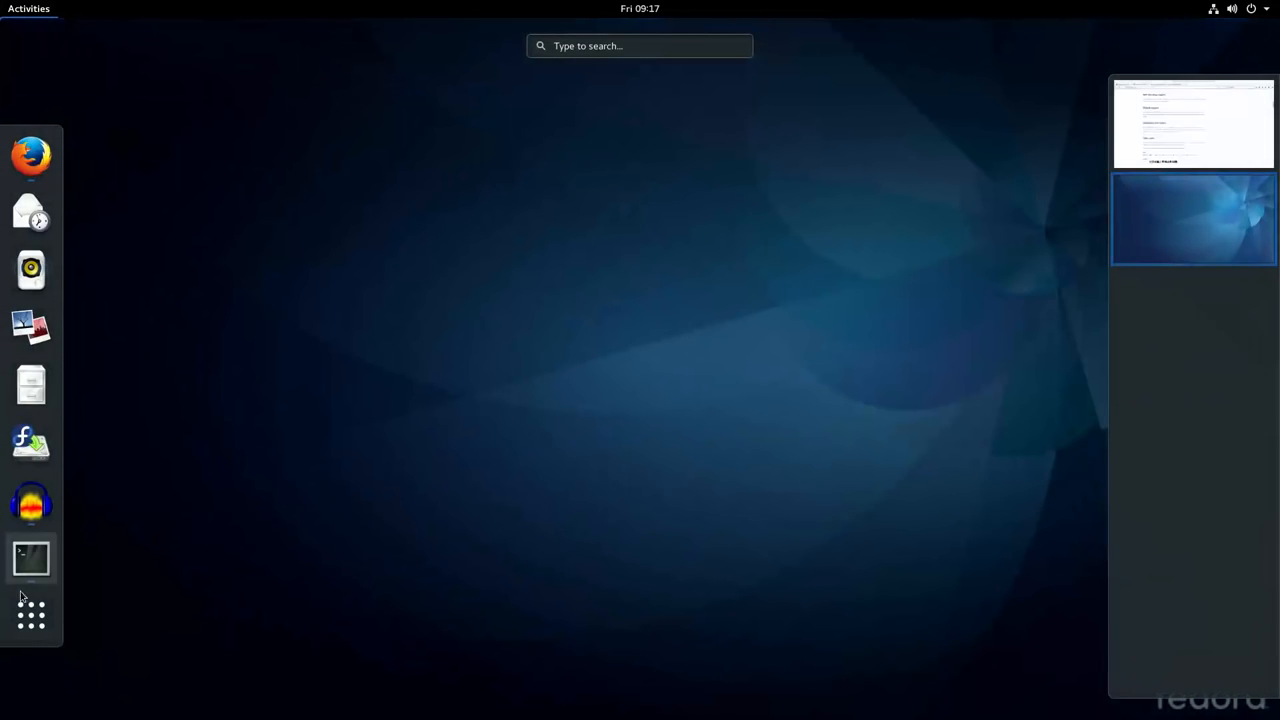
click(30, 612)
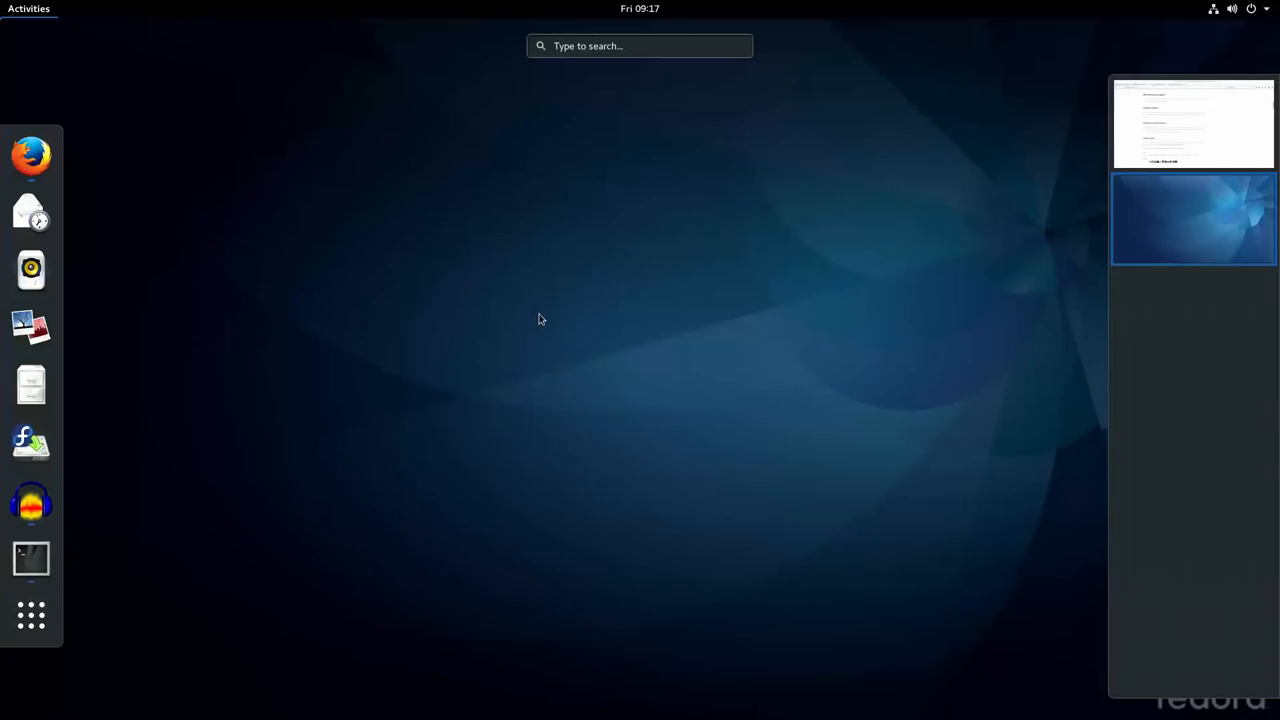
click(1192, 218)
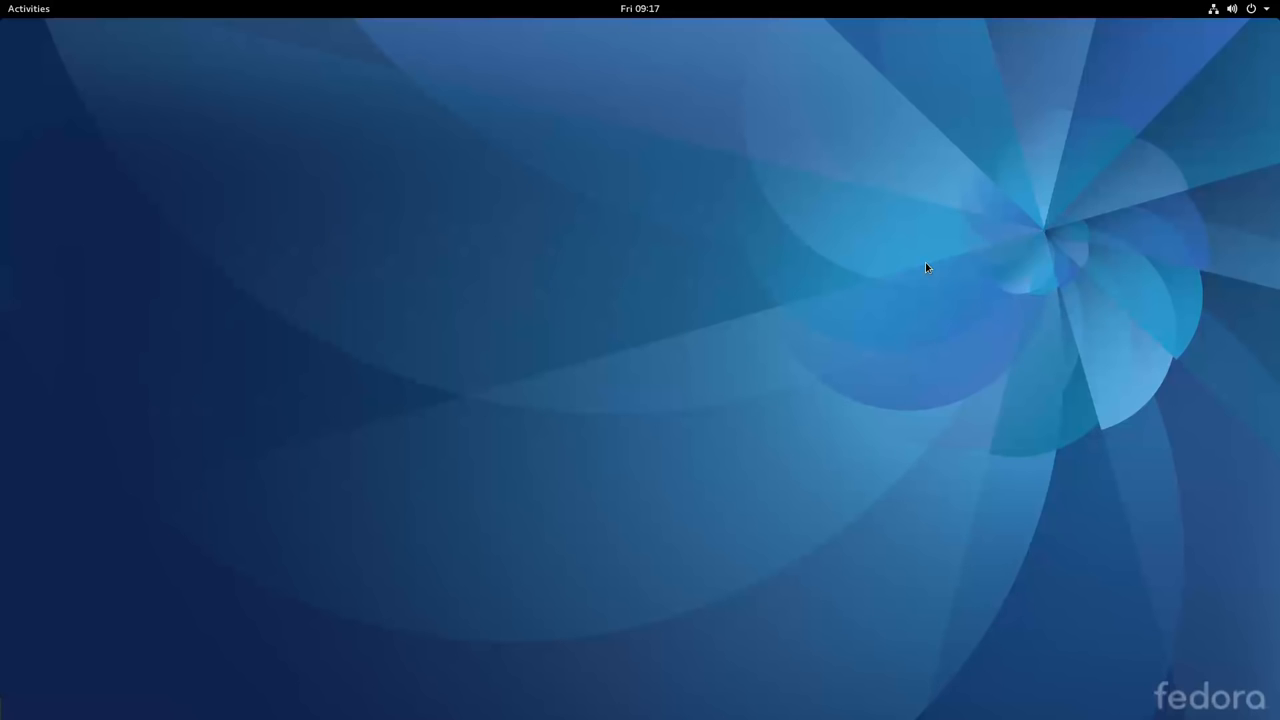
mouse_move(924, 268)
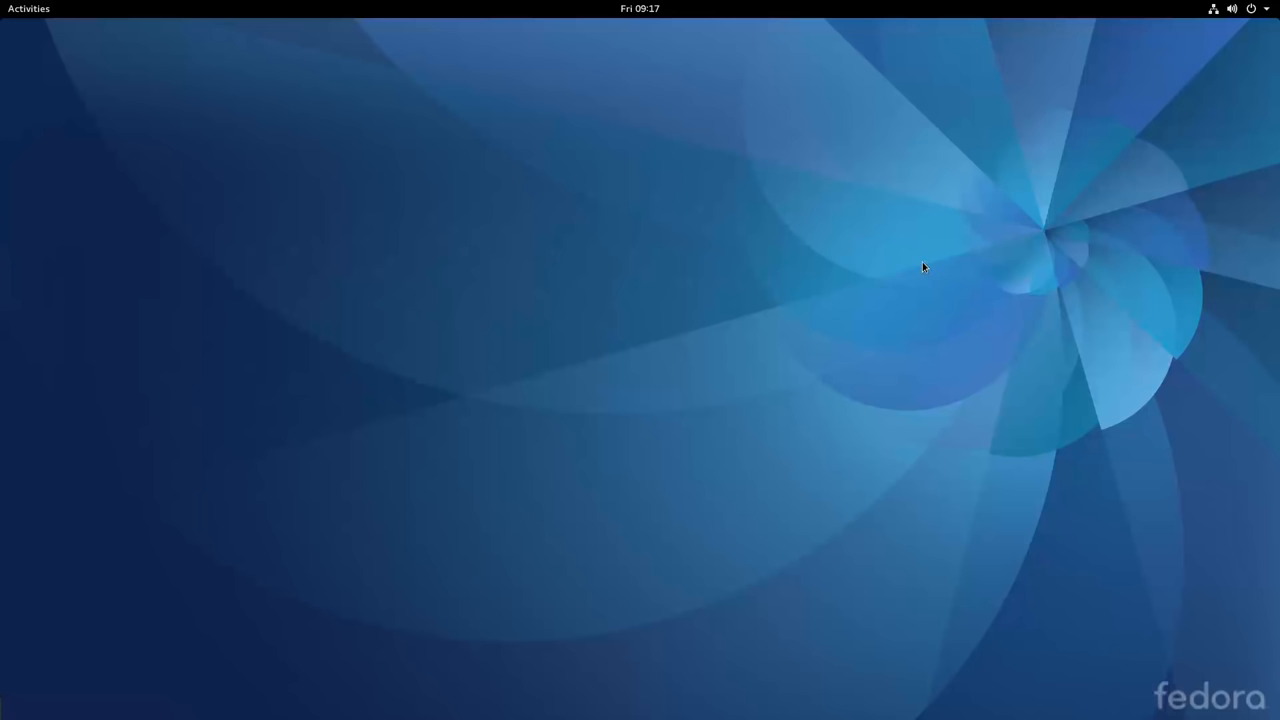
mouse_move(664, 244)
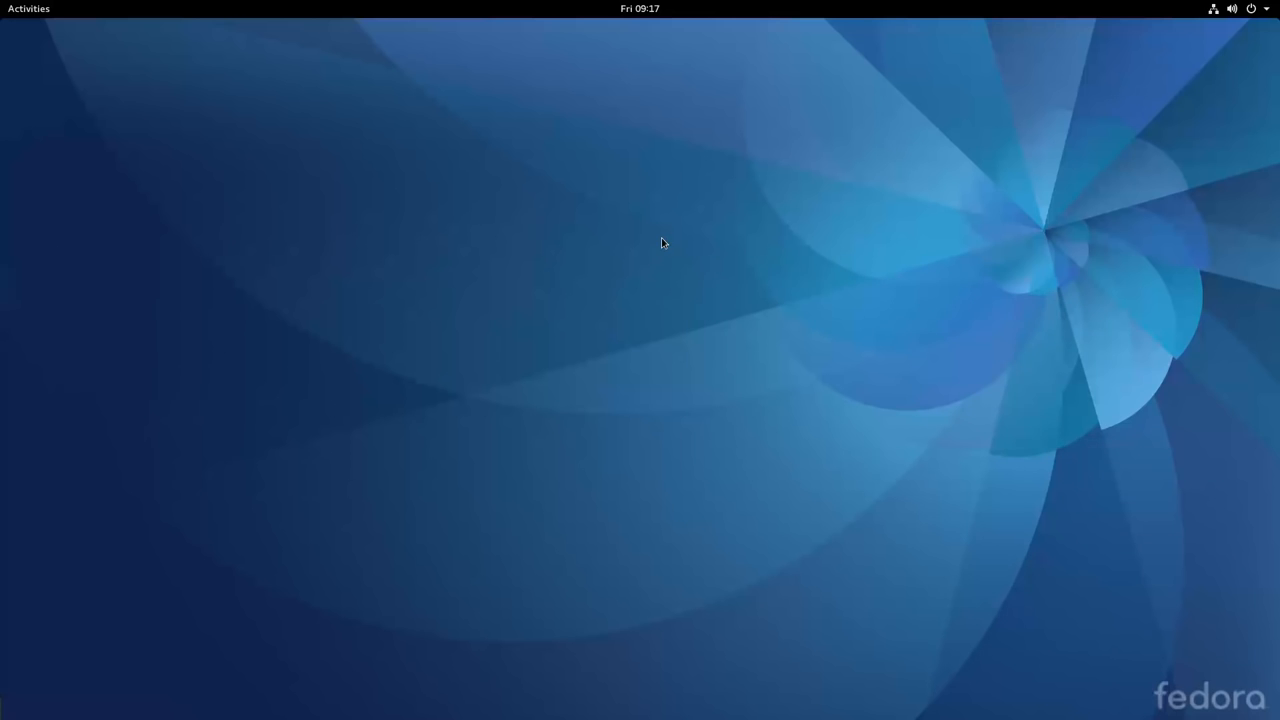
mouse_move(432, 344)
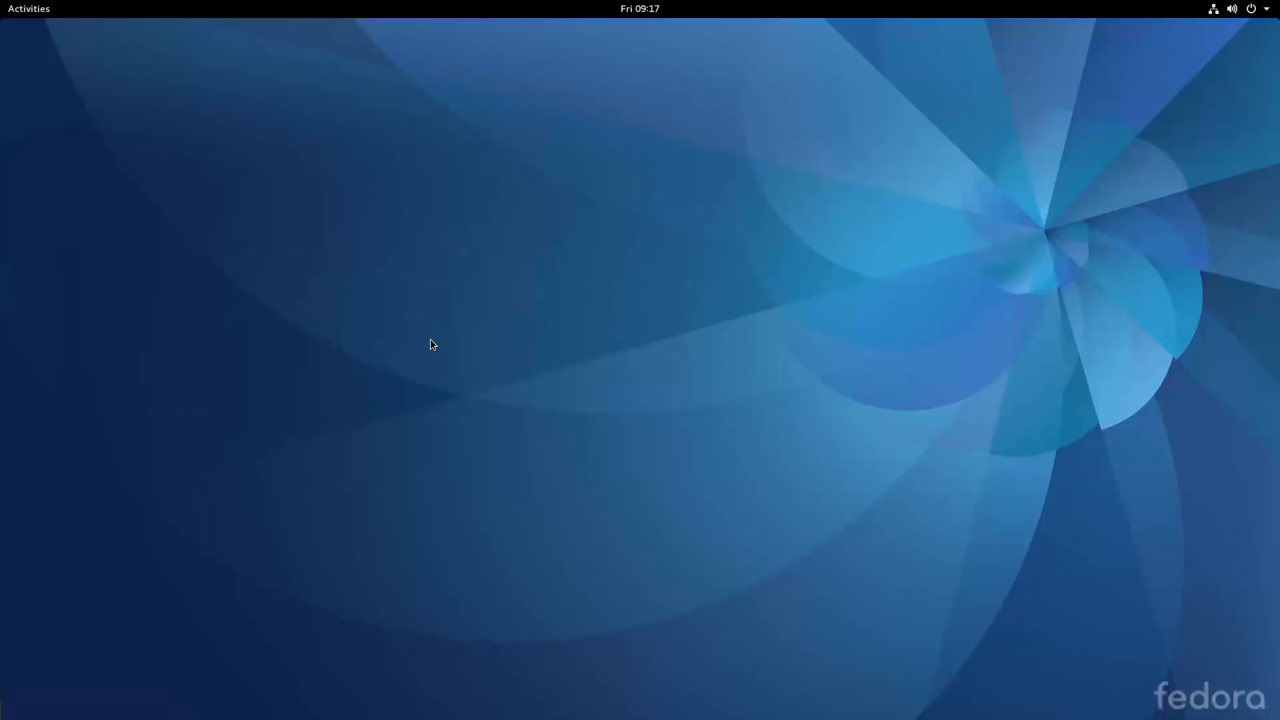
mouse_move(350, 278)
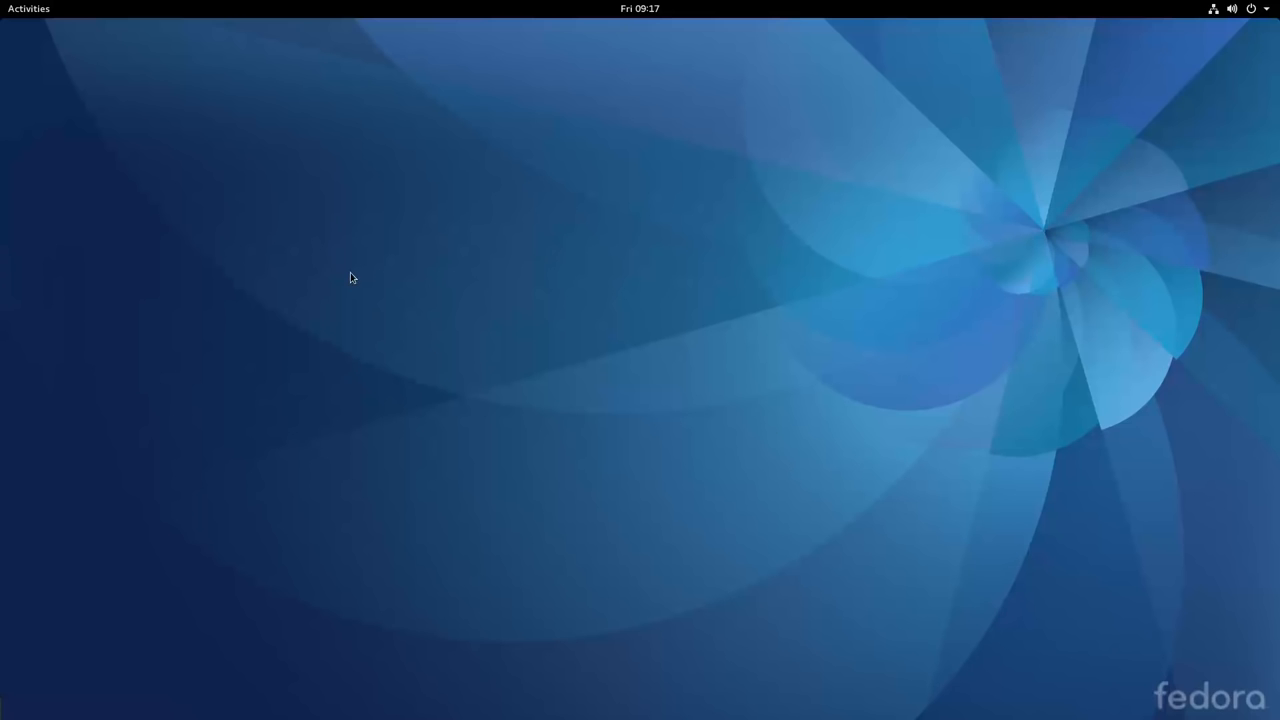
click(24, 8)
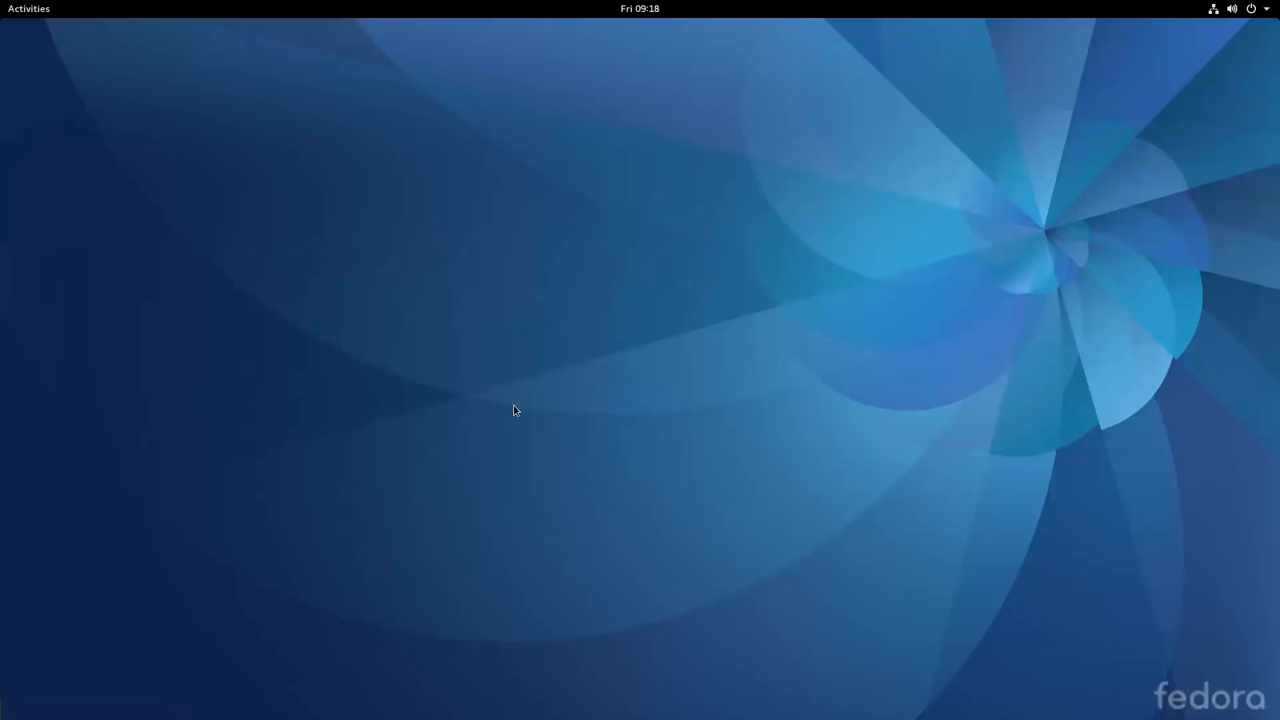
mouse_move(500, 414)
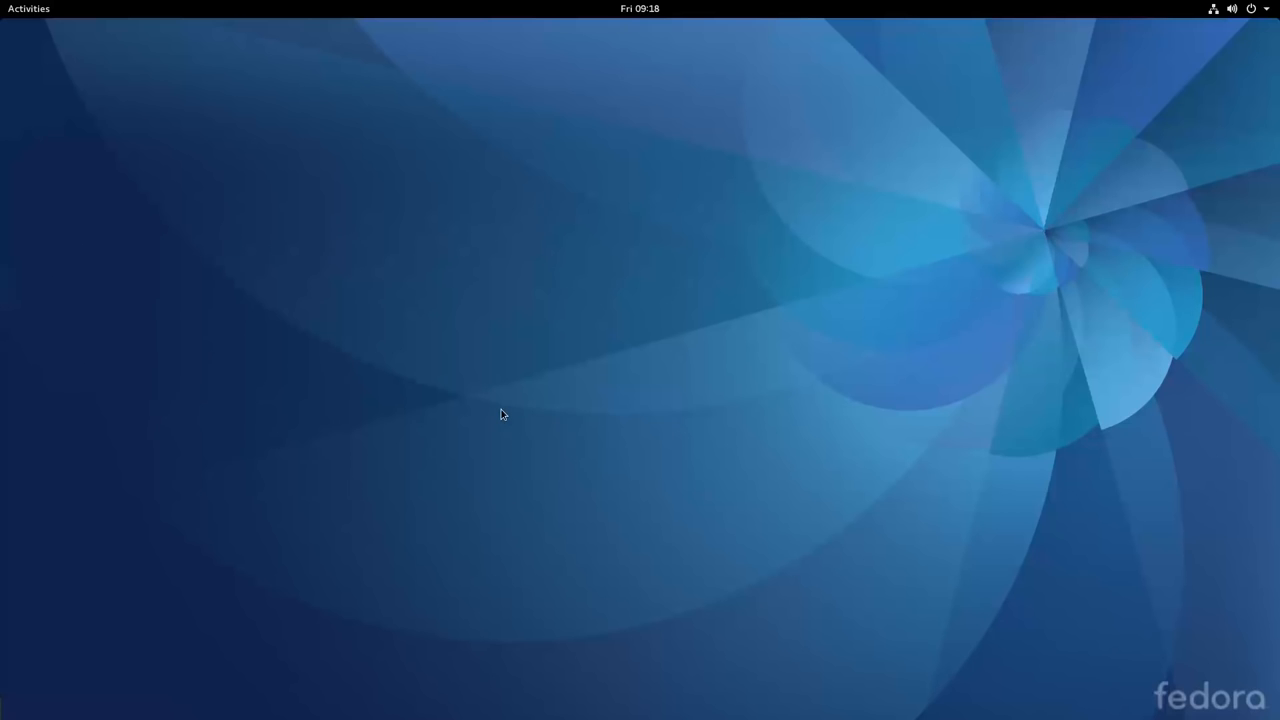
mouse_move(372, 168)
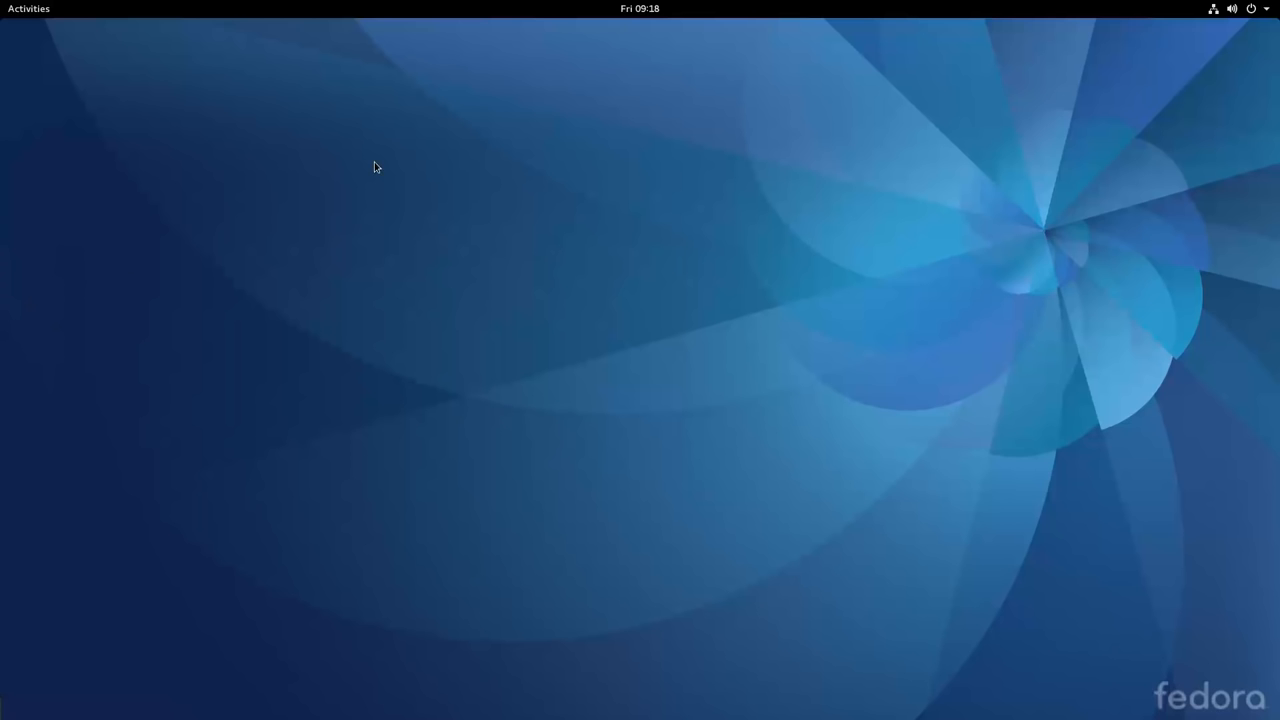
click(28, 8)
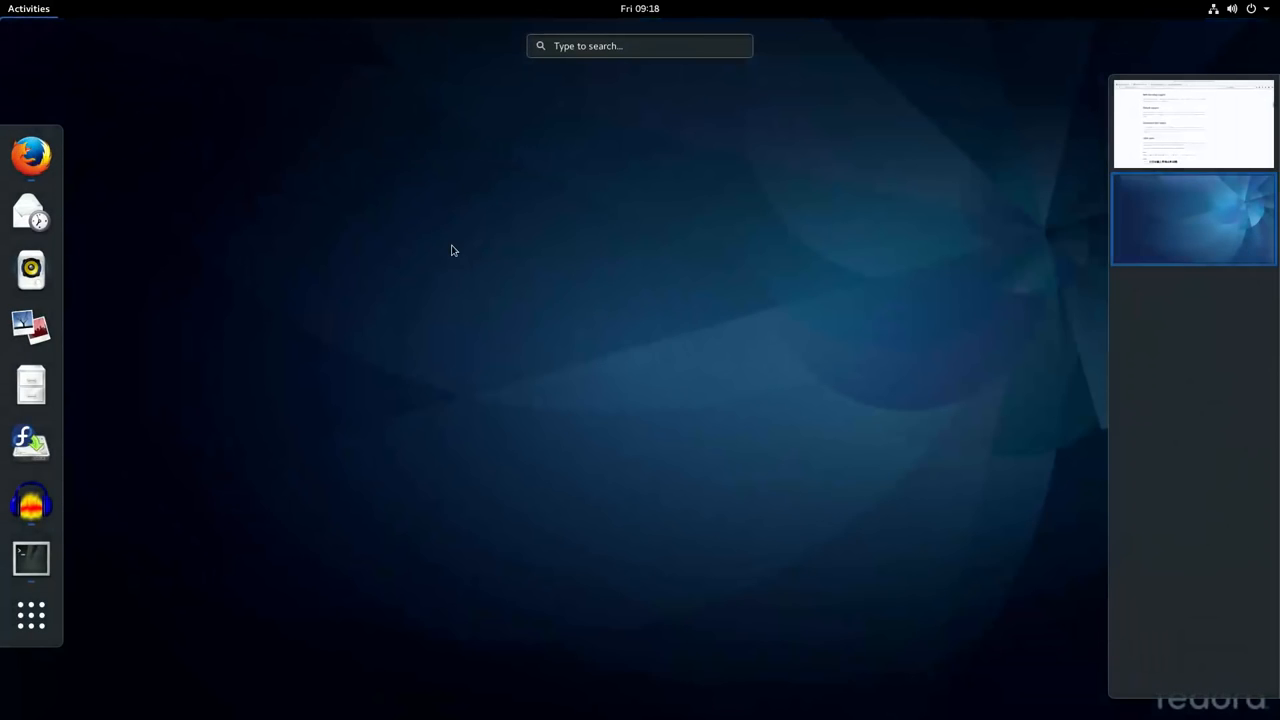
click(1192, 220)
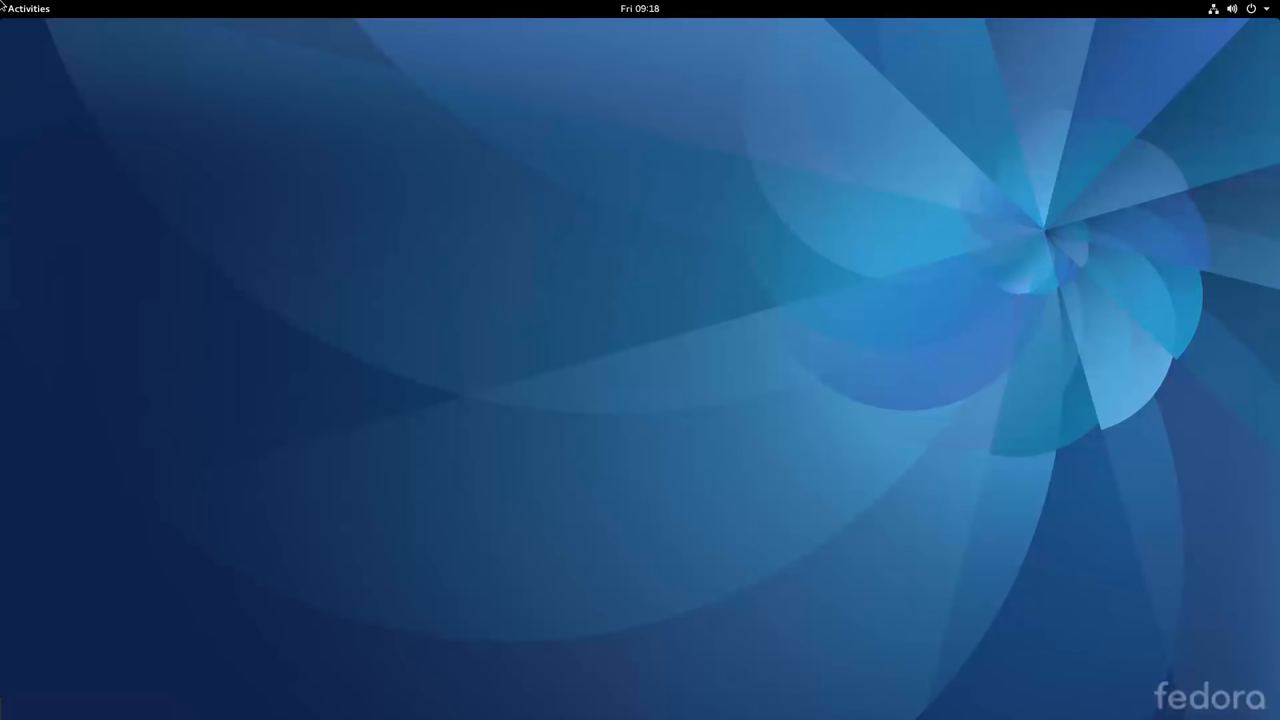
click(28, 8)
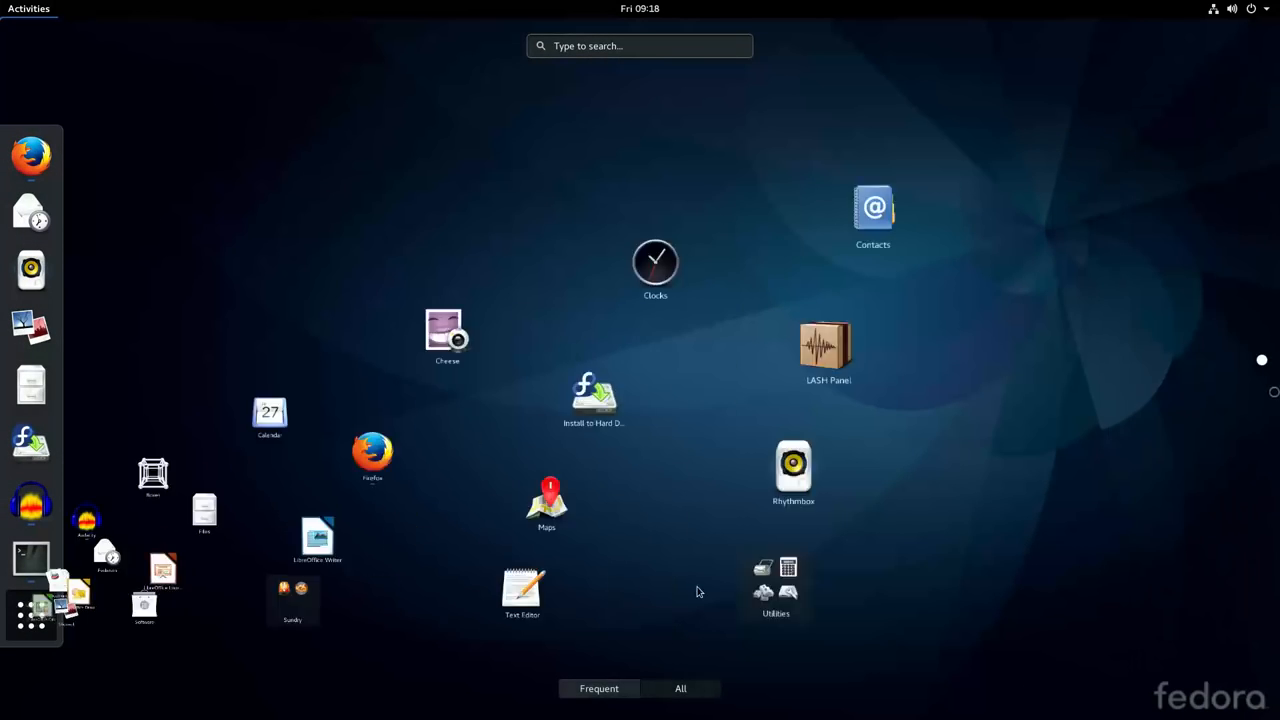
click(688, 688)
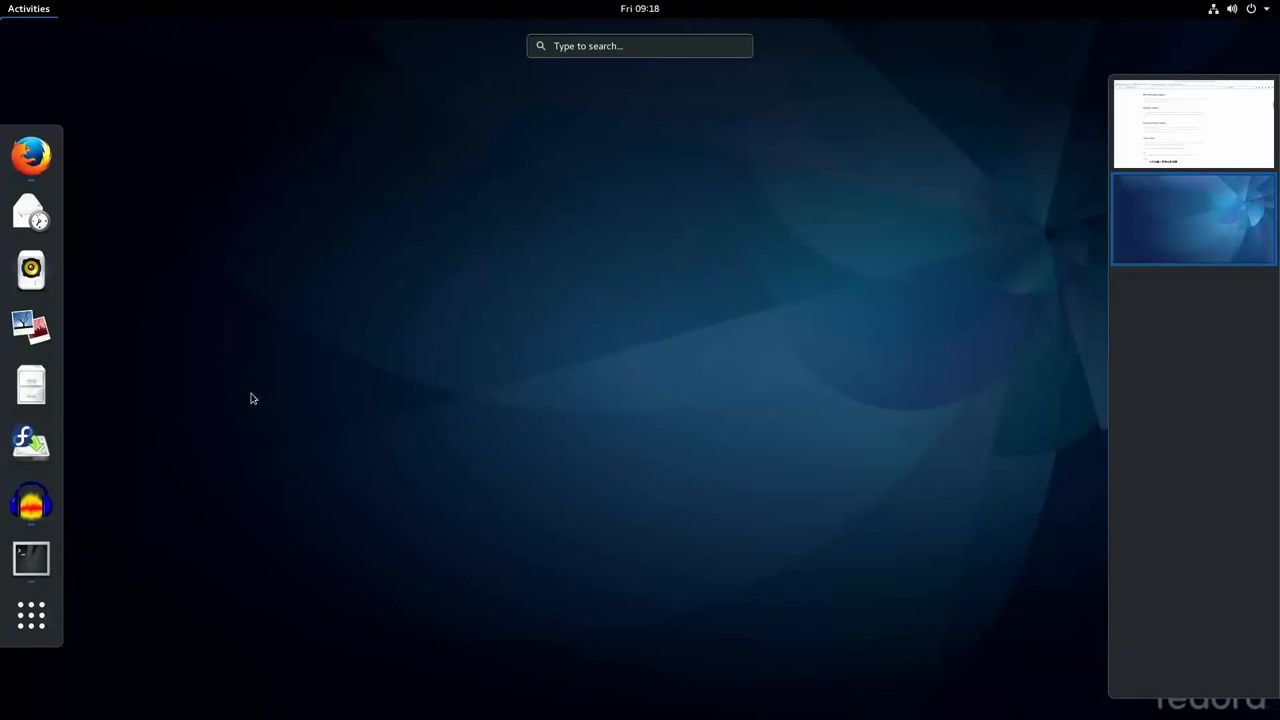
click(1192, 218)
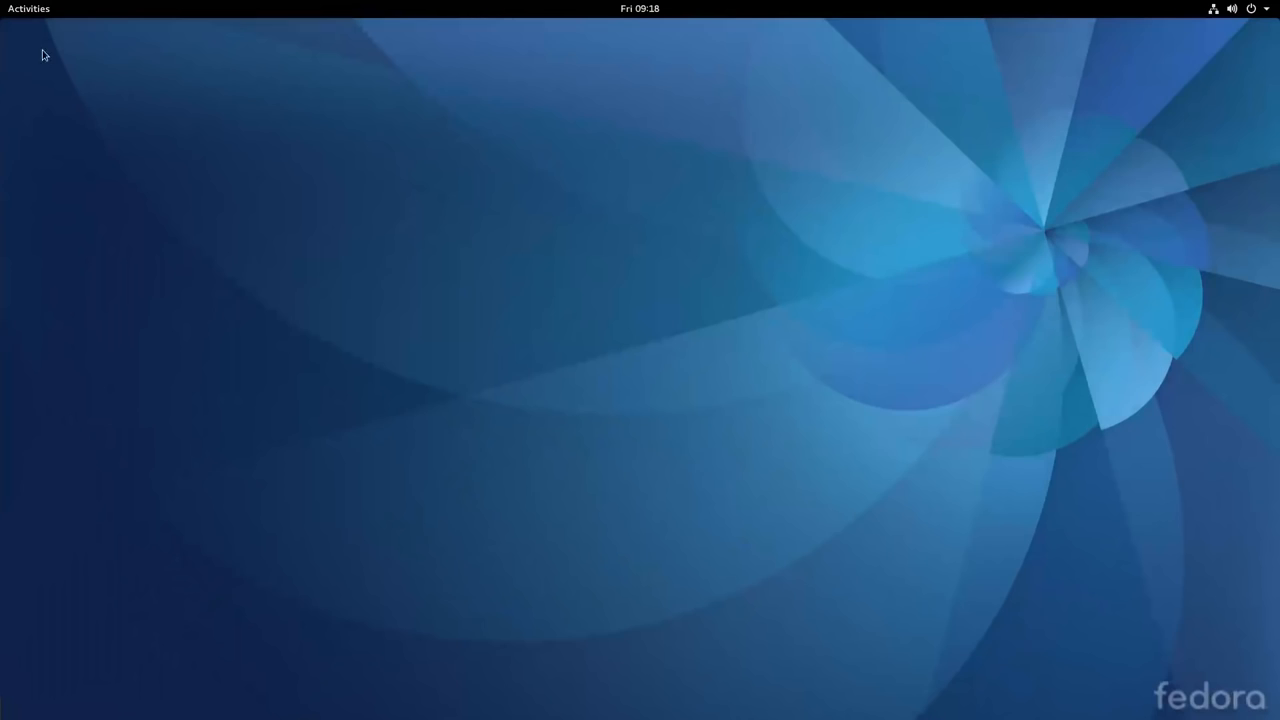
mouse_move(288, 292)
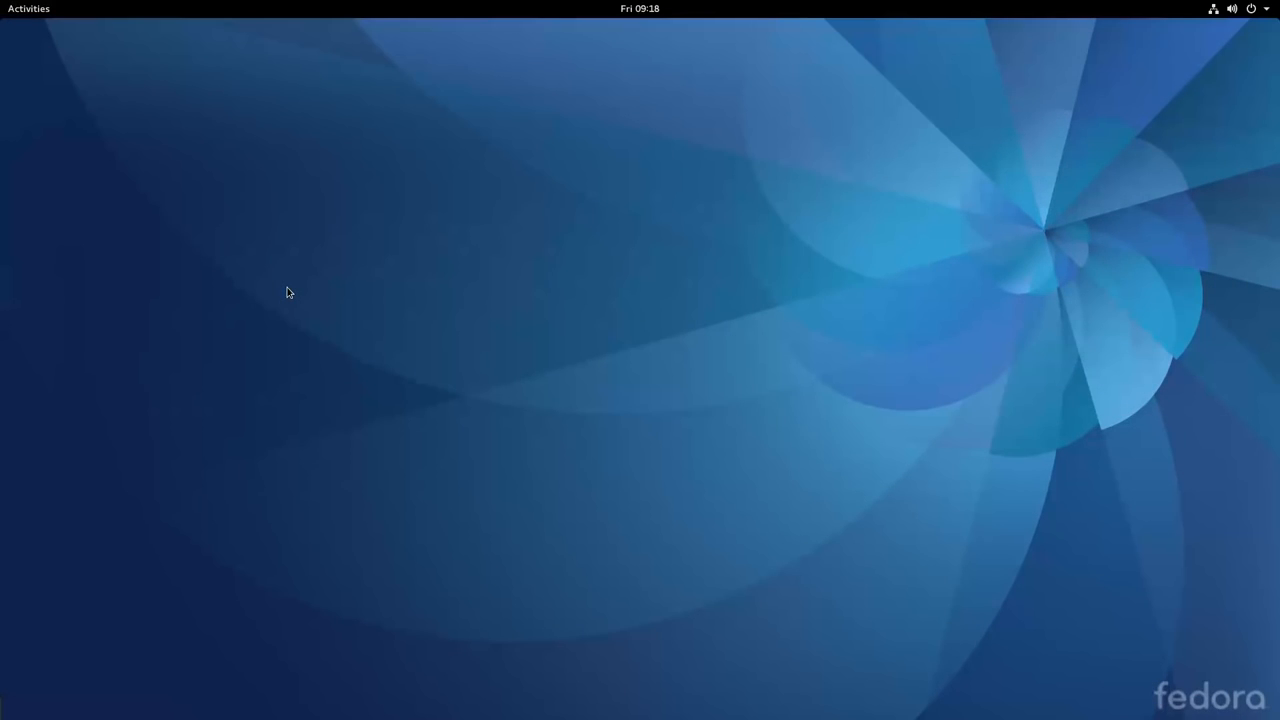
click(28, 8)
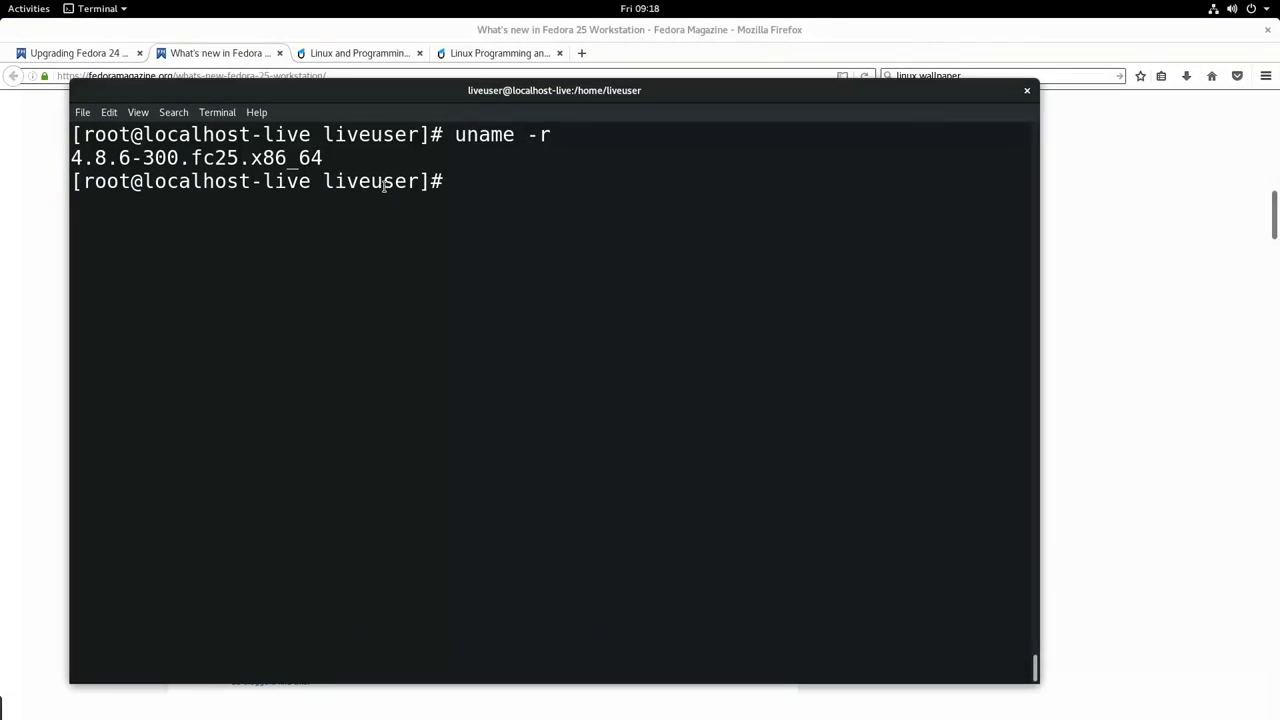
Start typing 'dnf se' in Terminal, then bring the Fedora Magazine article in Firefox forward.
text(dnf se)
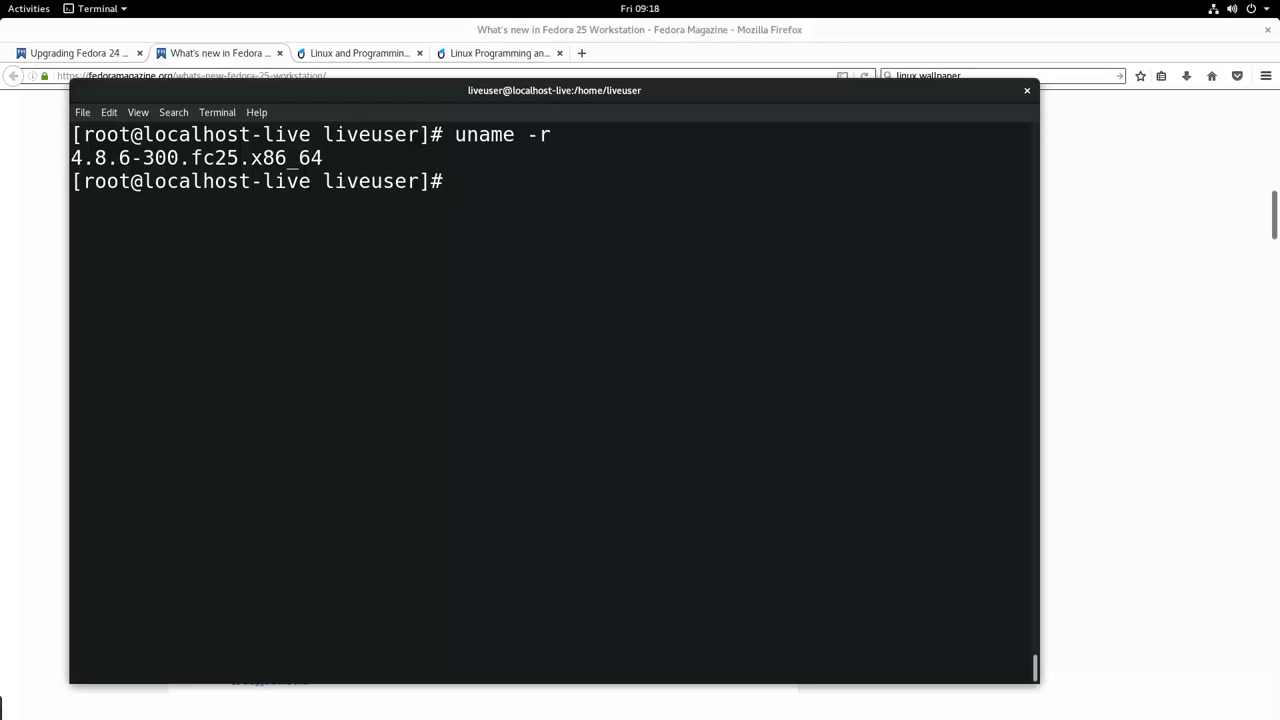
click(1026, 92)
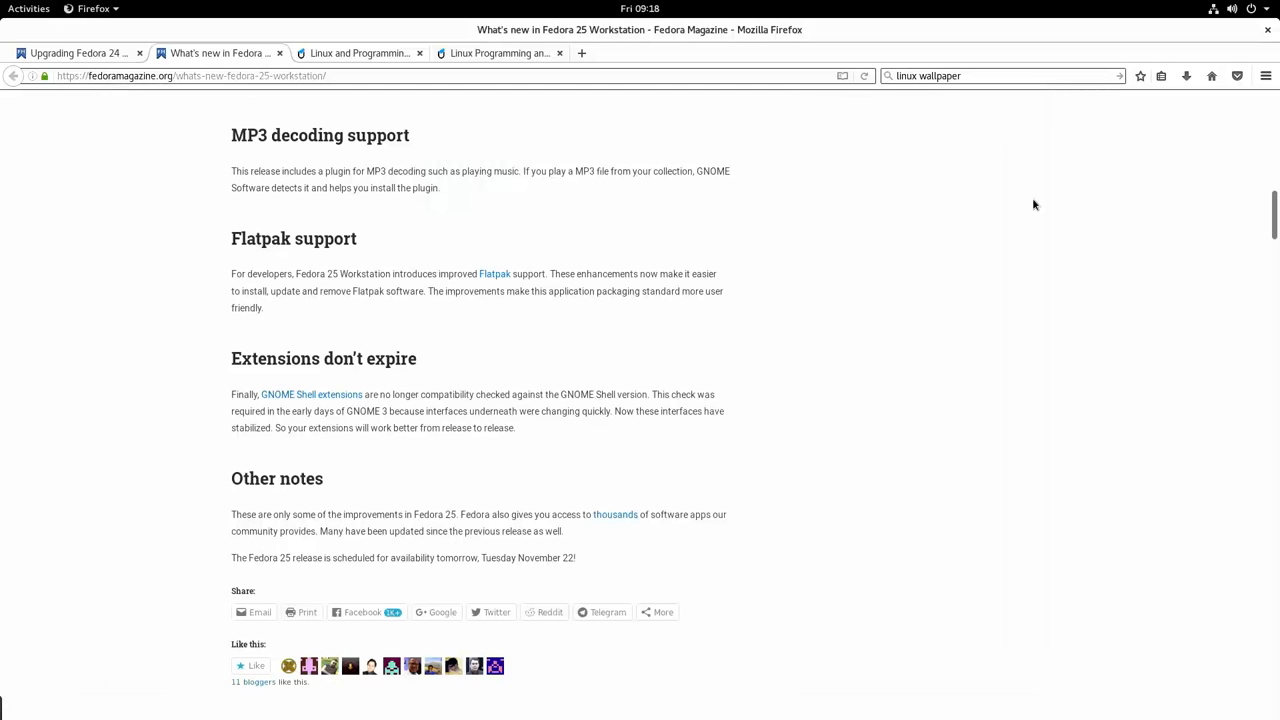
click(28, 8)
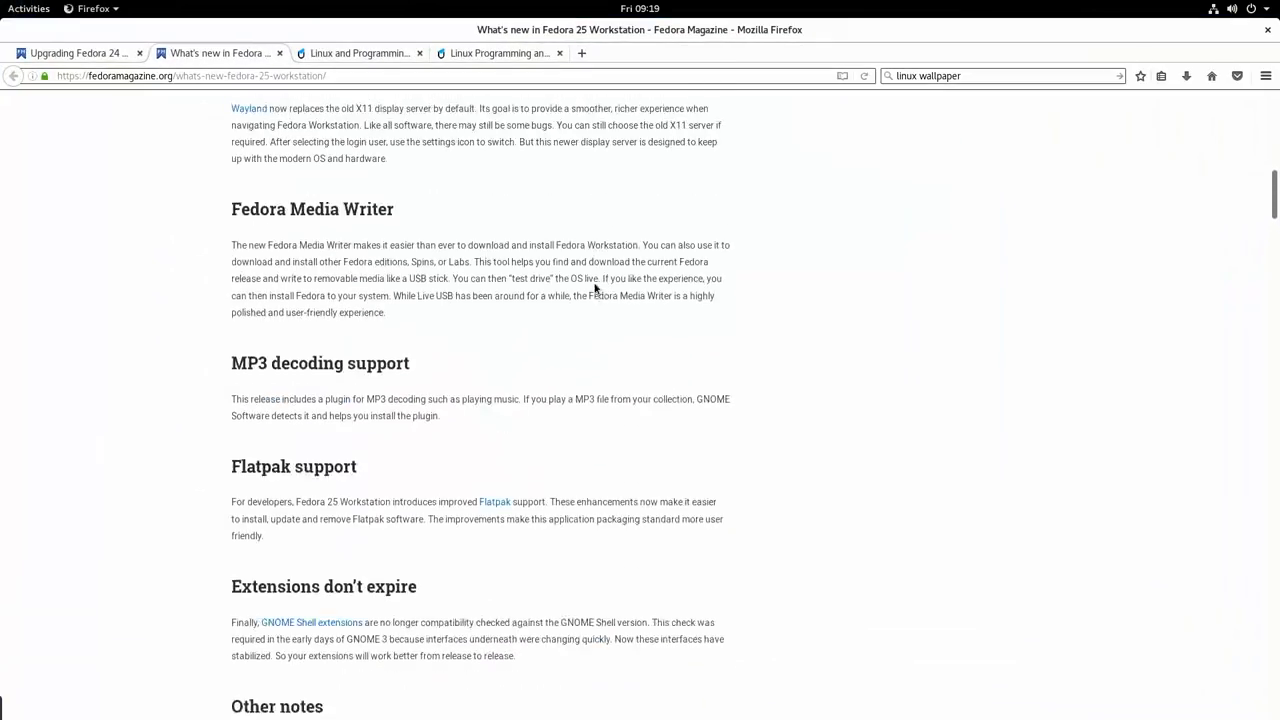
scroll(up, 3)
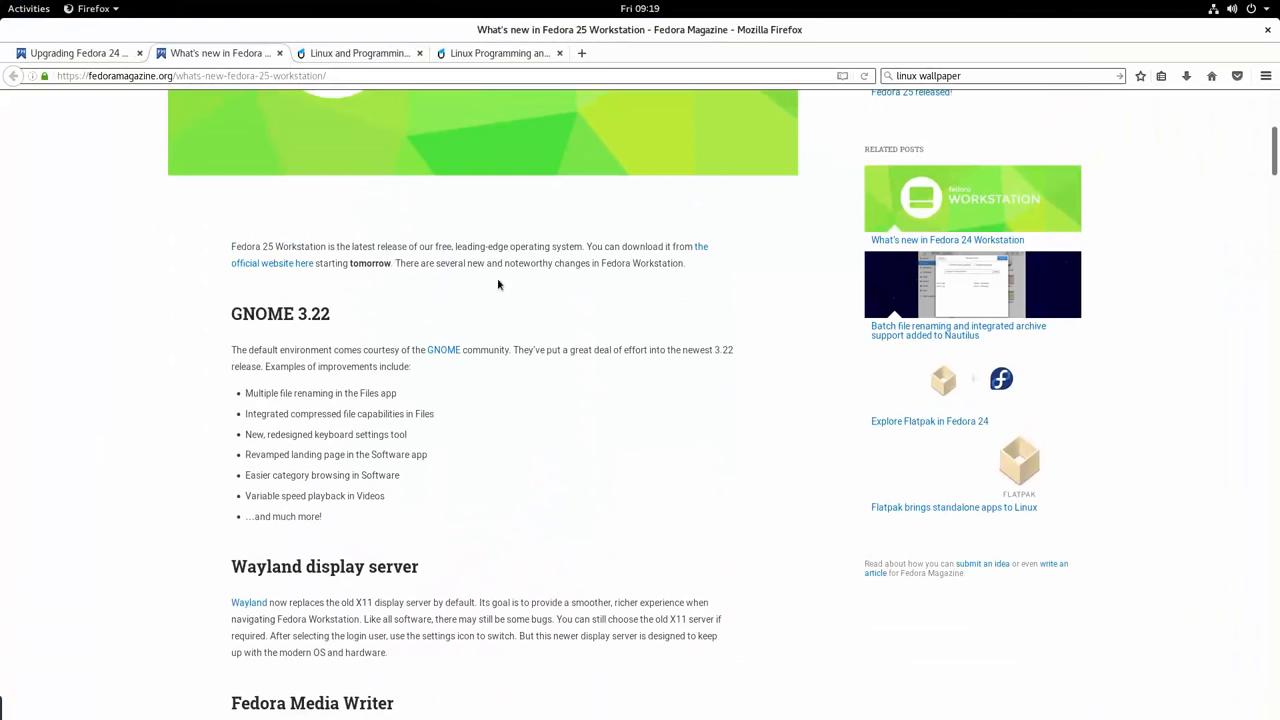
mouse_move(740, 232)
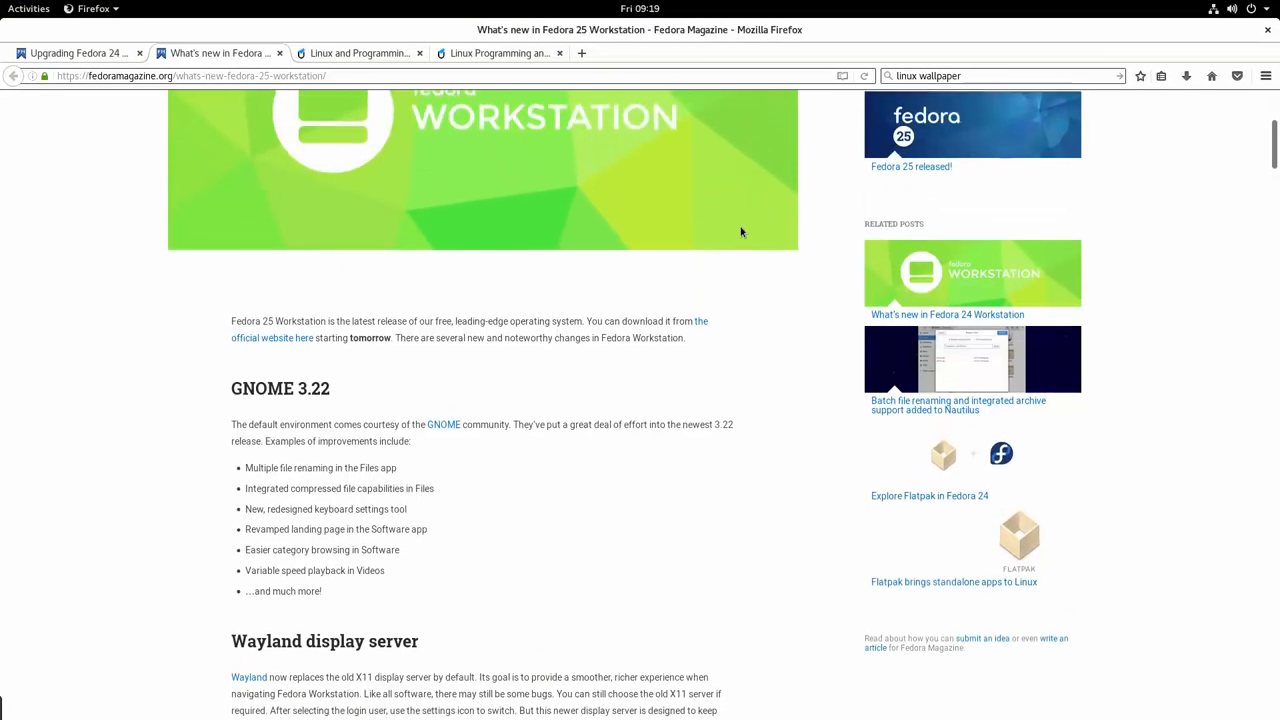
scroll(up, 3)
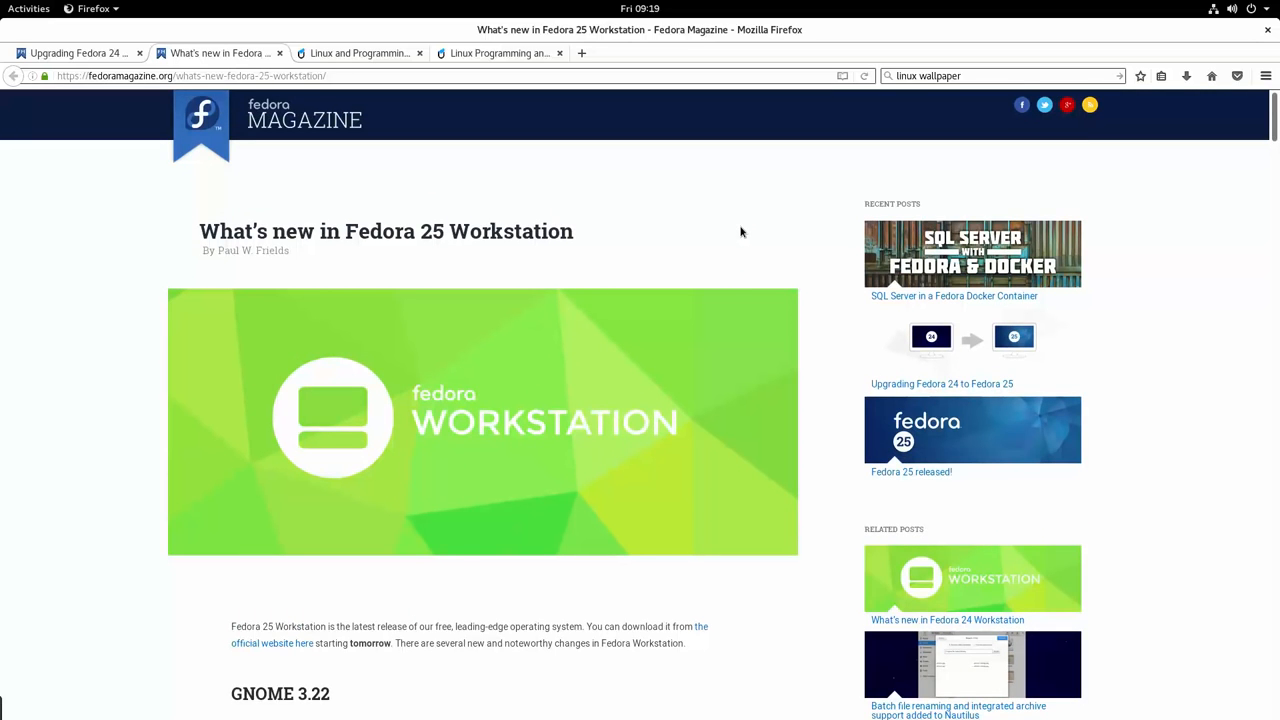
scroll(down, 3)
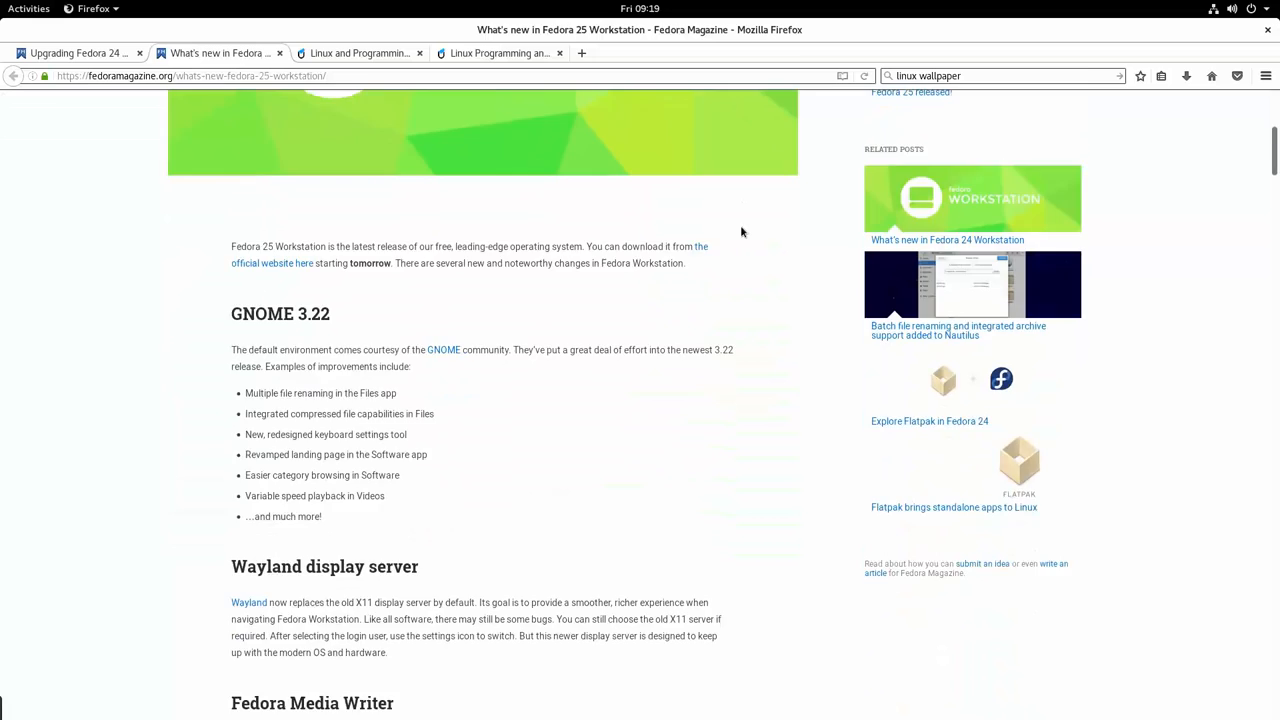
scroll(down, 3)
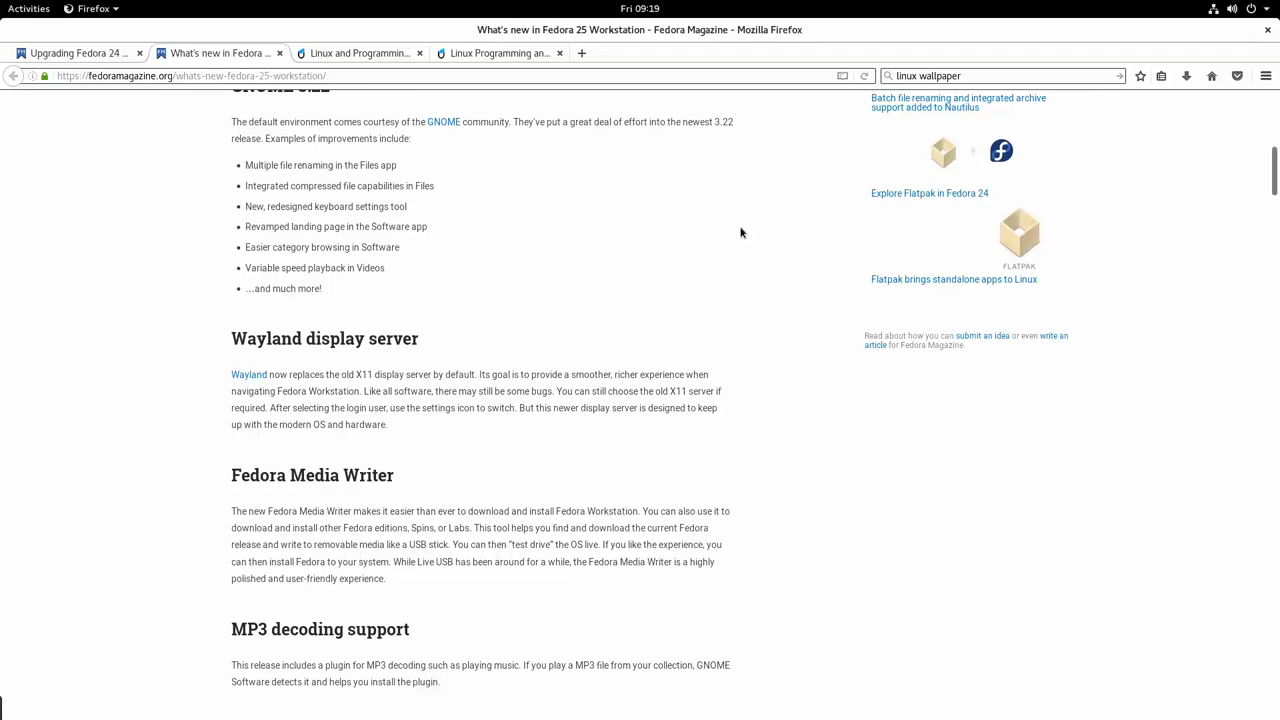
scroll(down, 3)
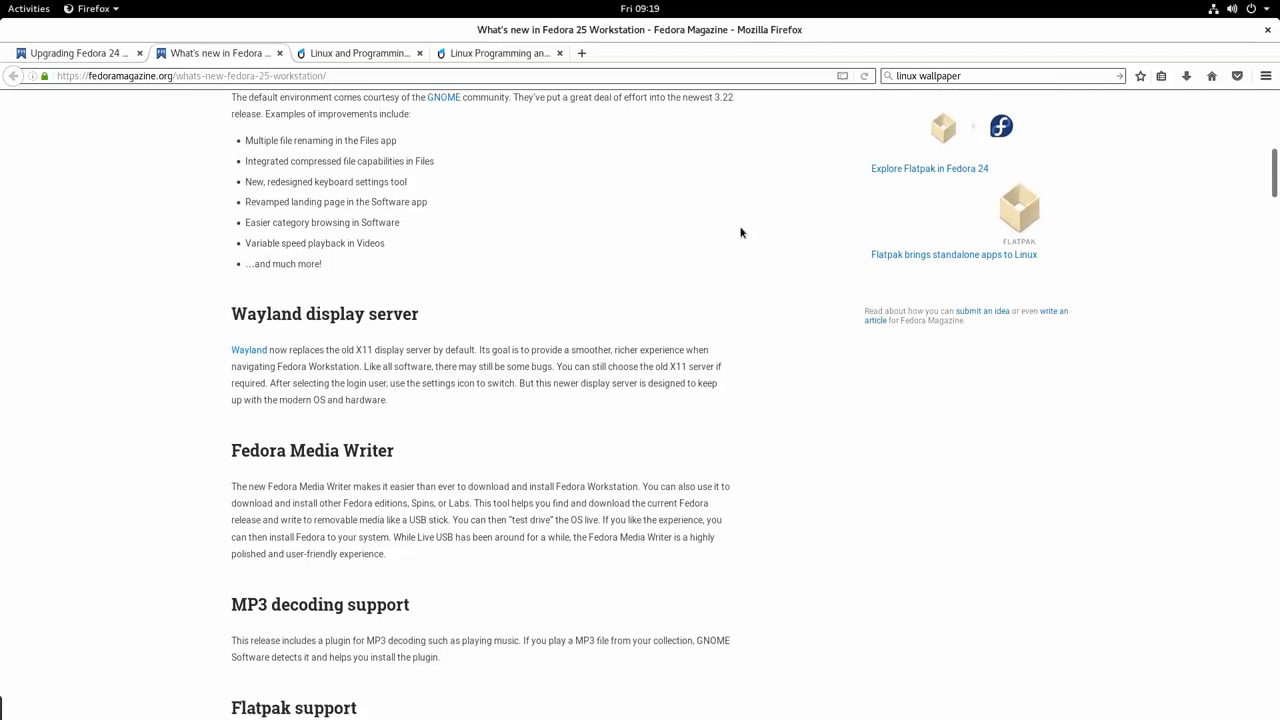
scroll(down, 3)
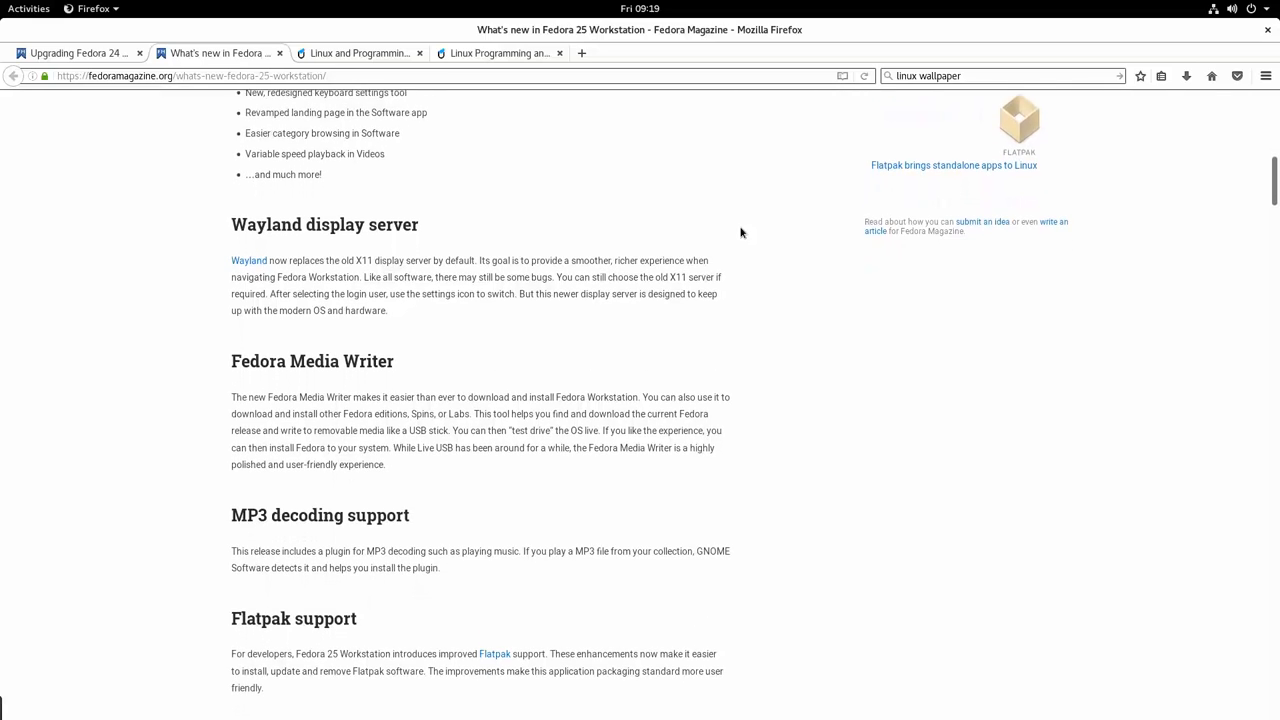
scroll(down, 3)
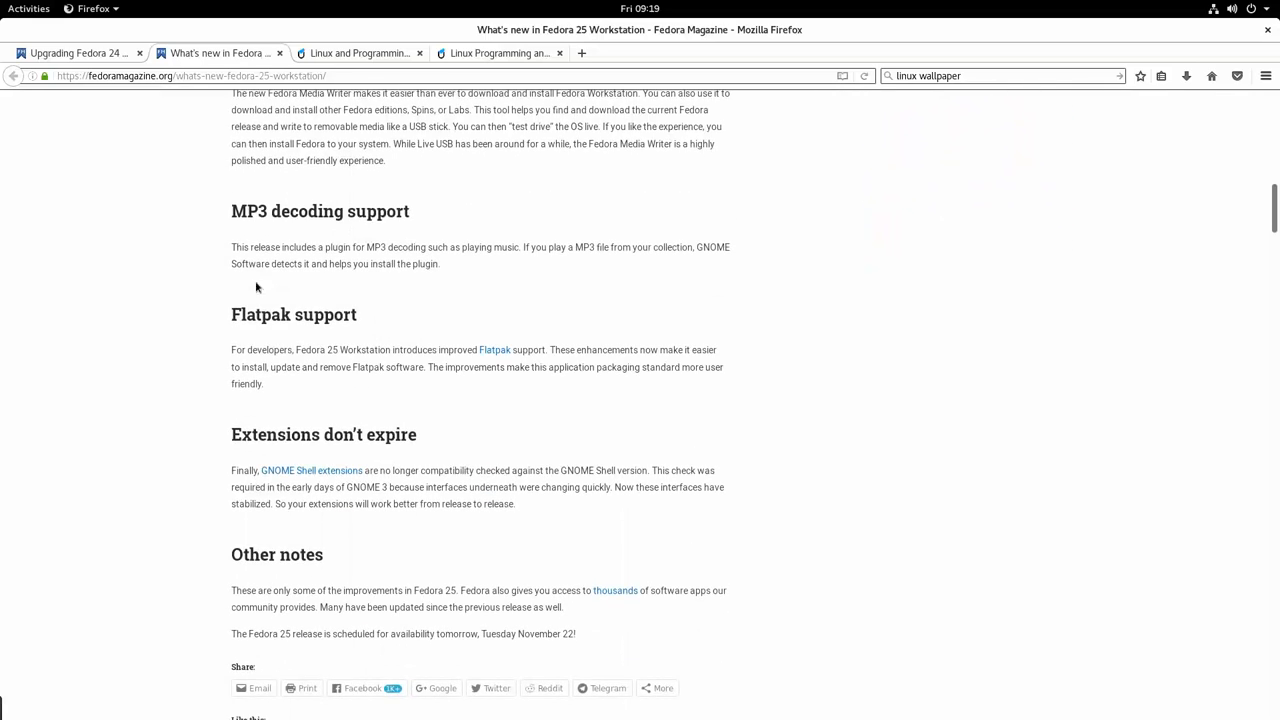
click(28, 8)
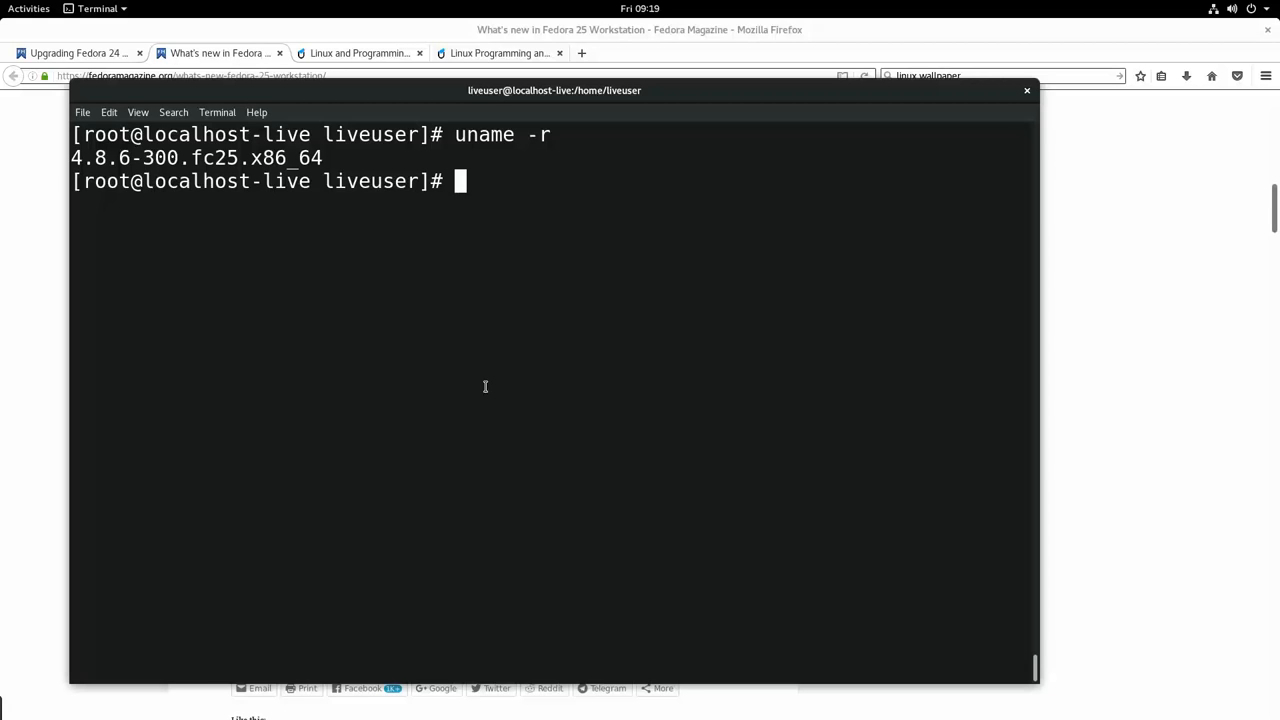
mouse_move(560, 360)
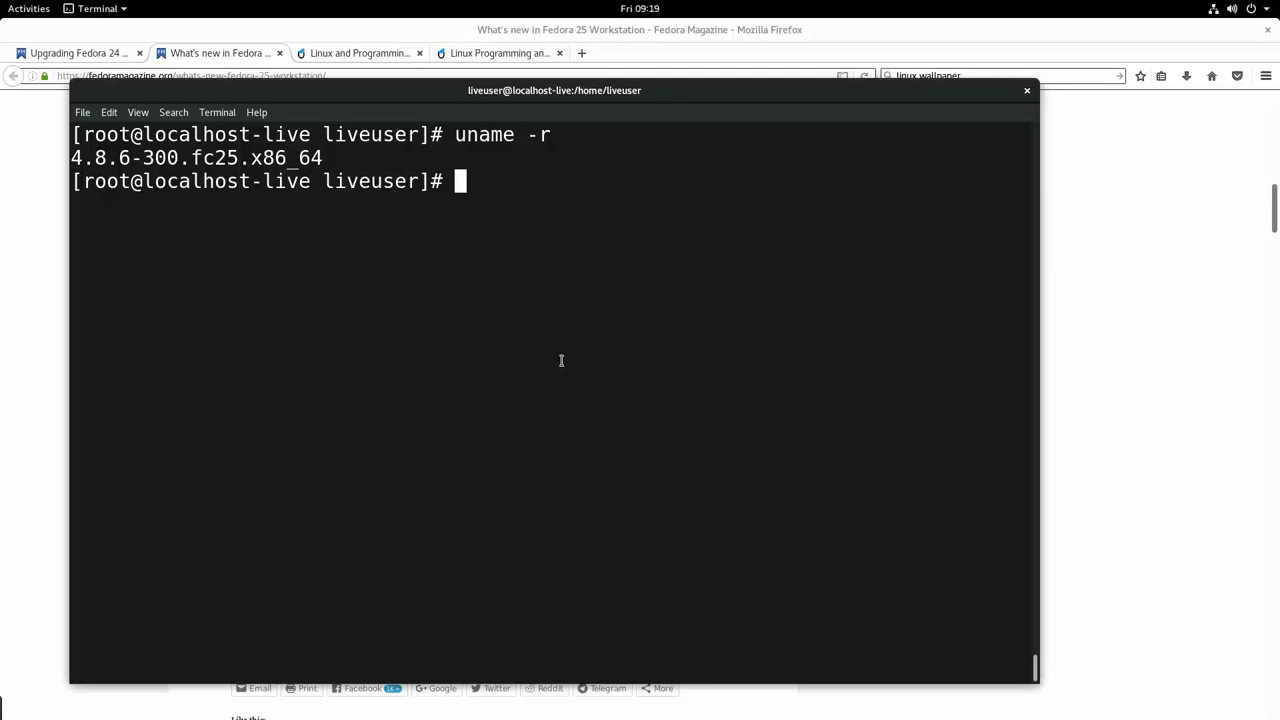
mouse_move(680, 228)
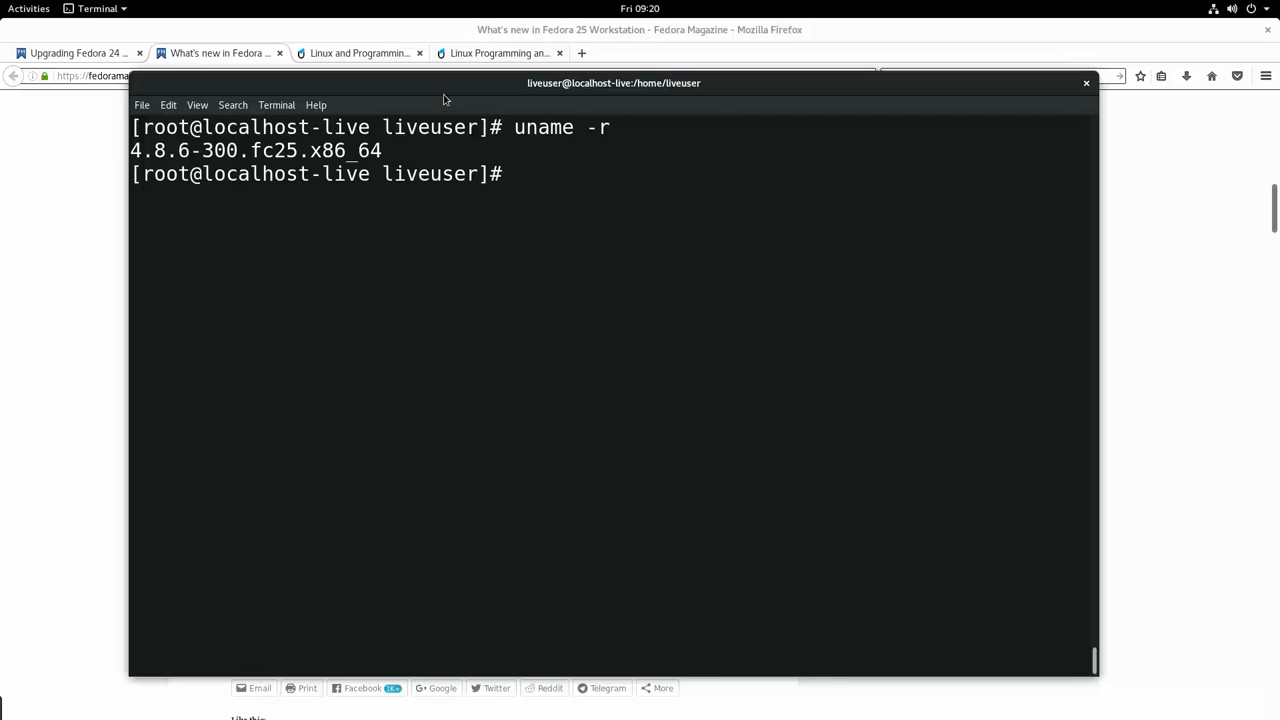
Browse down the Unixstickers T-shirts & Hoodies listings.
click(360, 52)
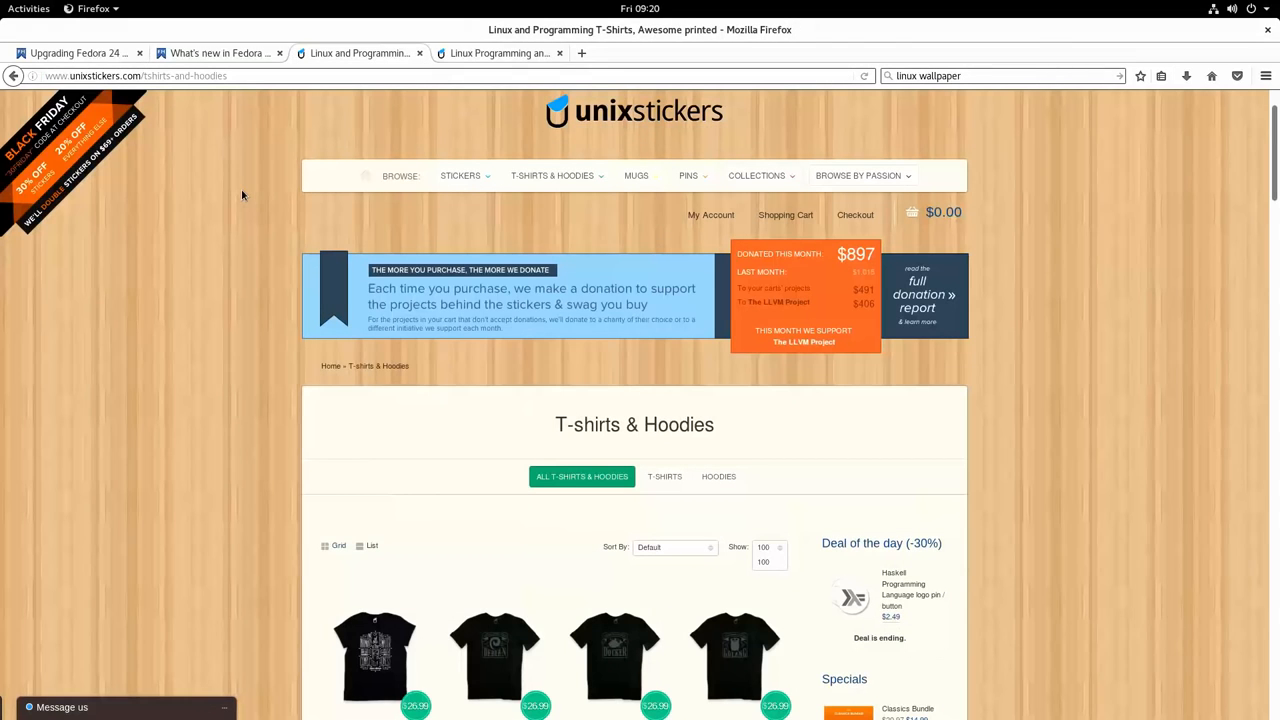
scroll(down, 3)
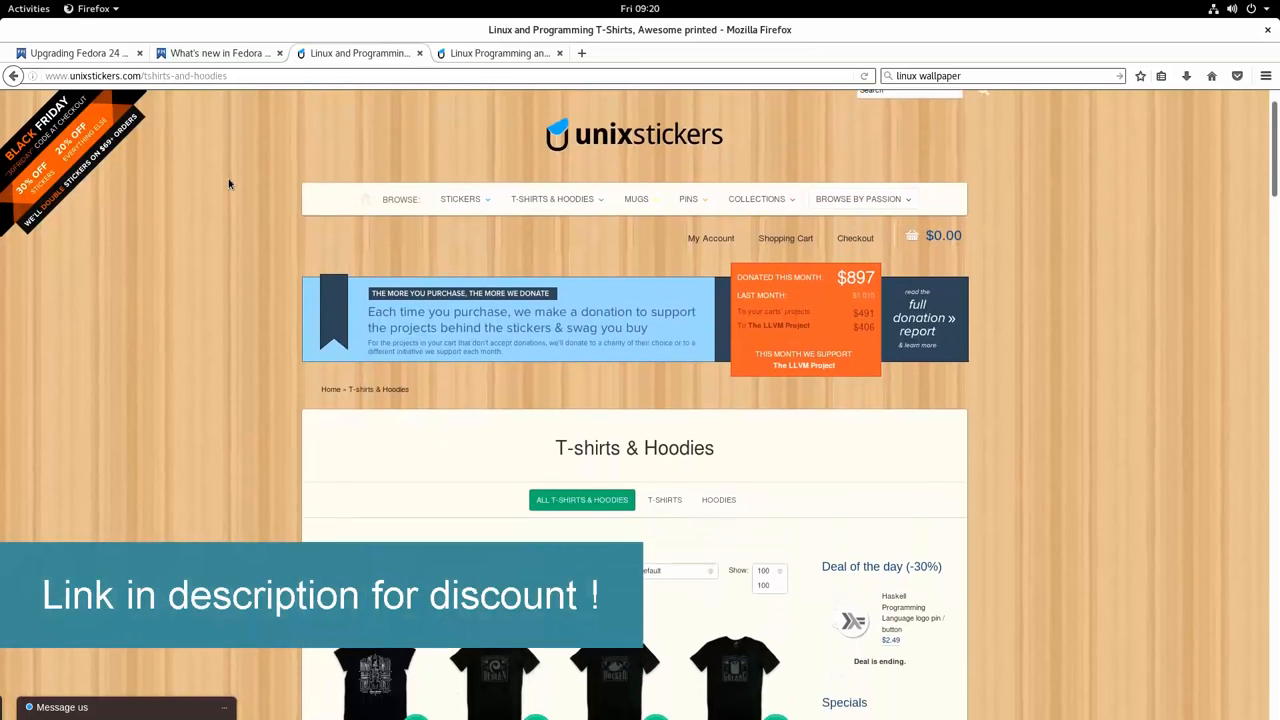
scroll(down, 3)
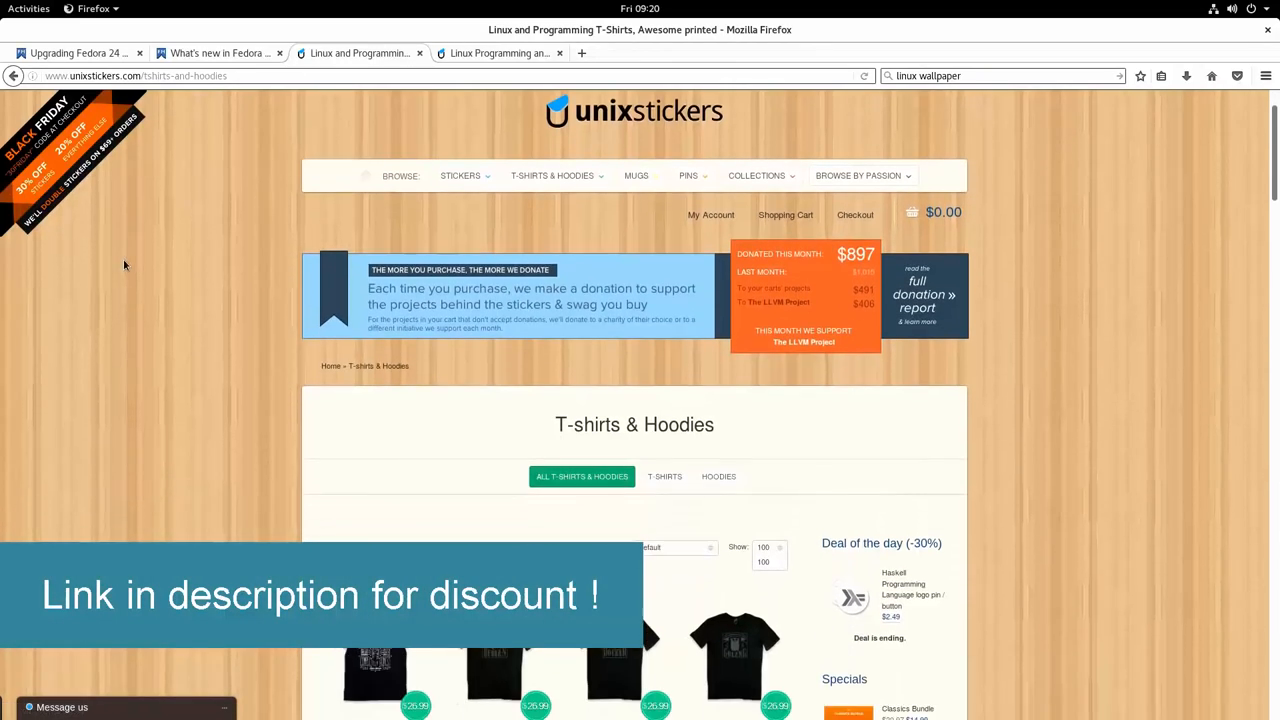
scroll(down, 3)
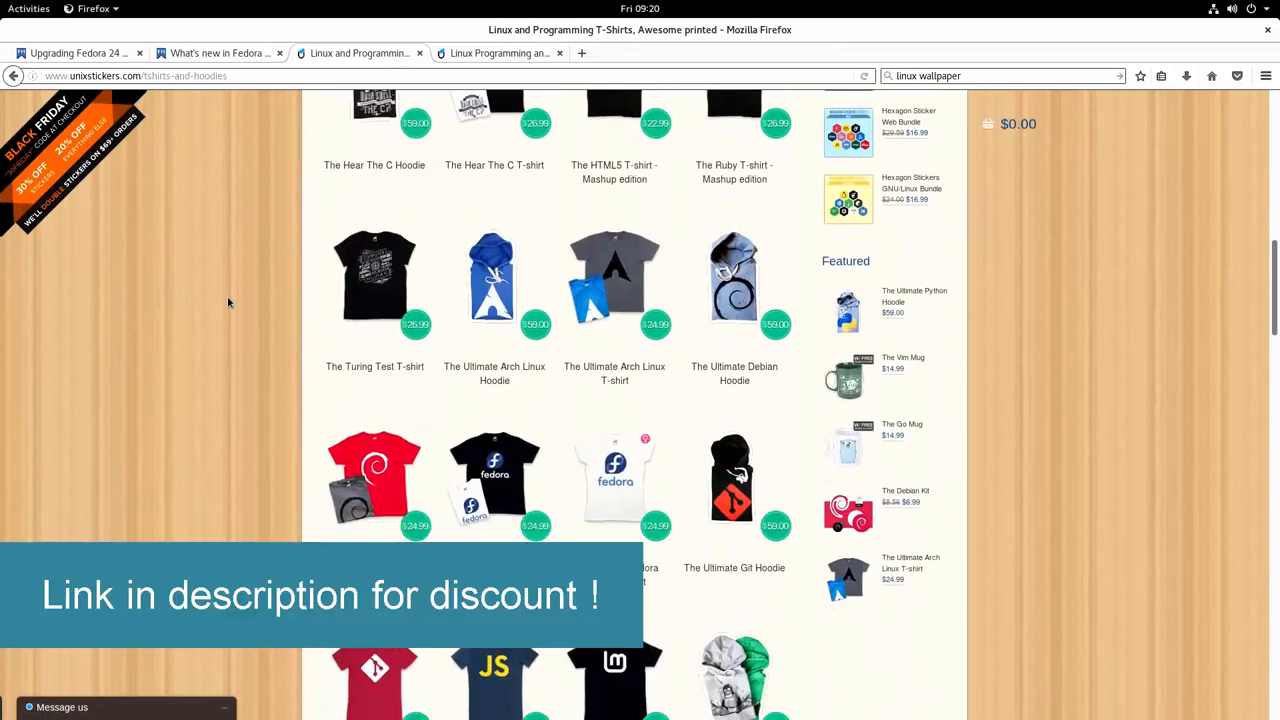
scroll(down, 3)
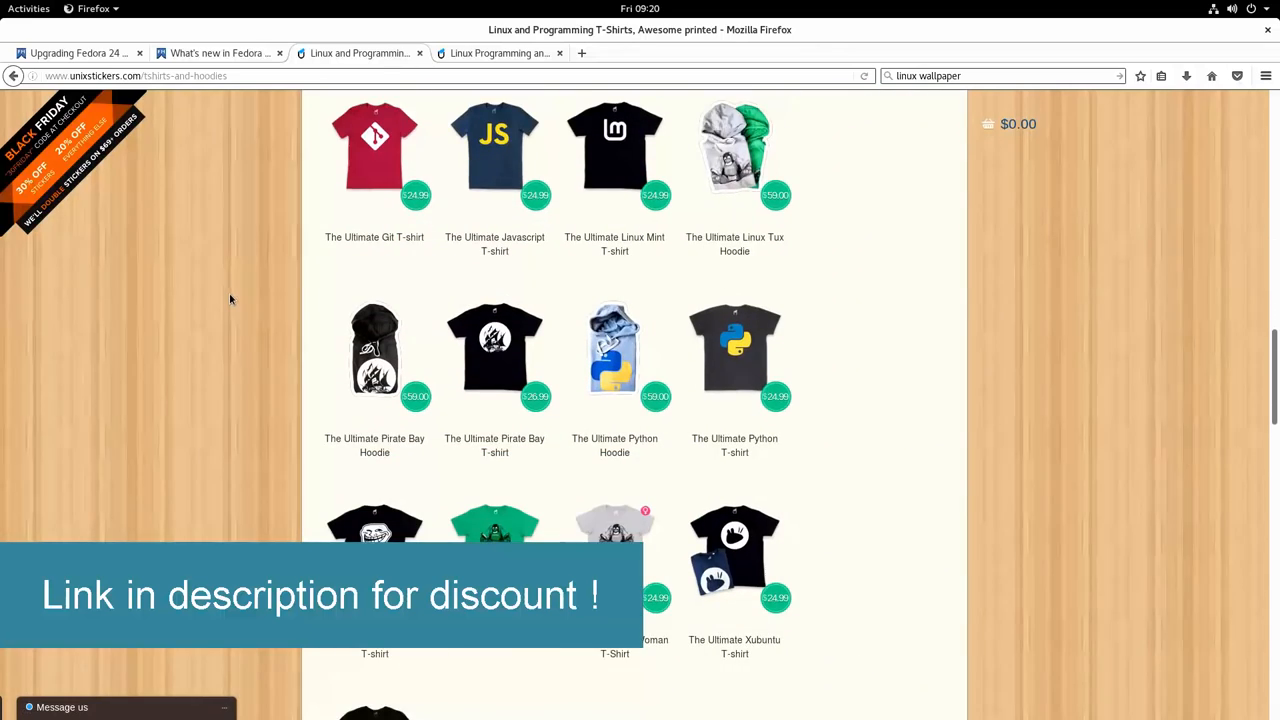
scroll(down, 3)
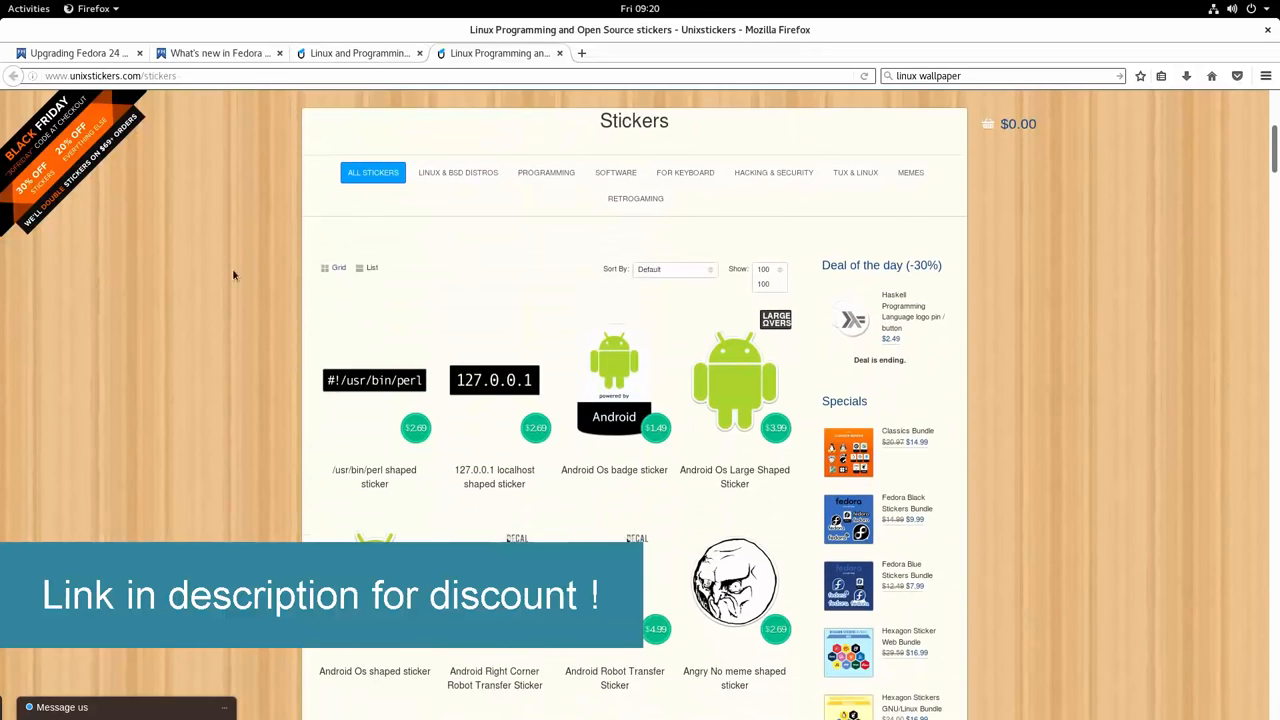
scroll(down, 3)
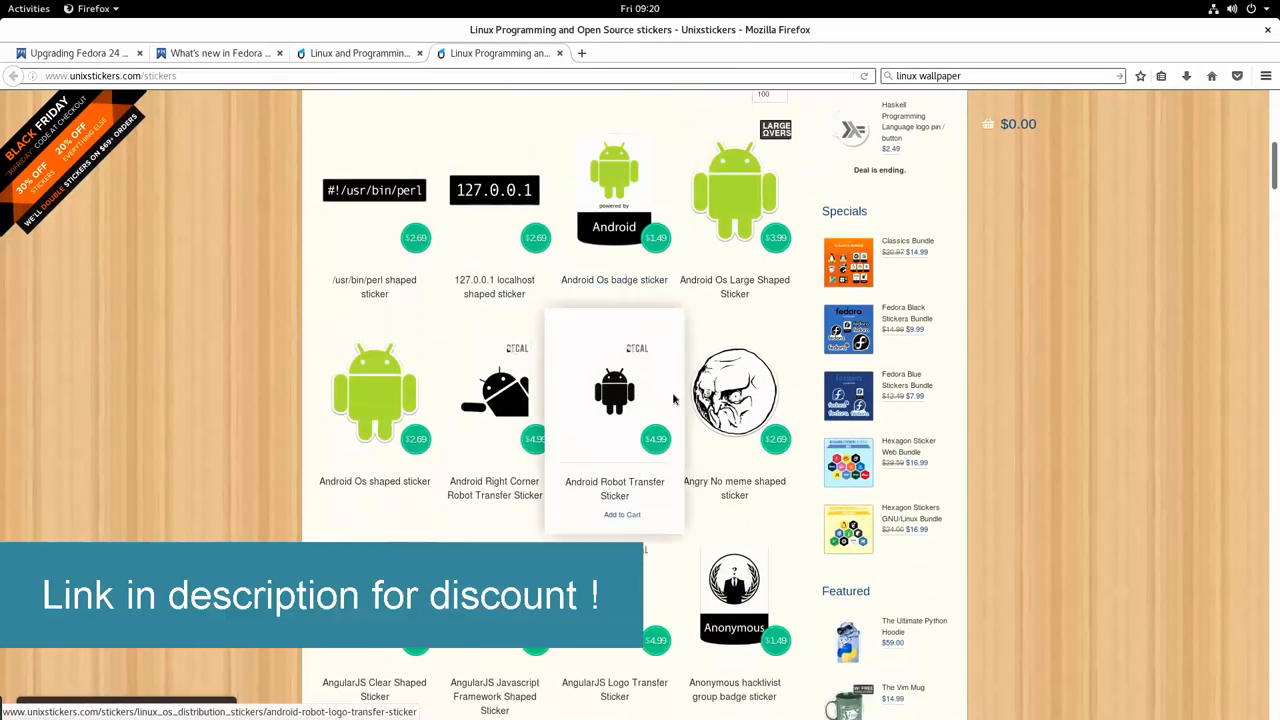
scroll(down, 3)
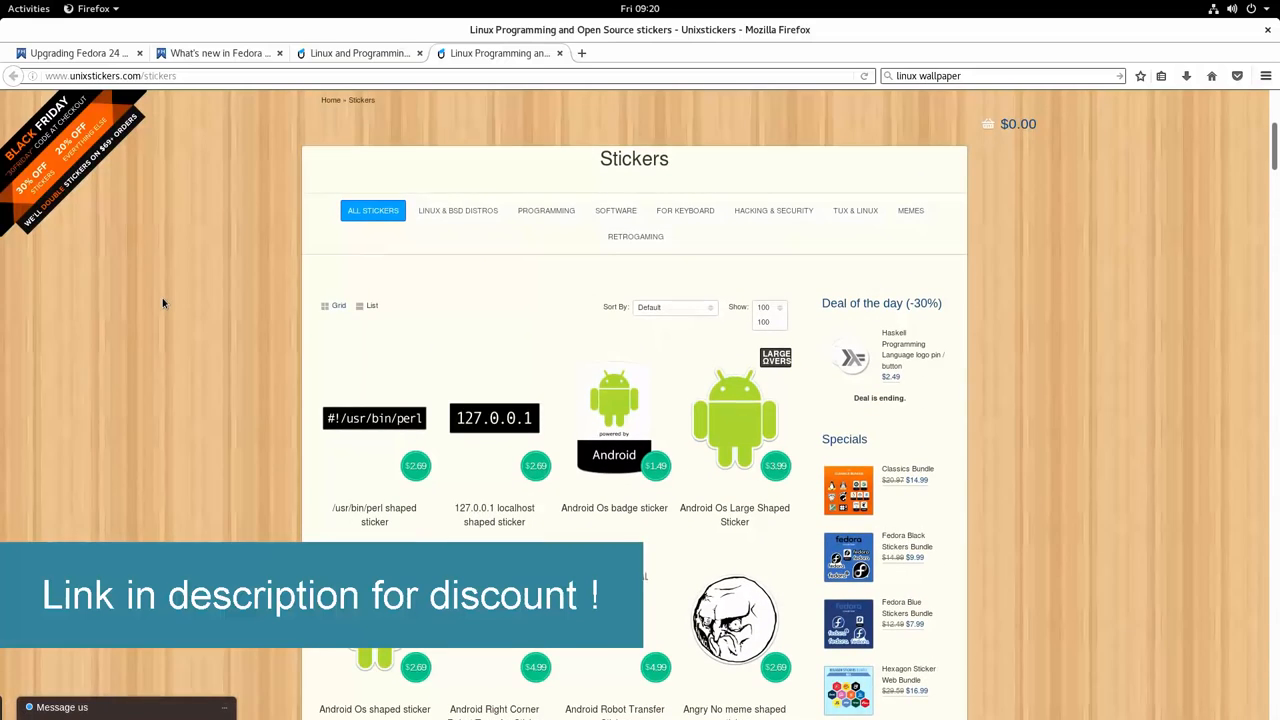
scroll(up, 3)
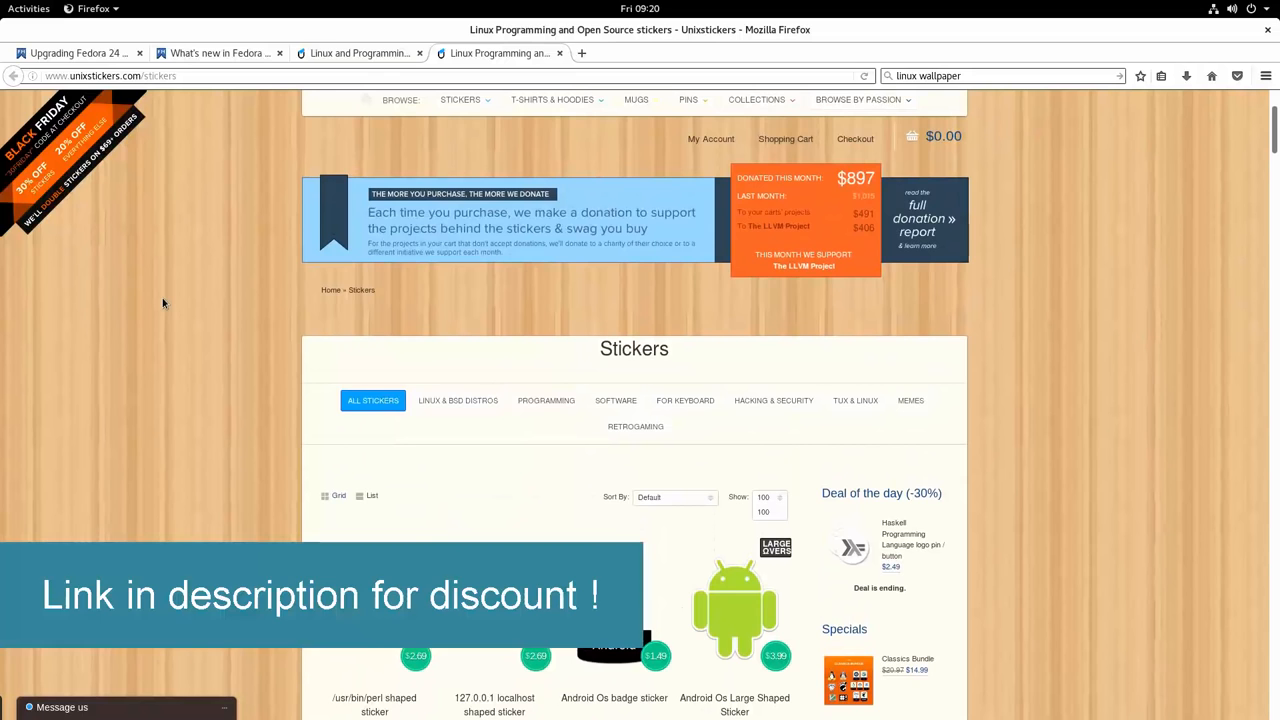
Scroll the Stickers catalogue, then return to the What's new in Fedora 25 Workstation article.
scroll(down, 3)
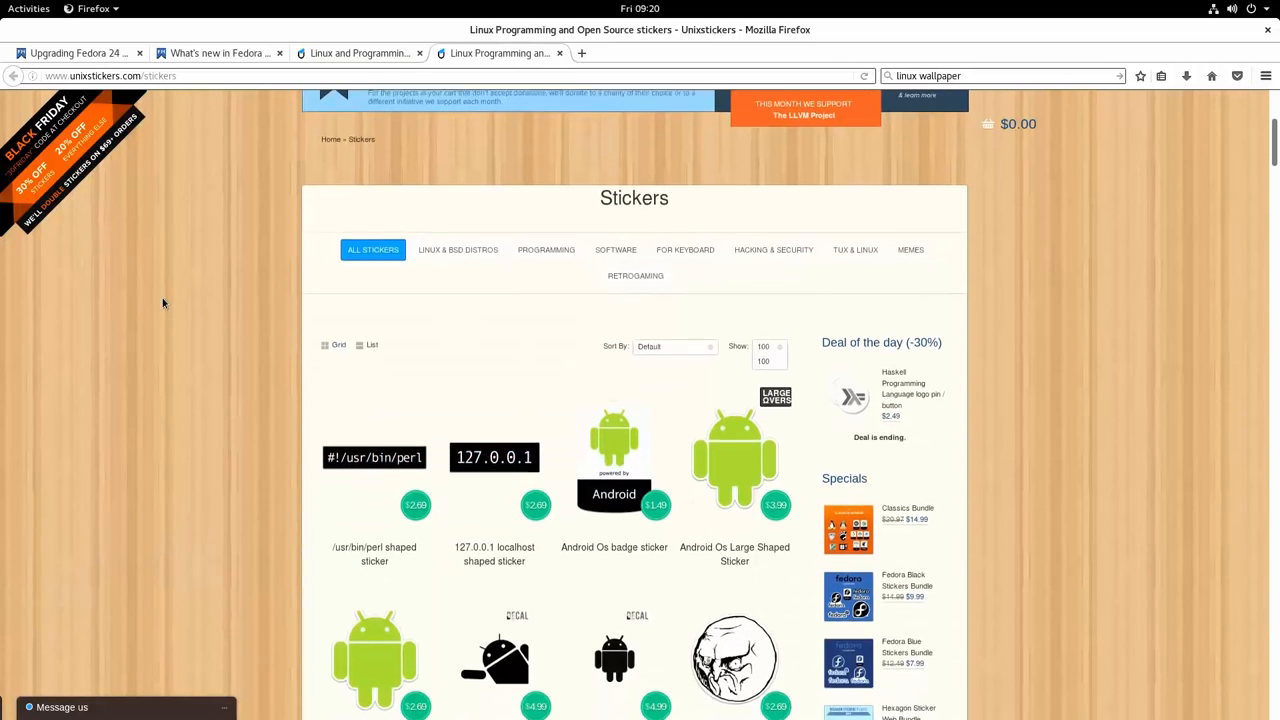
scroll(down, 3)
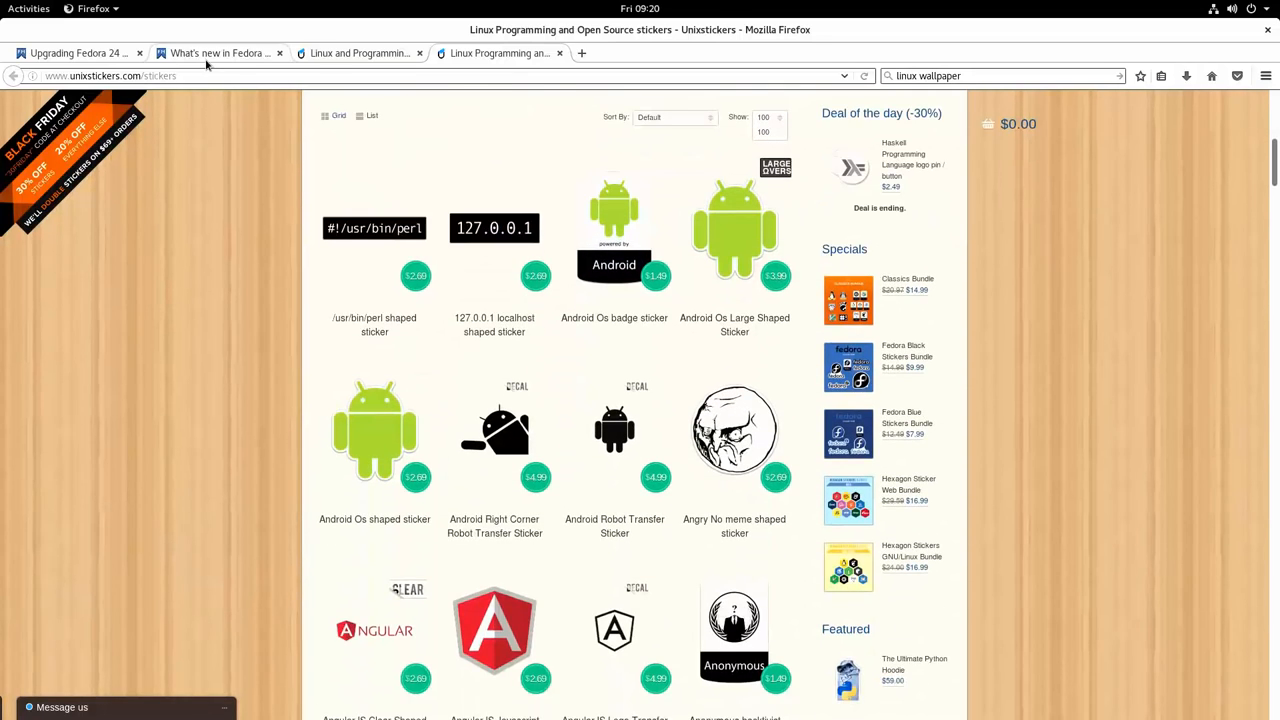
click(218, 52)
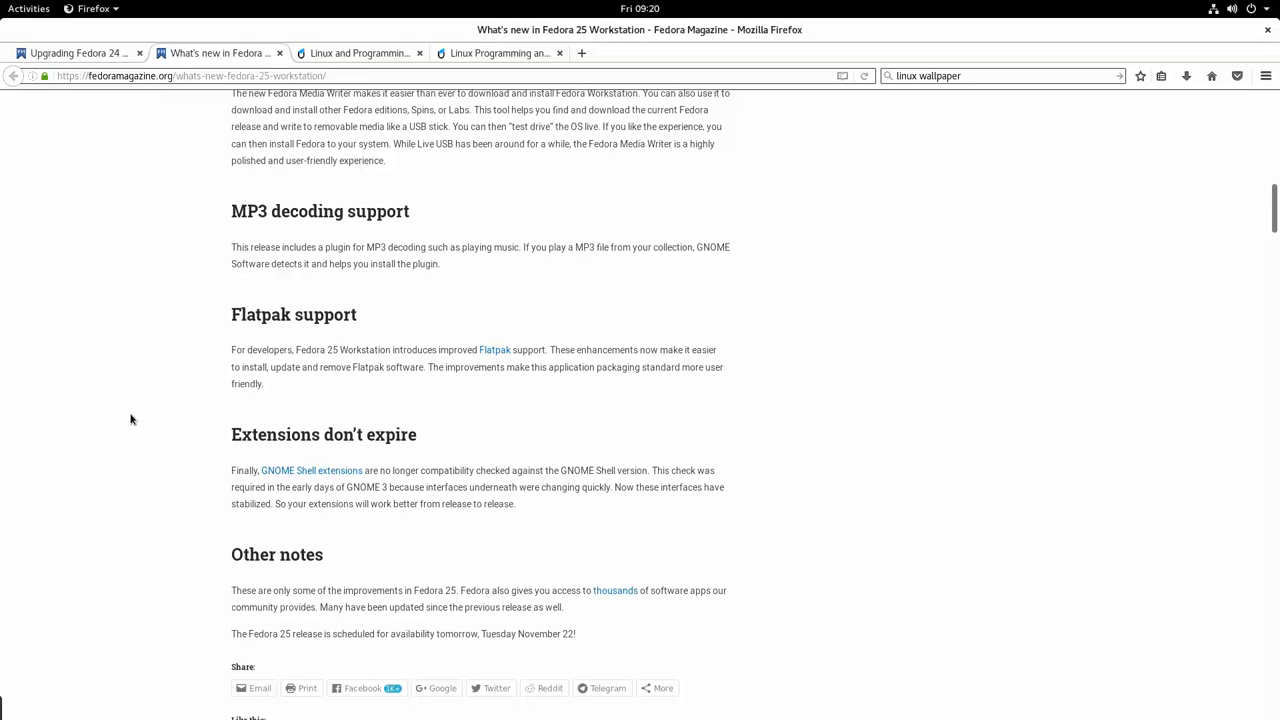
mouse_move(386, 386)
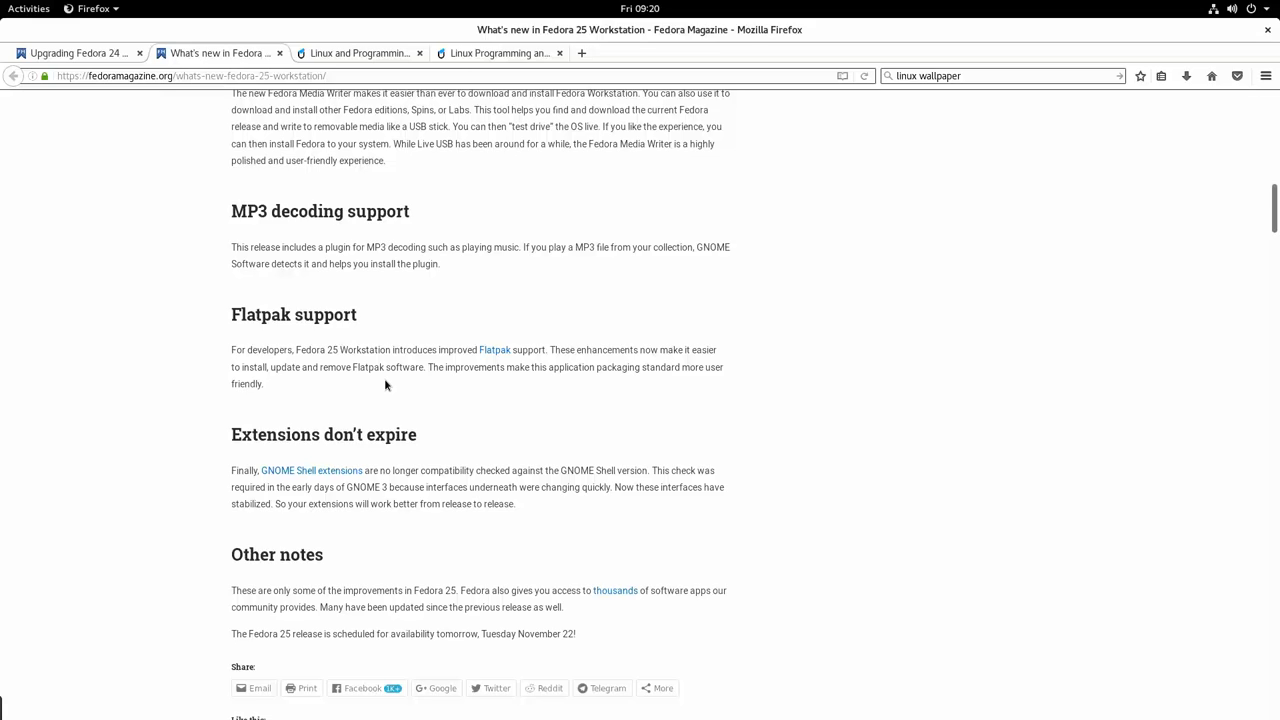
mouse_move(392, 384)
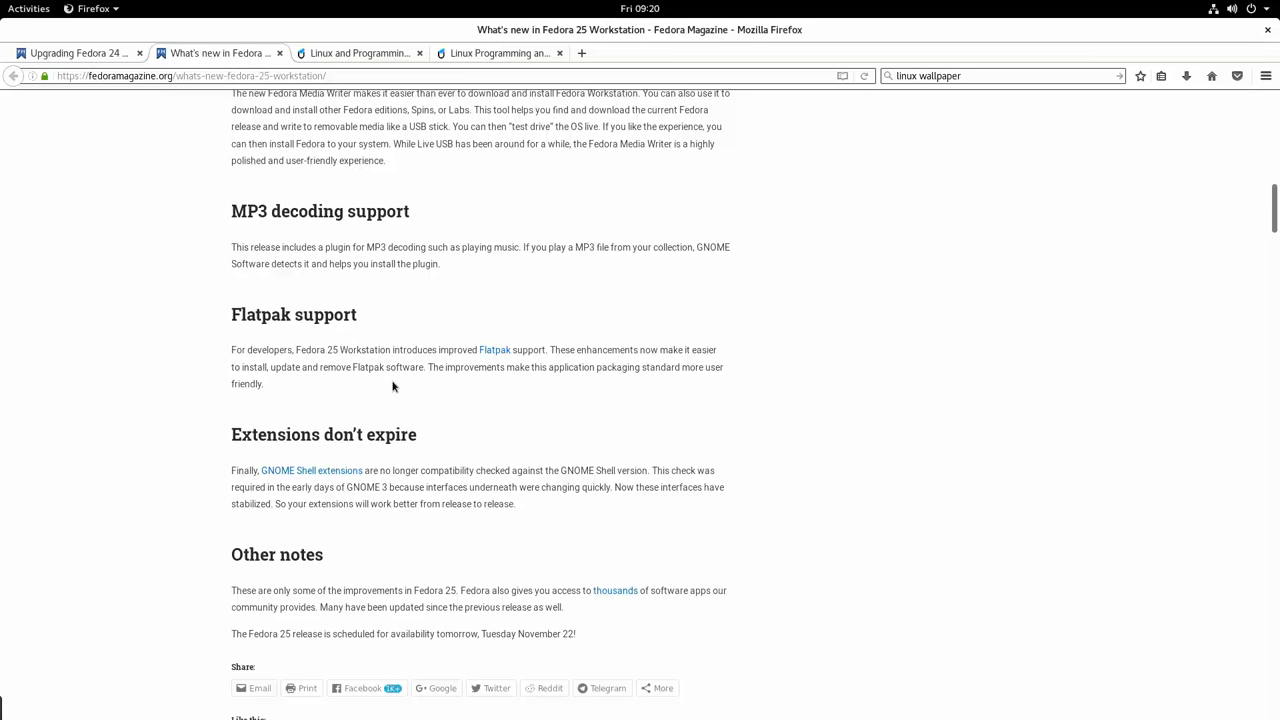
mouse_move(380, 368)
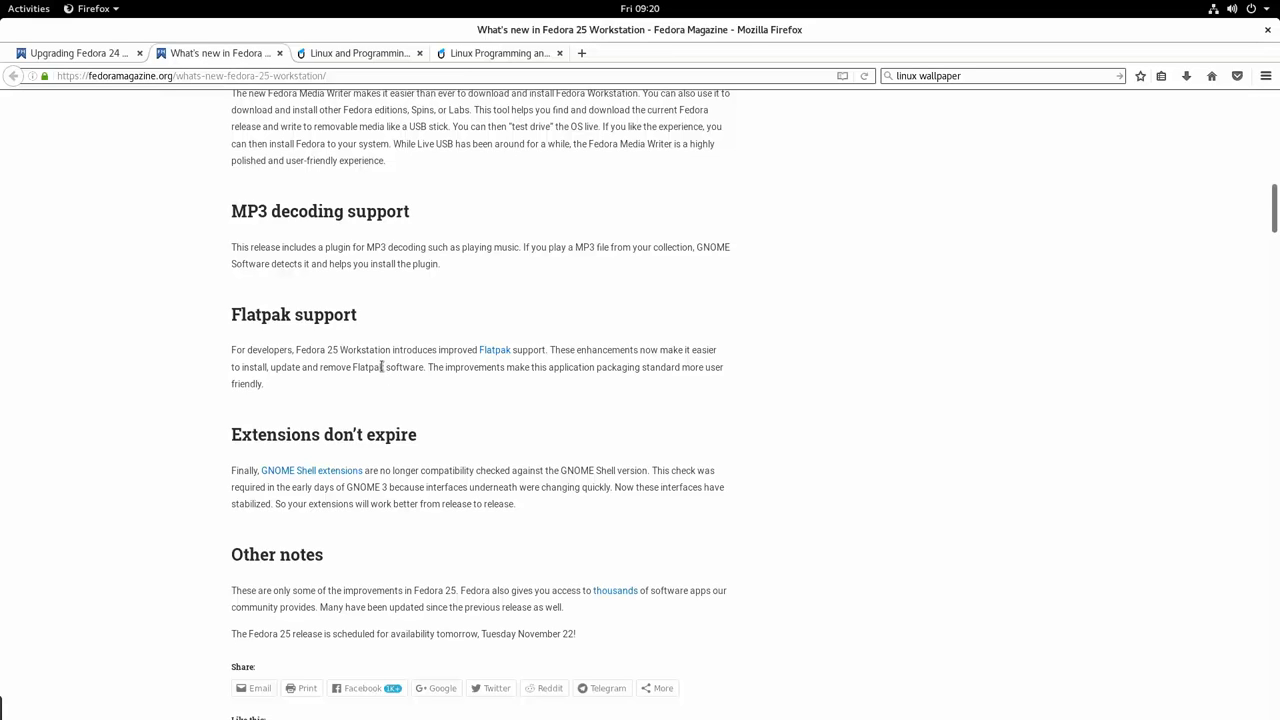